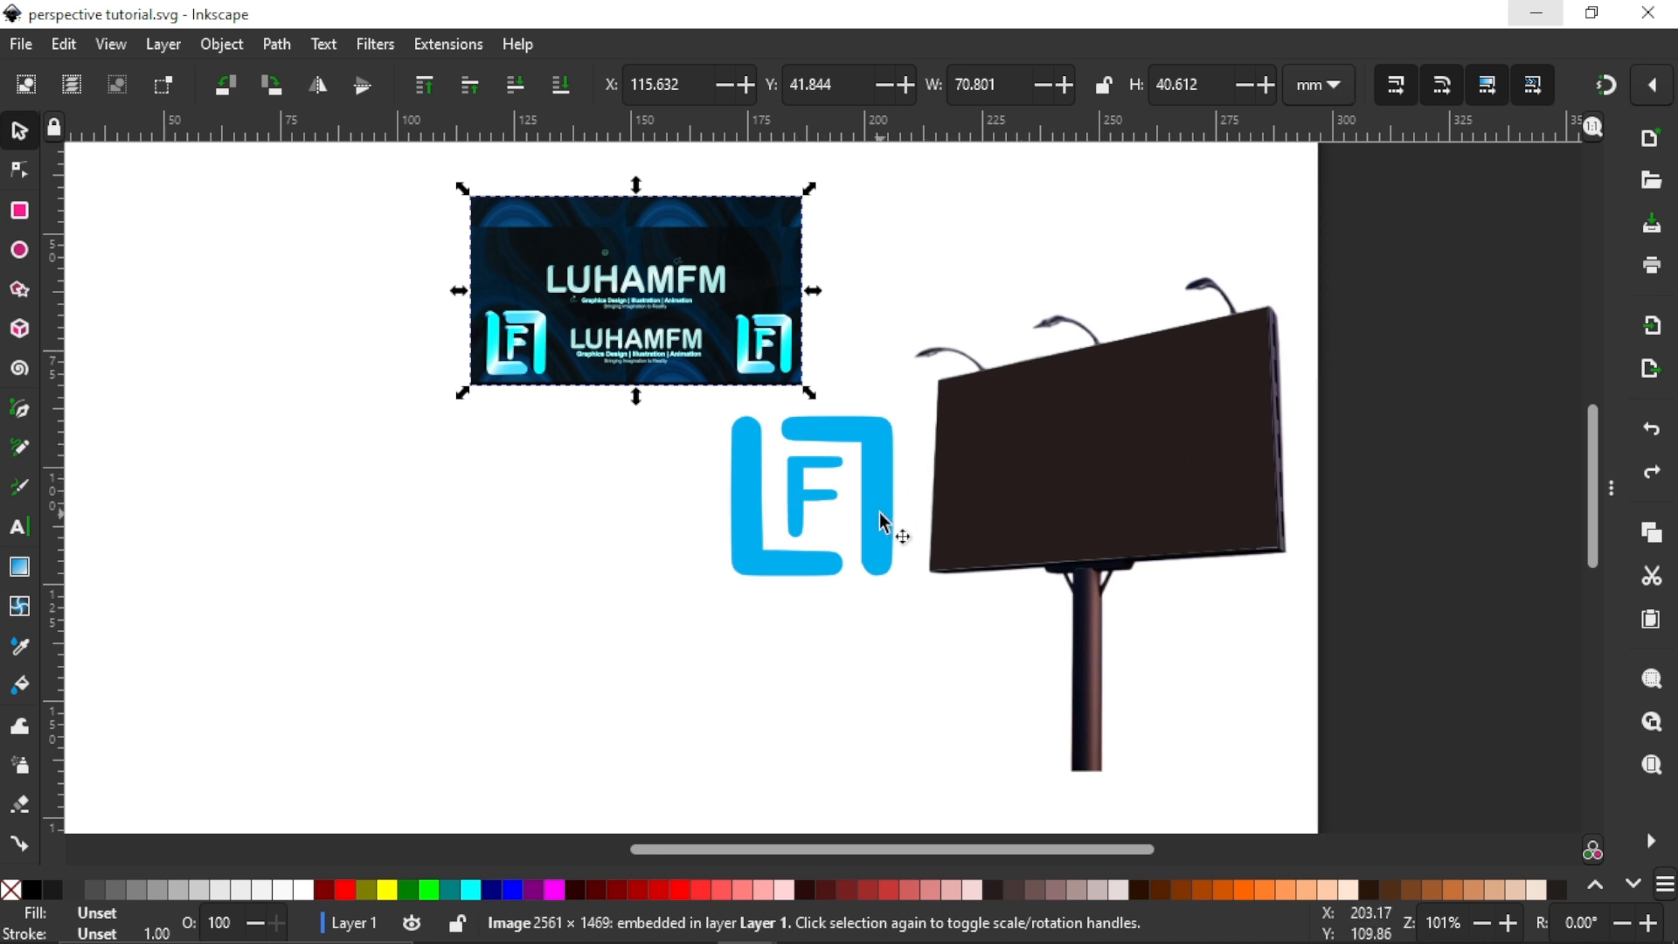
Step: Move the blue F logo onto the billboard screen and bring up its Path Effects panel
{"action": "left_click_drag", "start_coordinate": [811, 495], "coordinate": [1078, 447]}
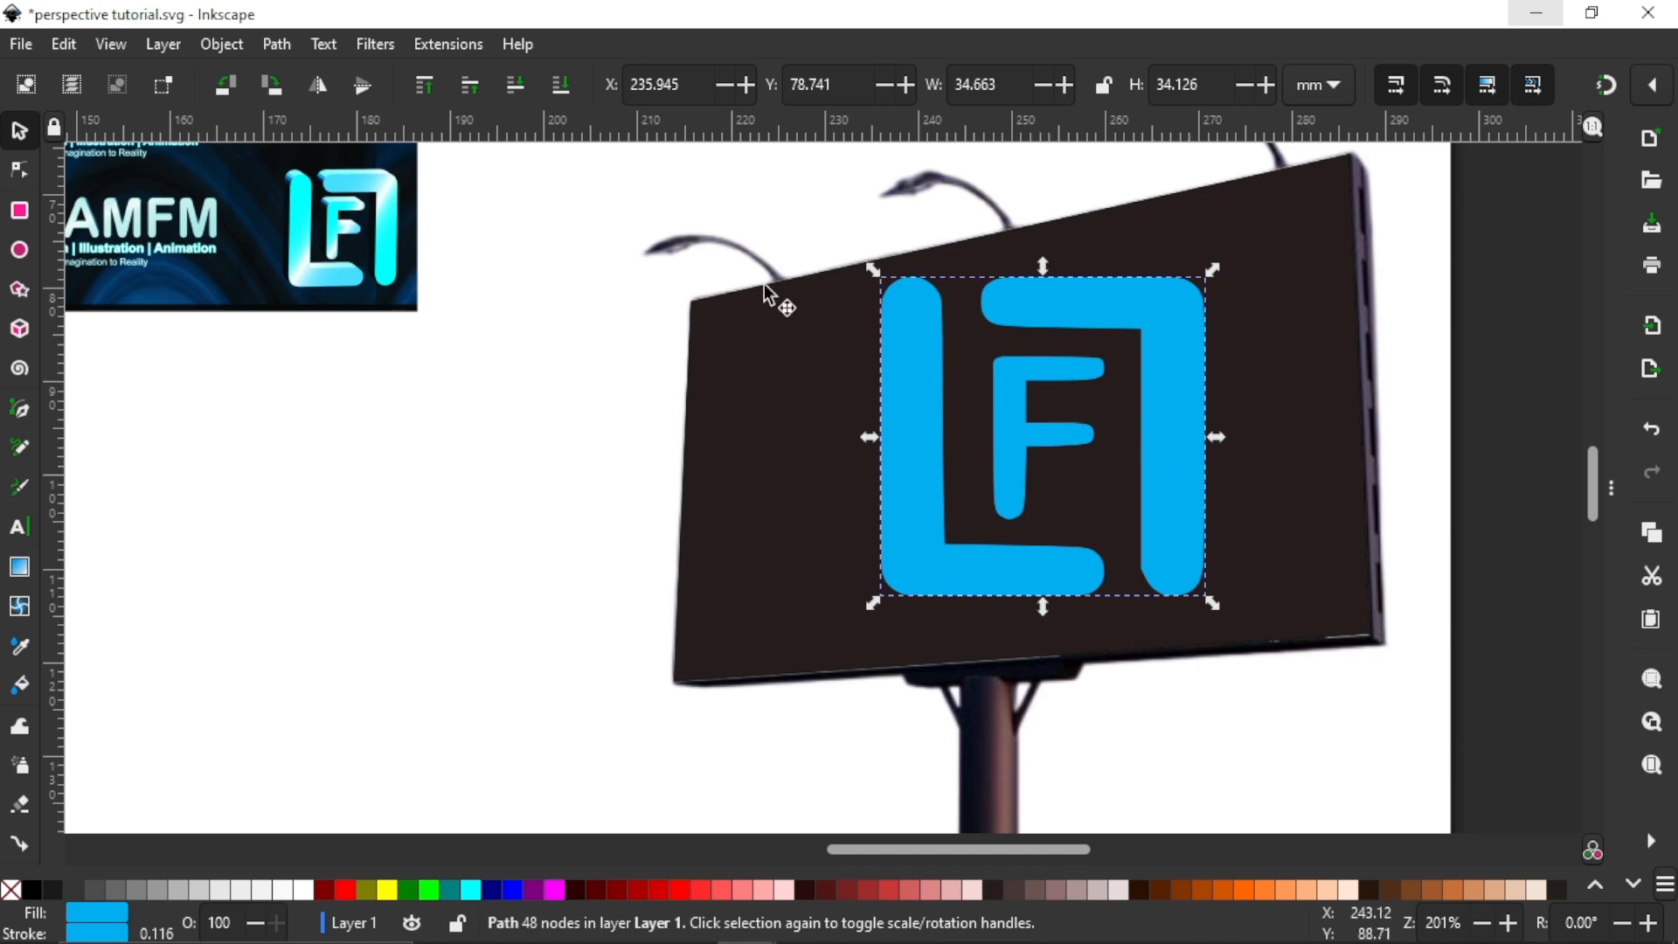
{"action": "mouse_move", "coordinate": [1365, 361]}
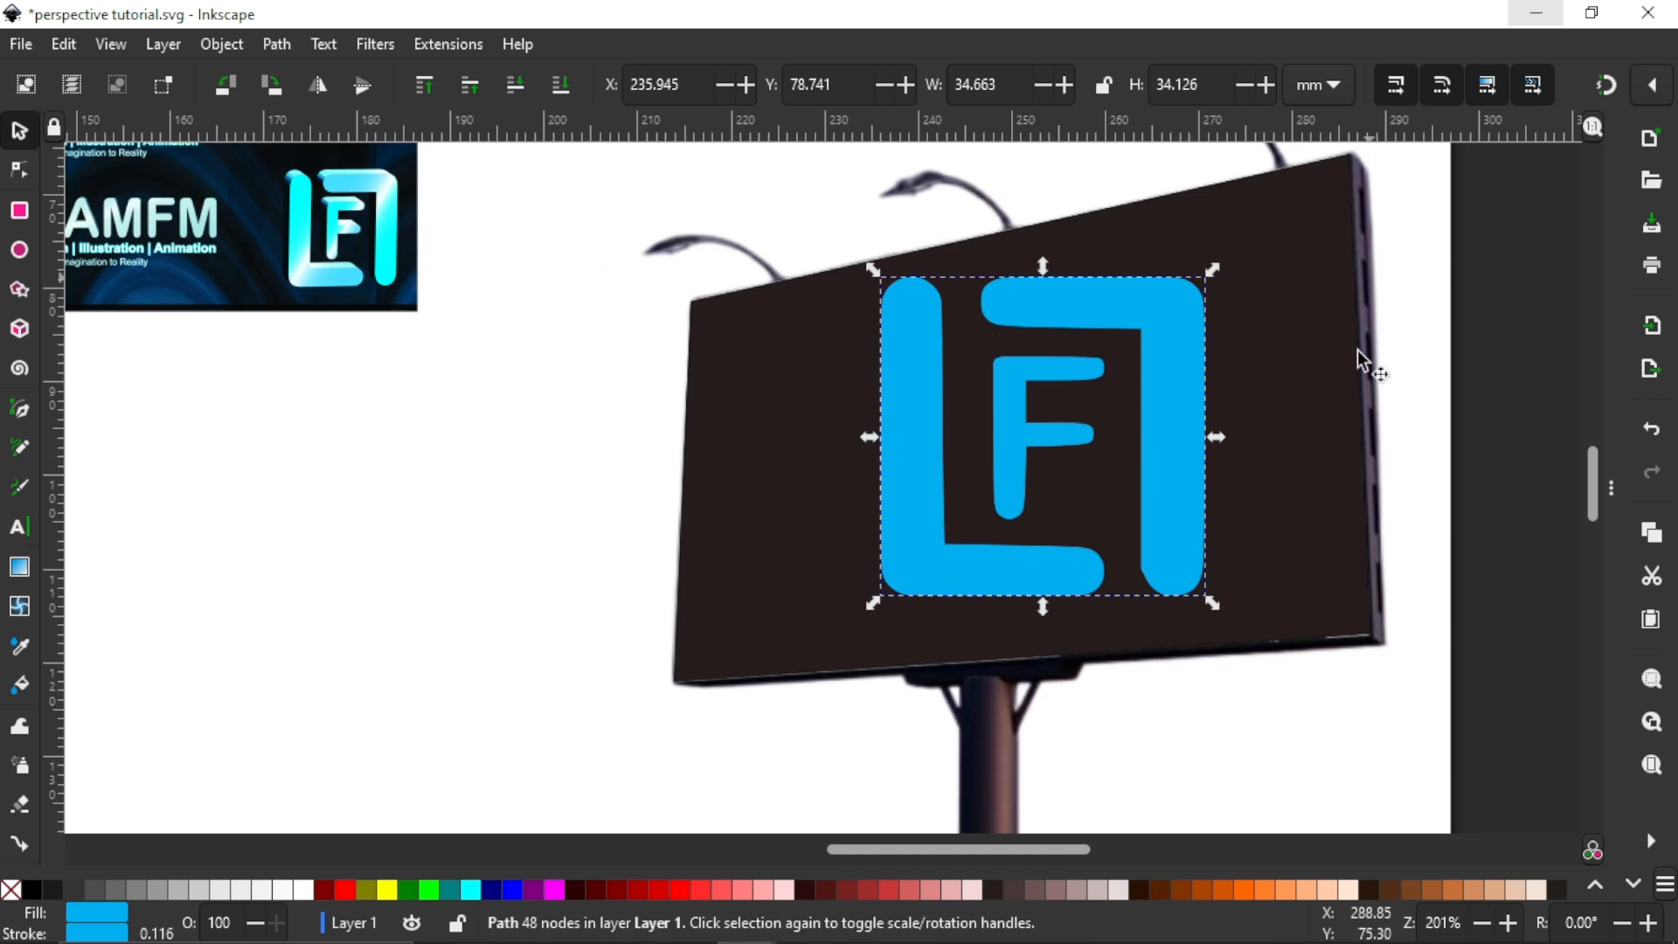
{"action": "left_click", "coordinate": [274, 44]}
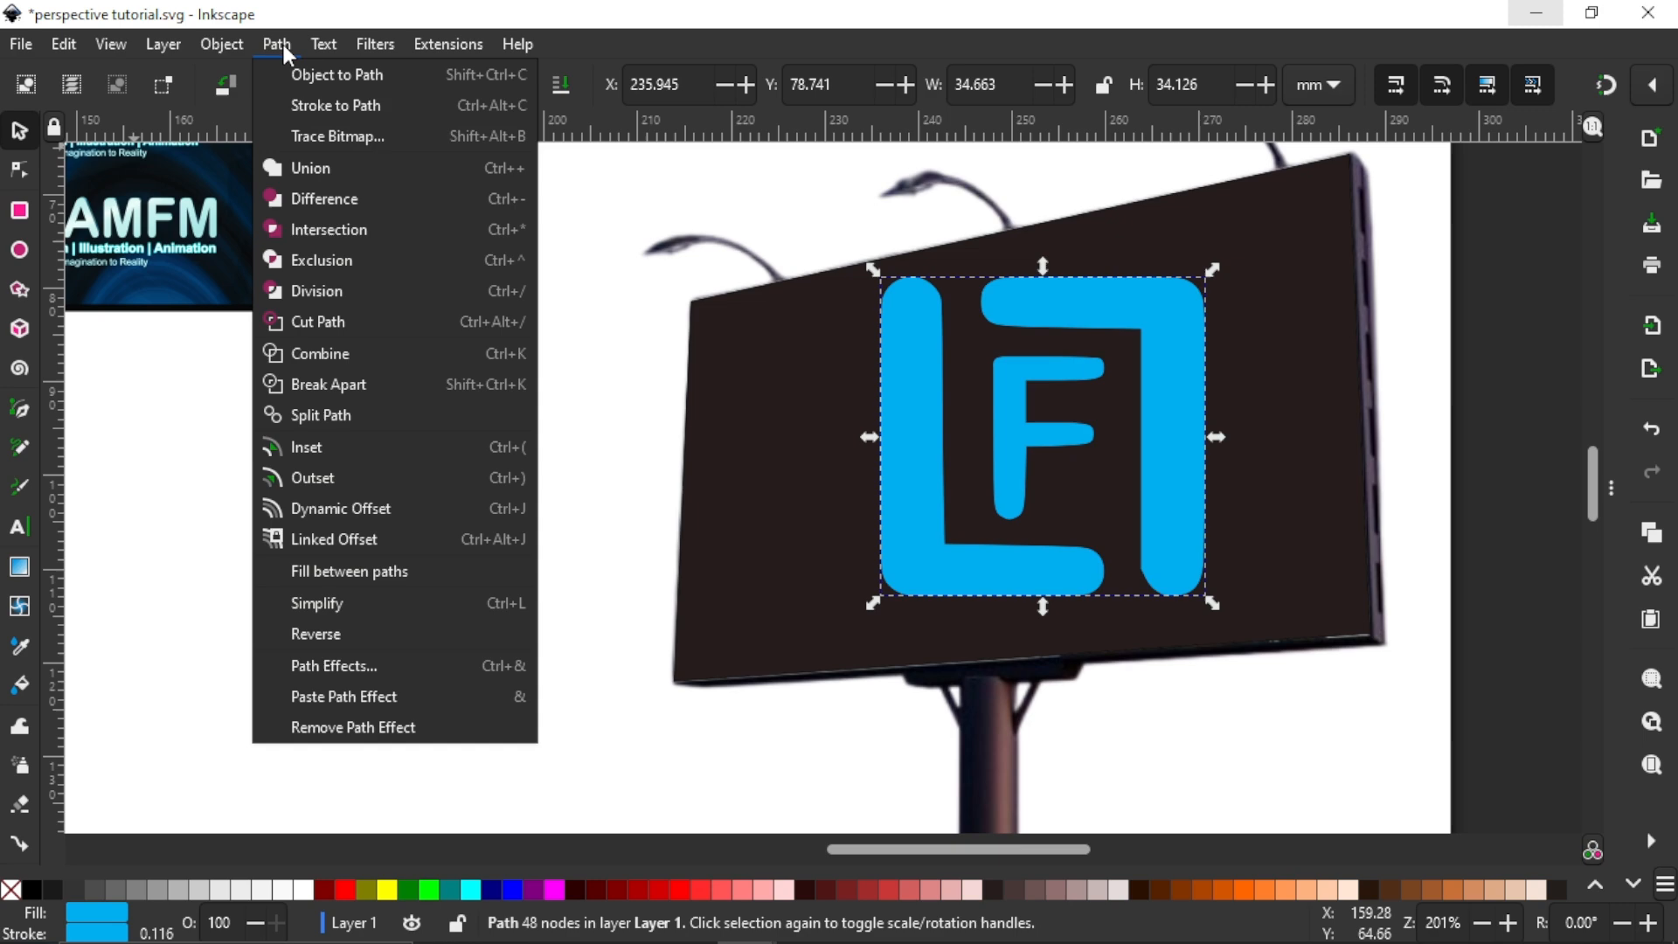
{"action": "left_click", "coordinate": [332, 666]}
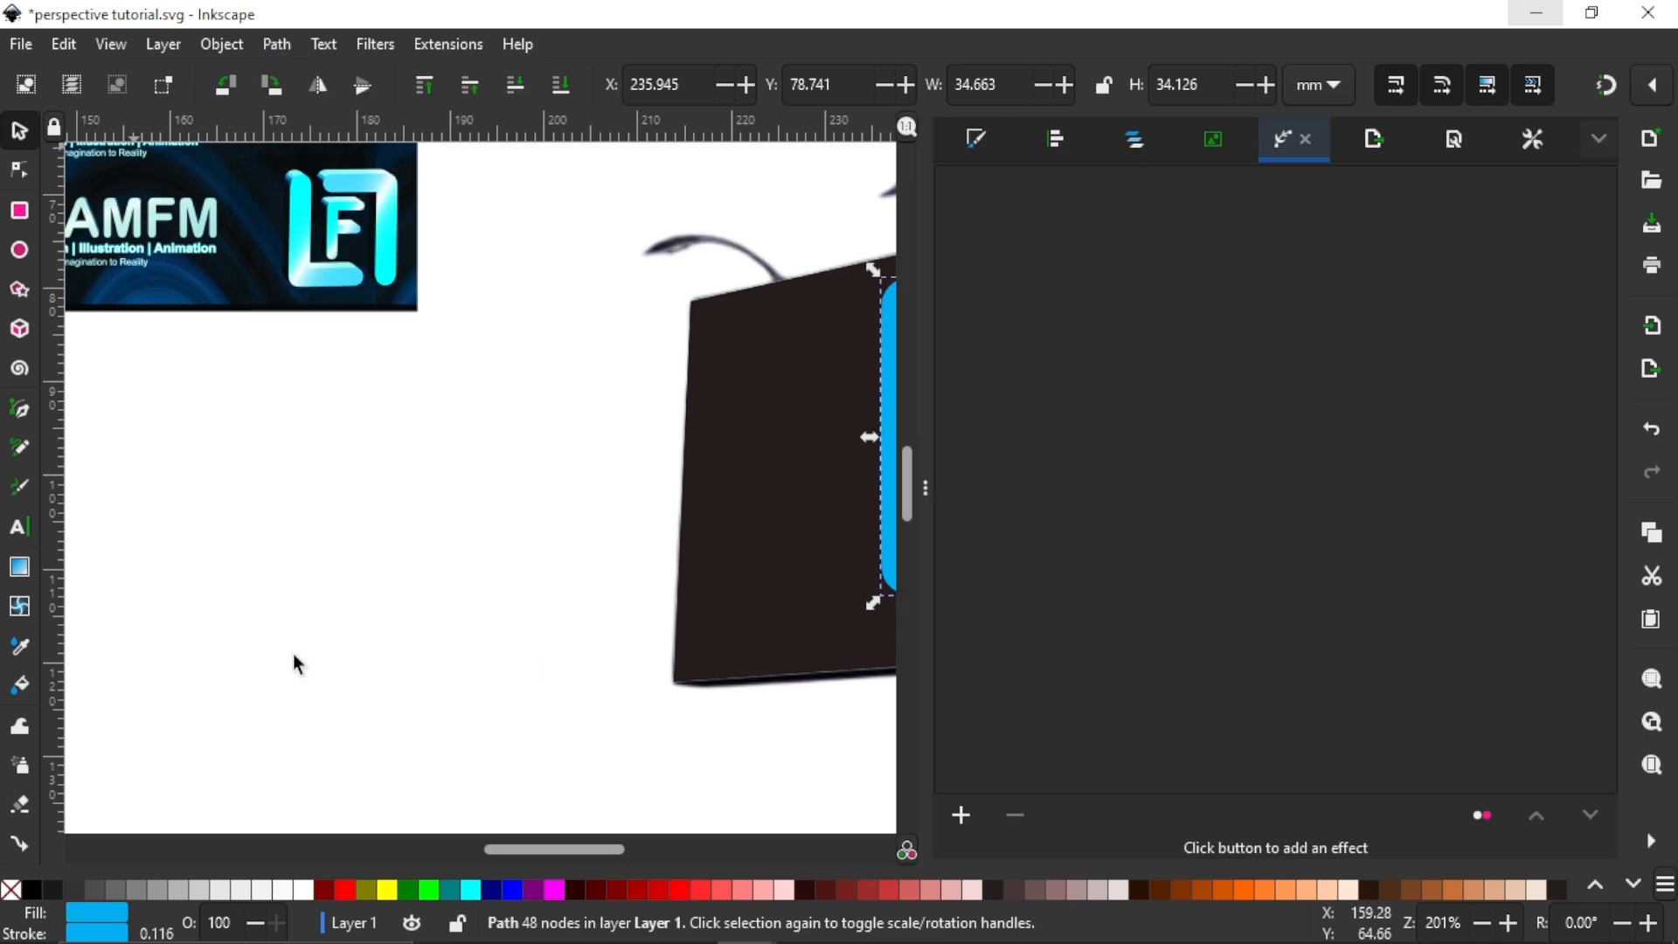
Step: Add a Perspective/Envelope effect and drag the logo's left corners to the screen's edges
{"action": "left_click", "coordinate": [960, 815]}
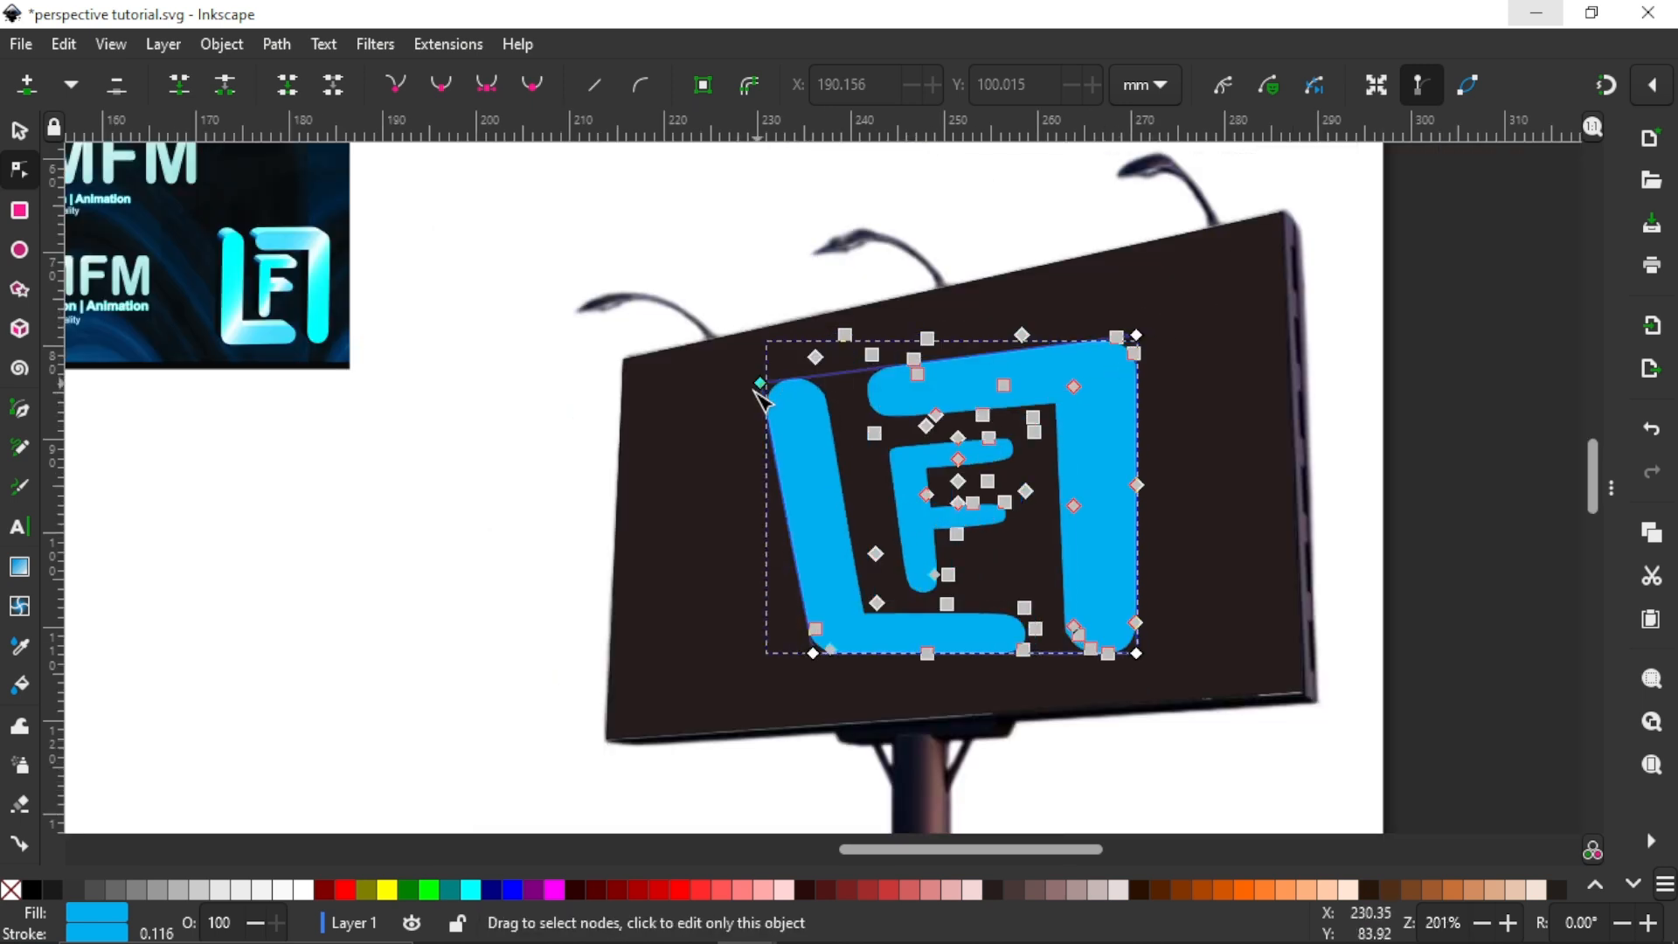
{"action": "left_click_drag", "start_coordinate": [757, 382], "coordinate": [813, 650]}
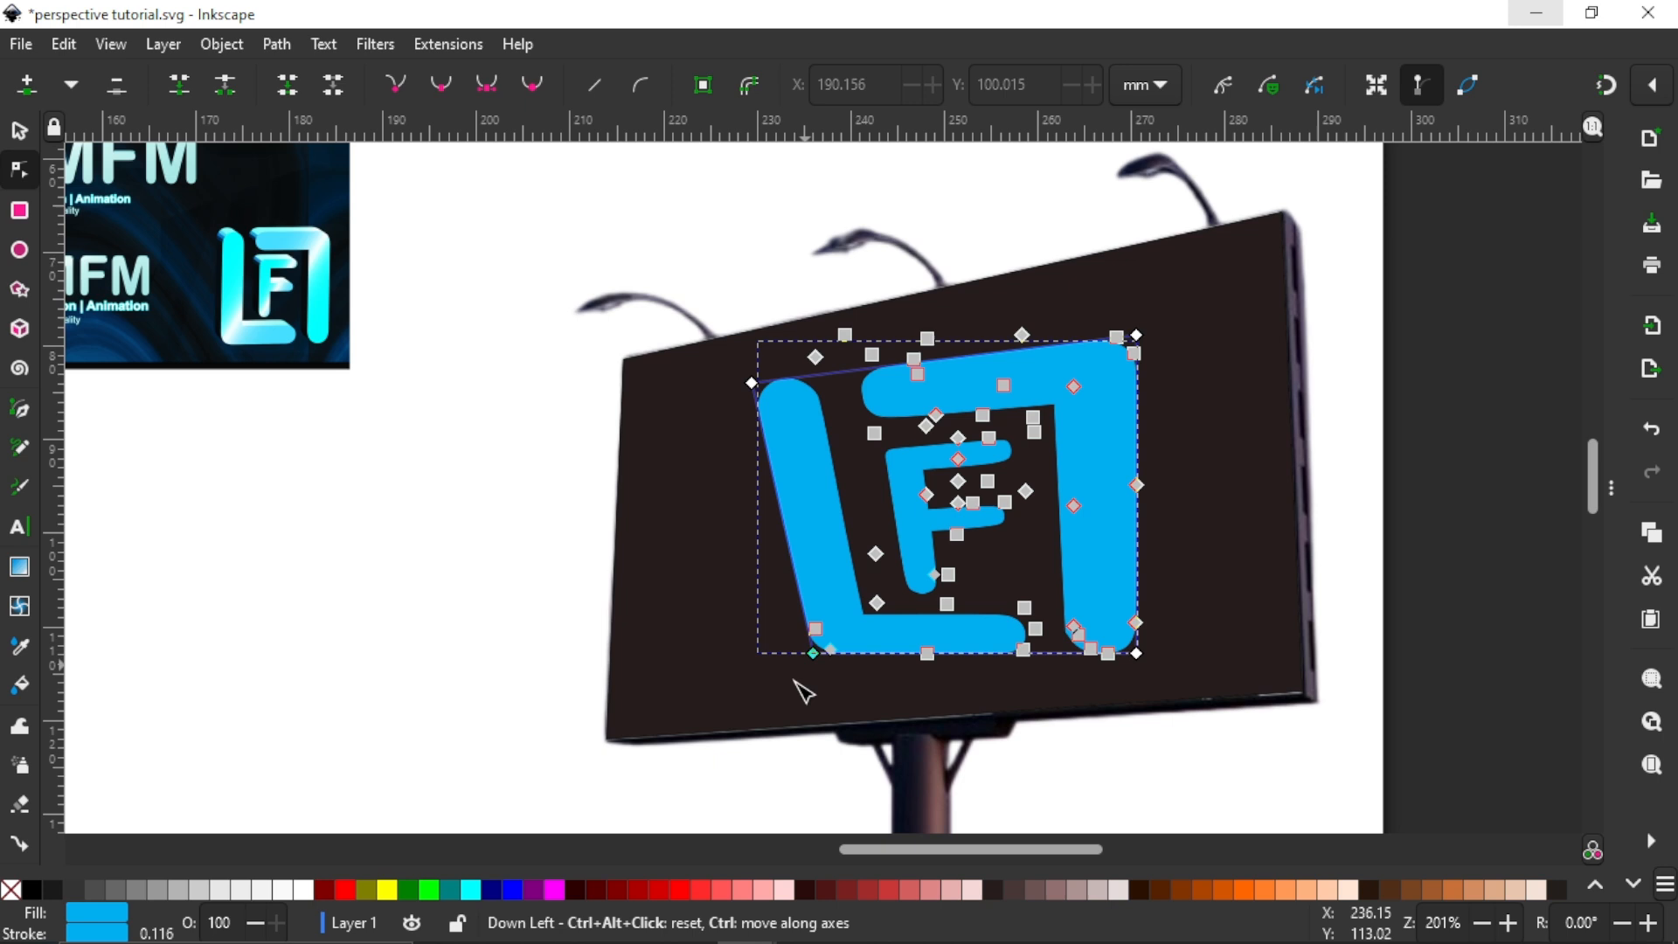
{"action": "left_click_drag", "start_coordinate": [812, 650], "coordinate": [770, 708]}
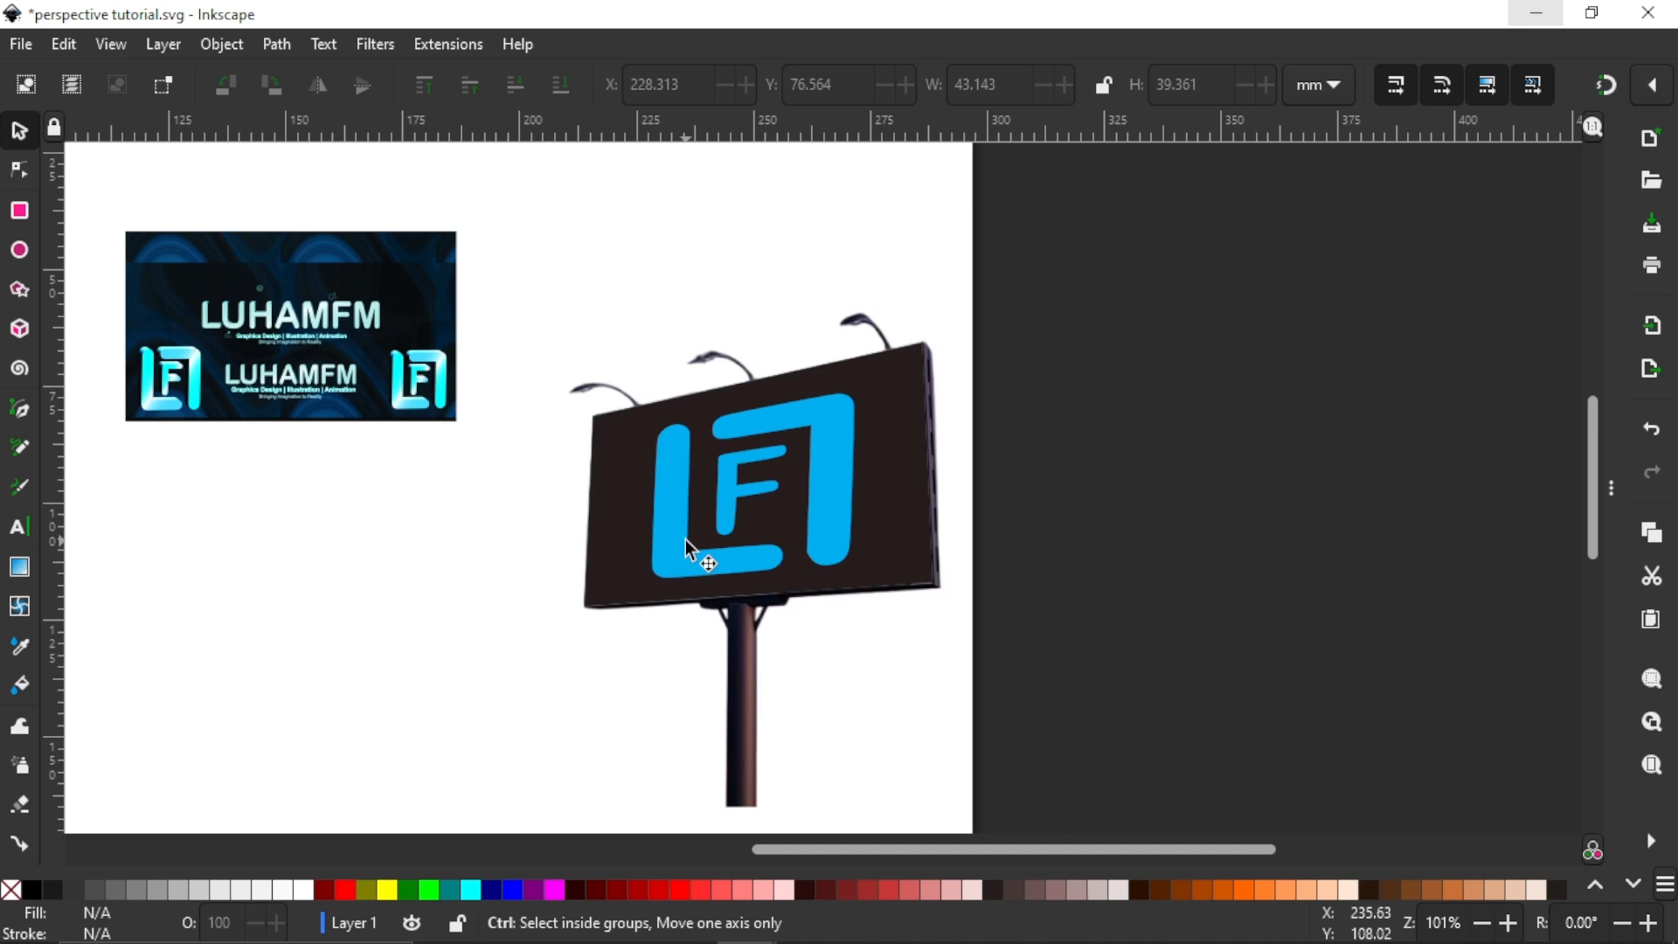
Step: Move the LUHAMFM banner onto the billboard and tilt it to follow the screen's slope
{"action": "left_click_drag", "start_coordinate": [750, 503], "coordinate": [342, 567]}
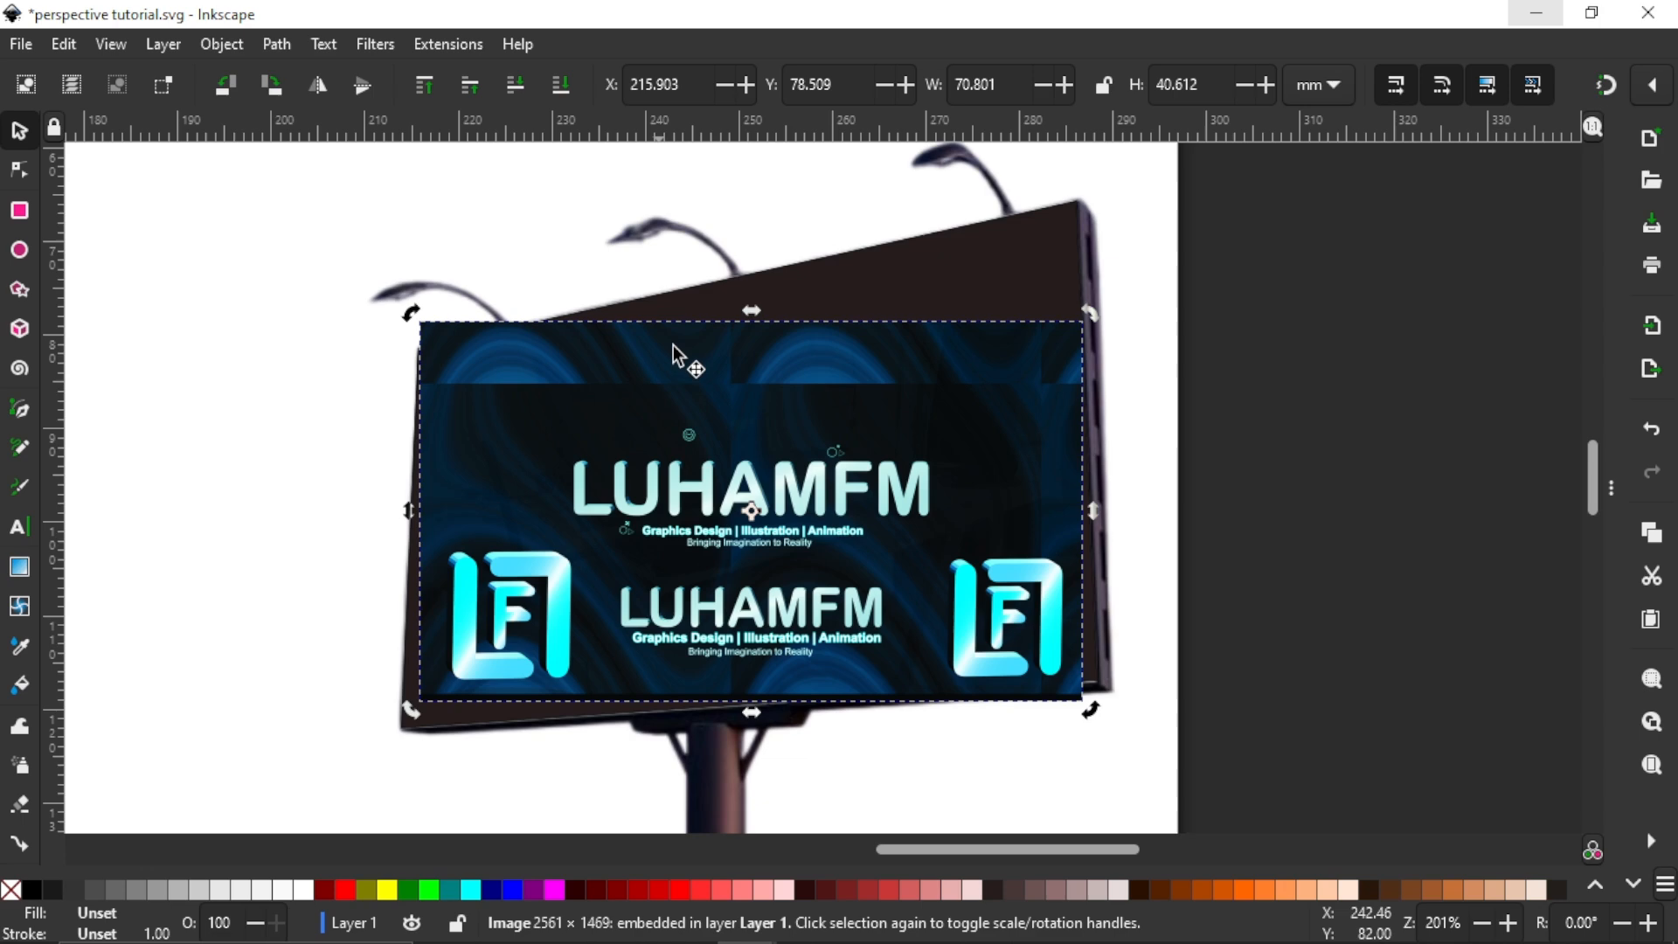
{"action": "left_click_drag", "start_coordinate": [752, 311], "coordinate": [797, 318]}
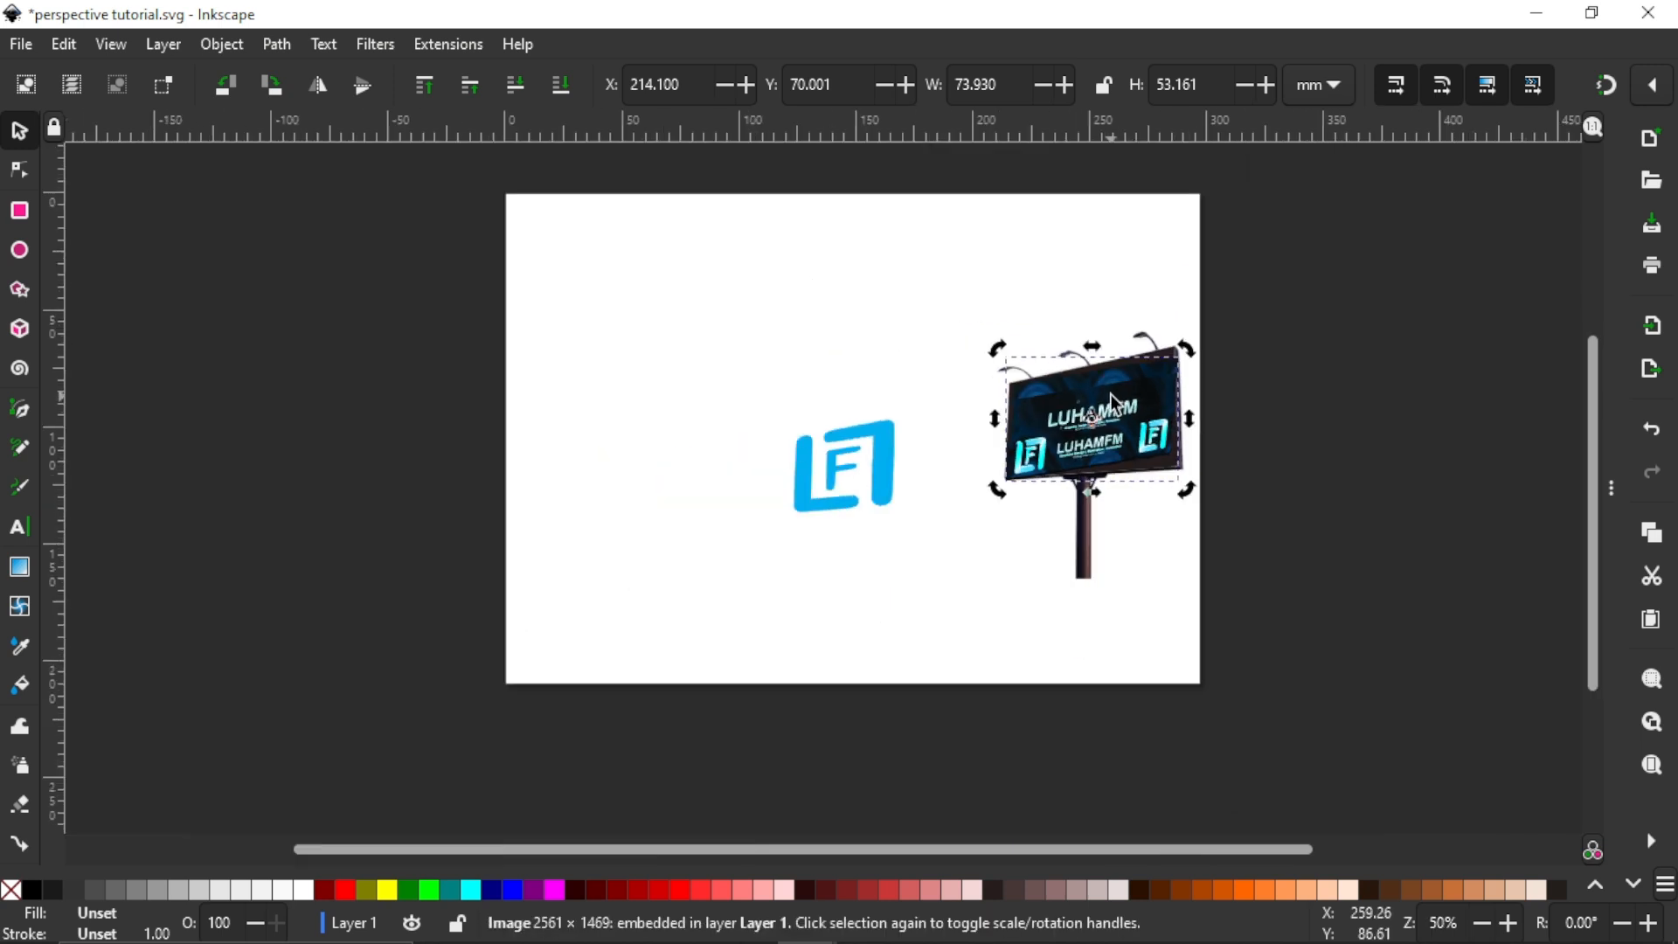
{"action": "mouse_move", "coordinate": [921, 416]}
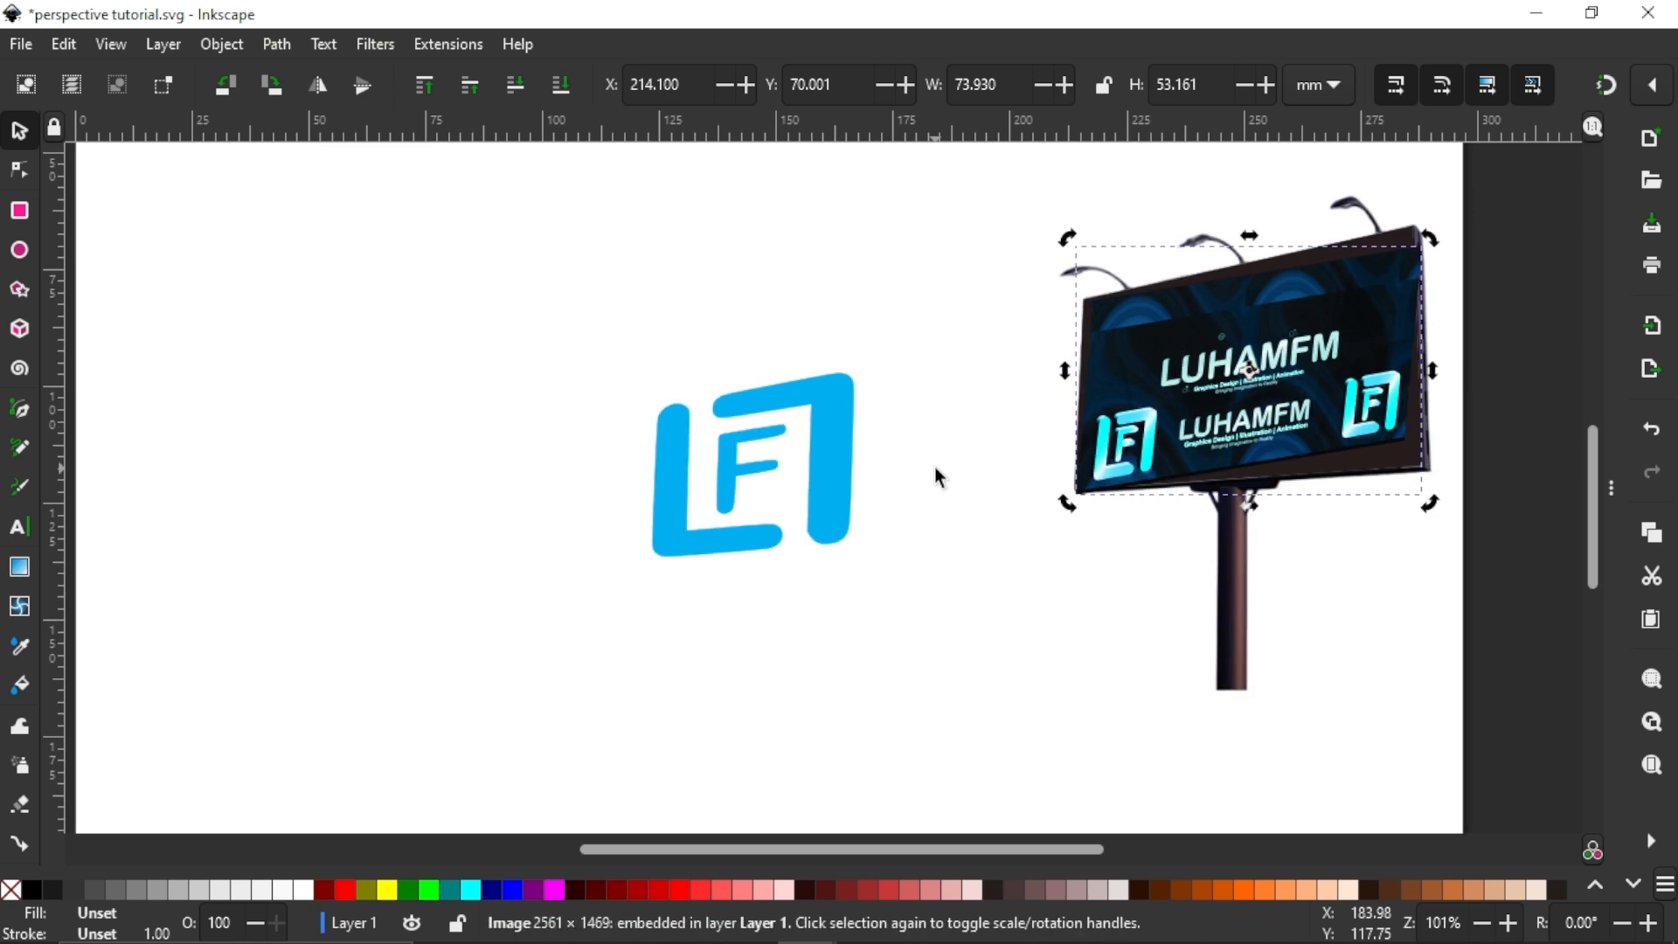
{"action": "mouse_move", "coordinate": [751, 508]}
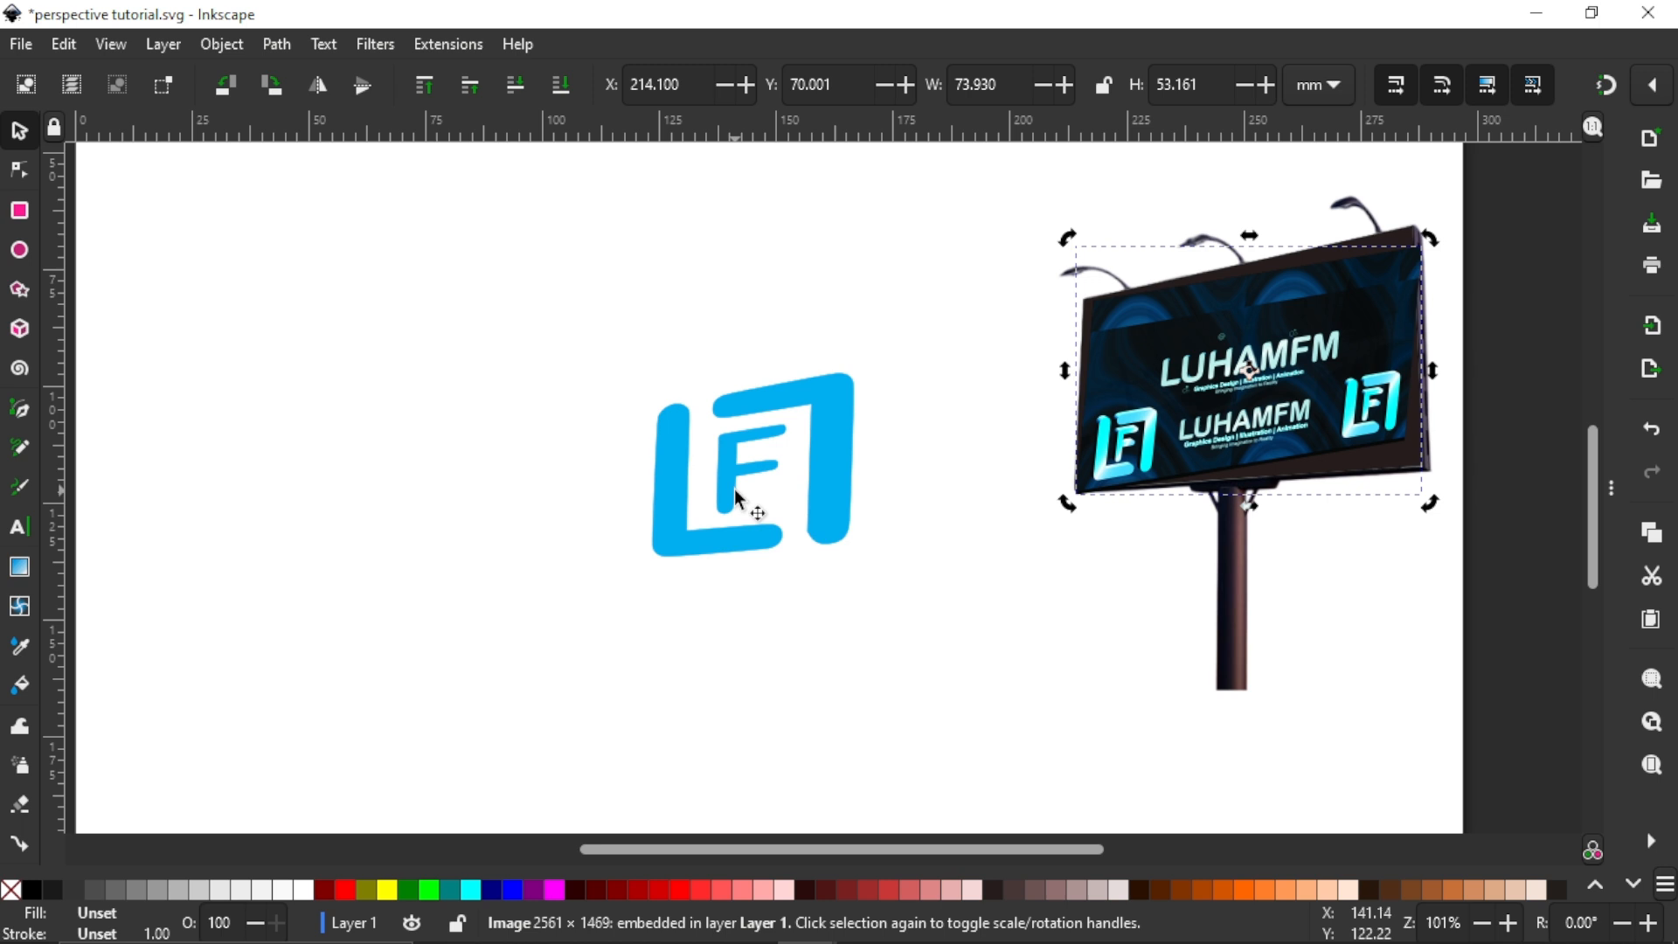
{"action": "mouse_move", "coordinate": [732, 437]}
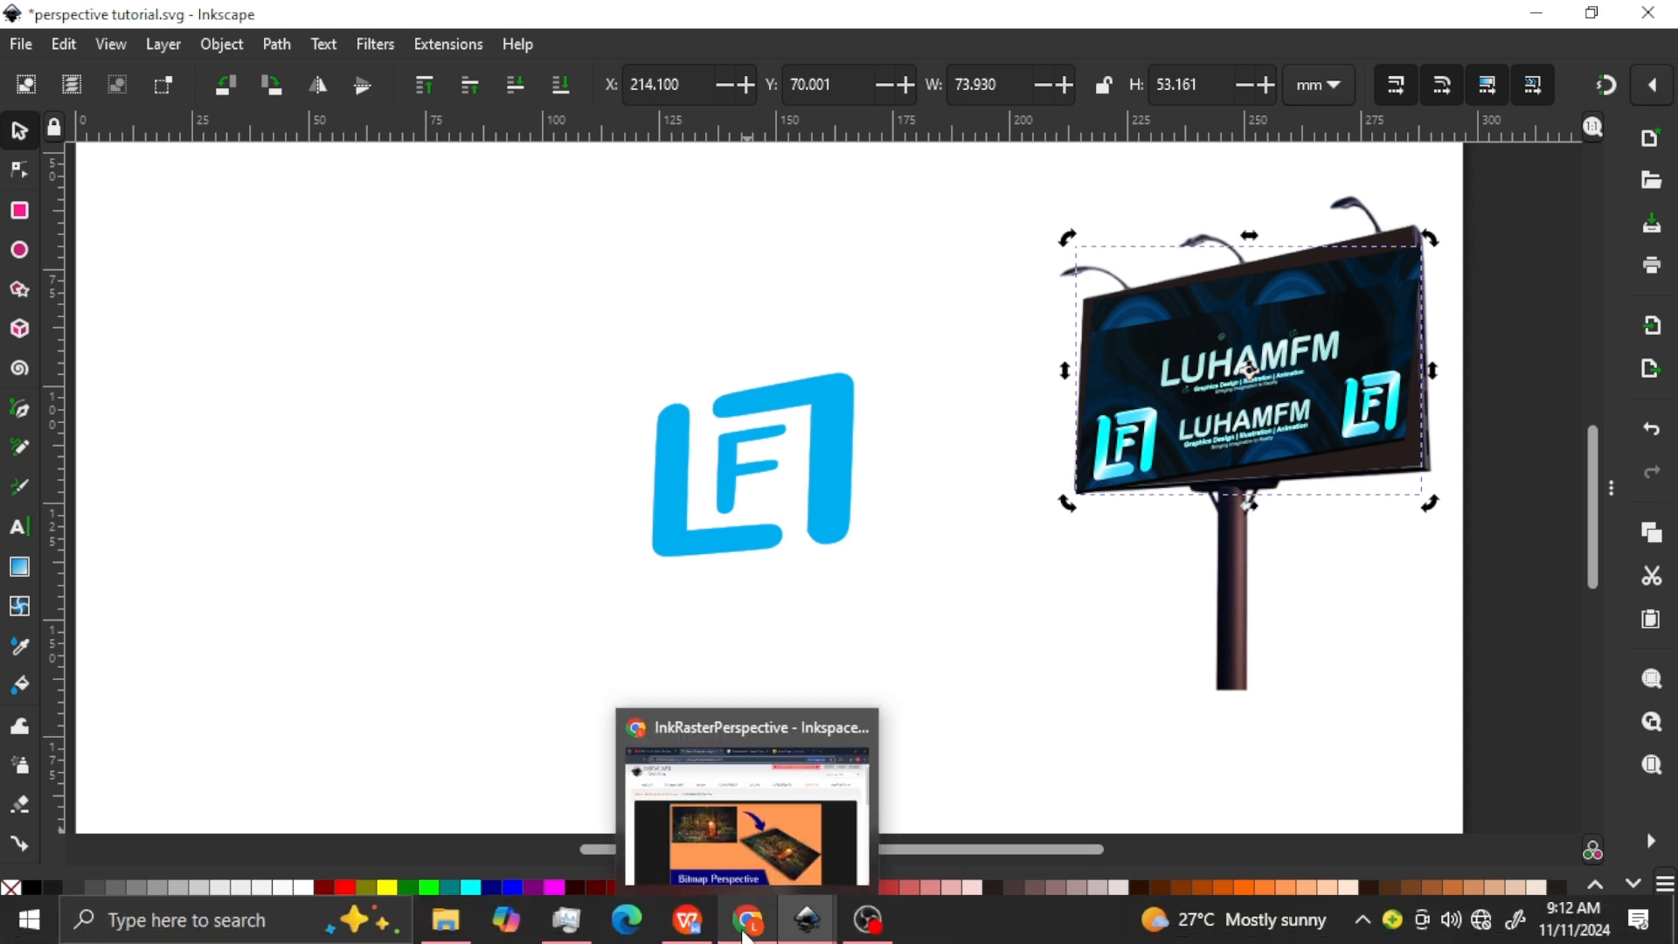
Step: Download the InkRasterPerspective zip from its inkscape.org page and show the download history
{"action": "left_click", "coordinate": [746, 918]}
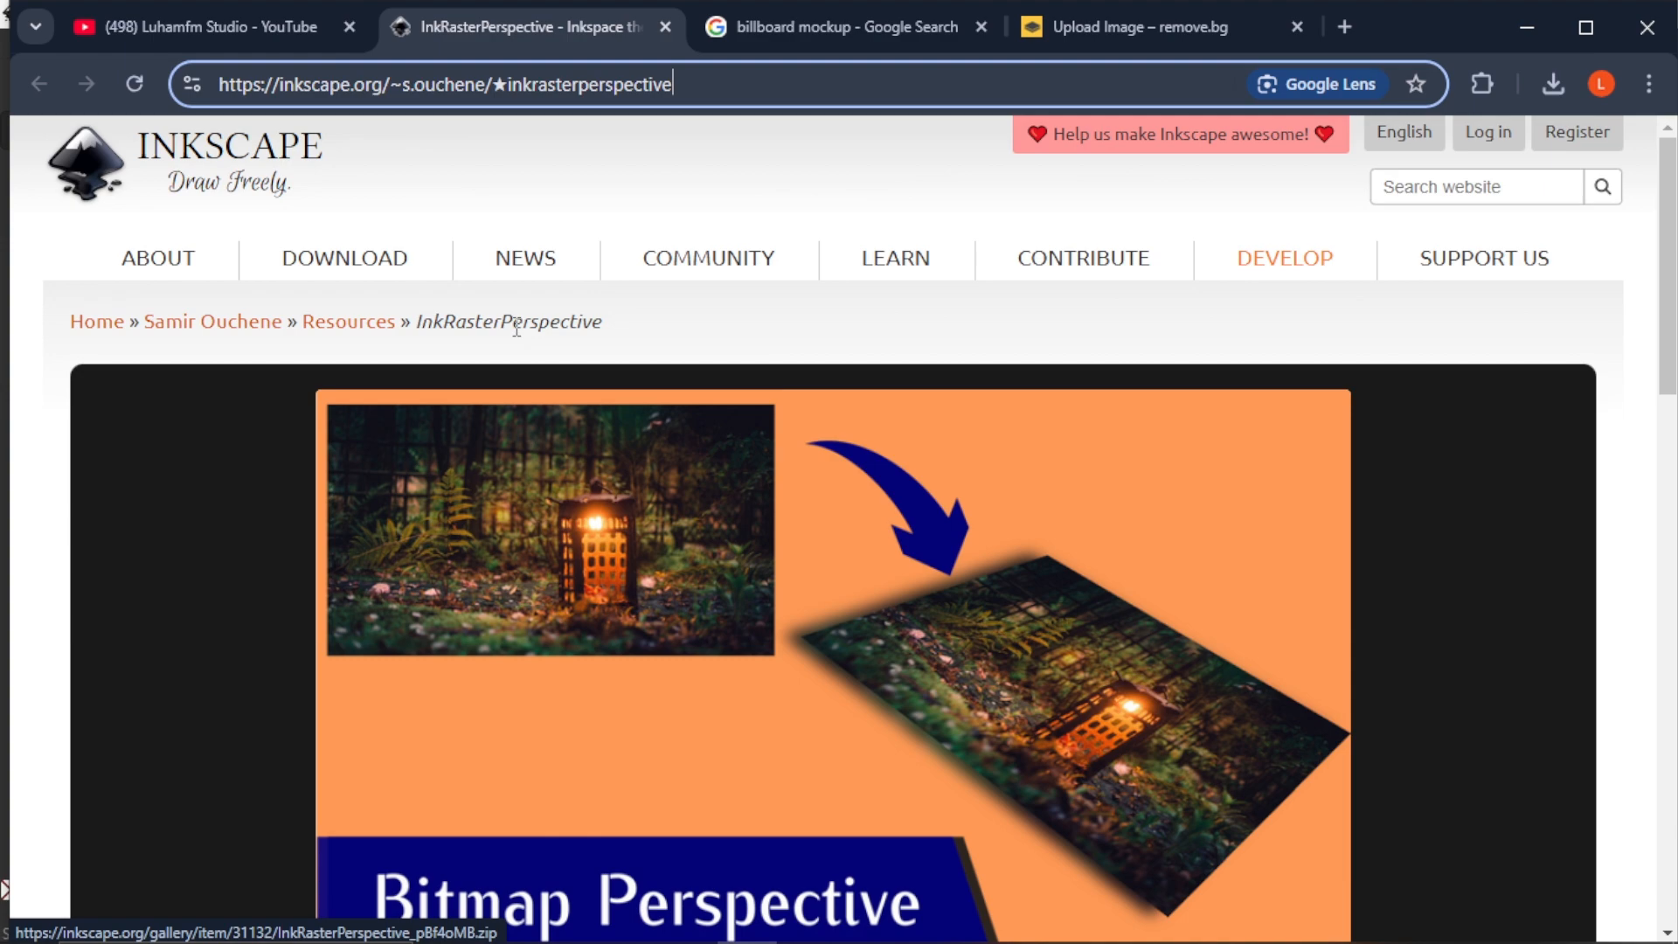
{"action": "scroll", "scroll_direction": "down", "scroll_amount": 3}
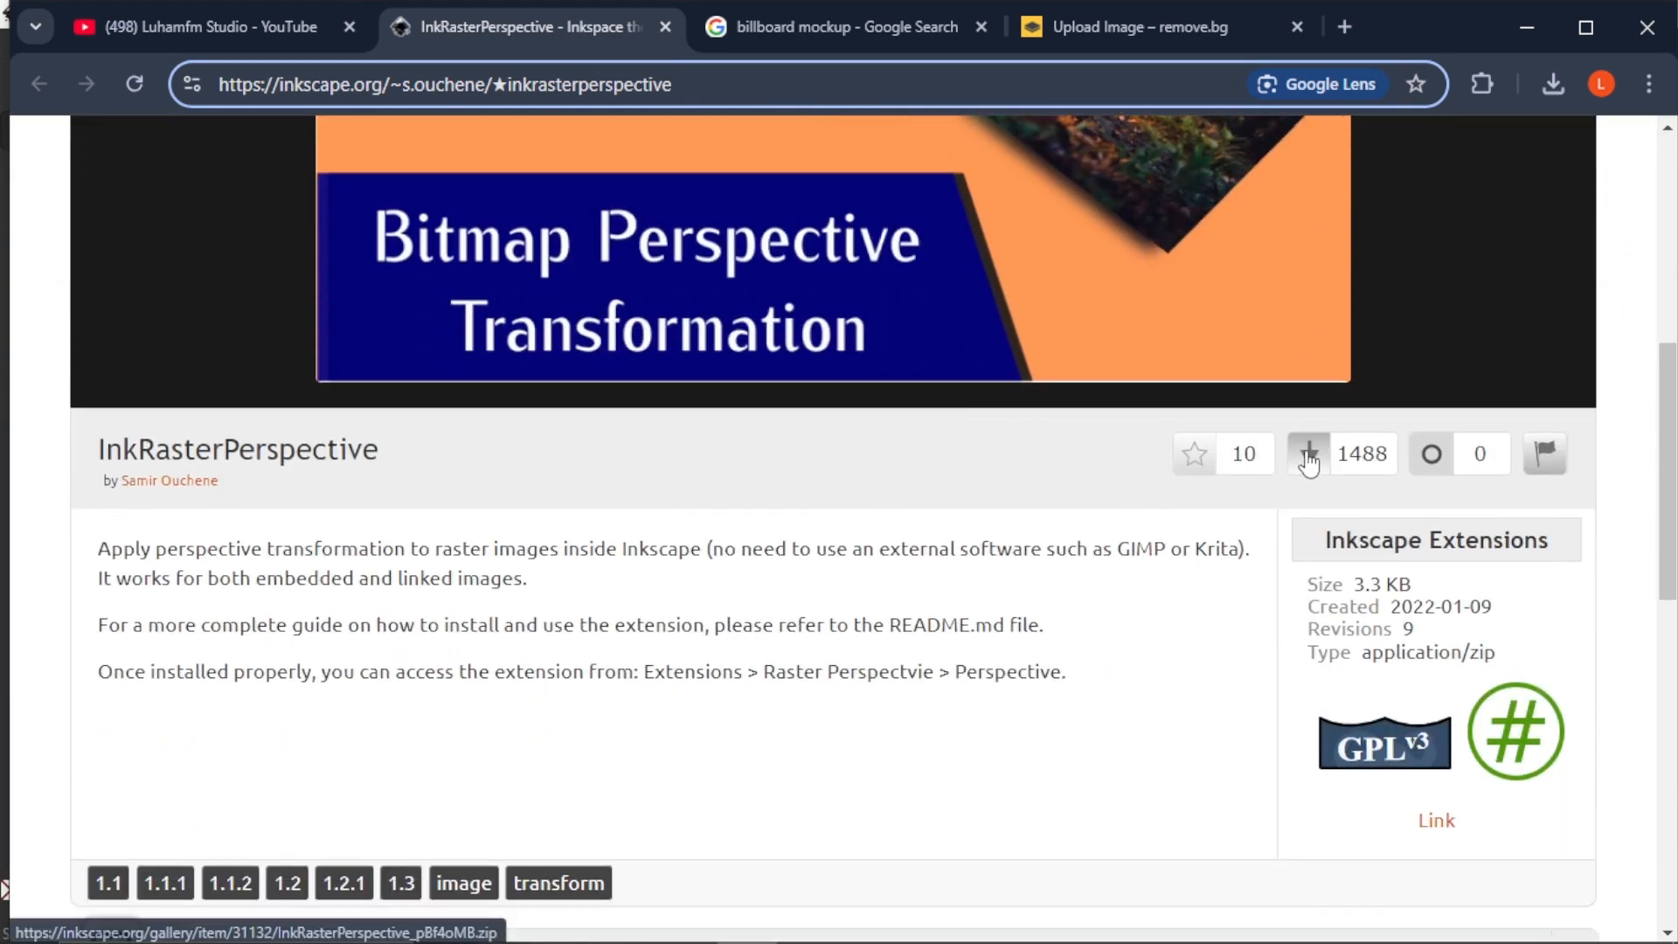
{"action": "mouse_move", "coordinate": [1307, 453]}
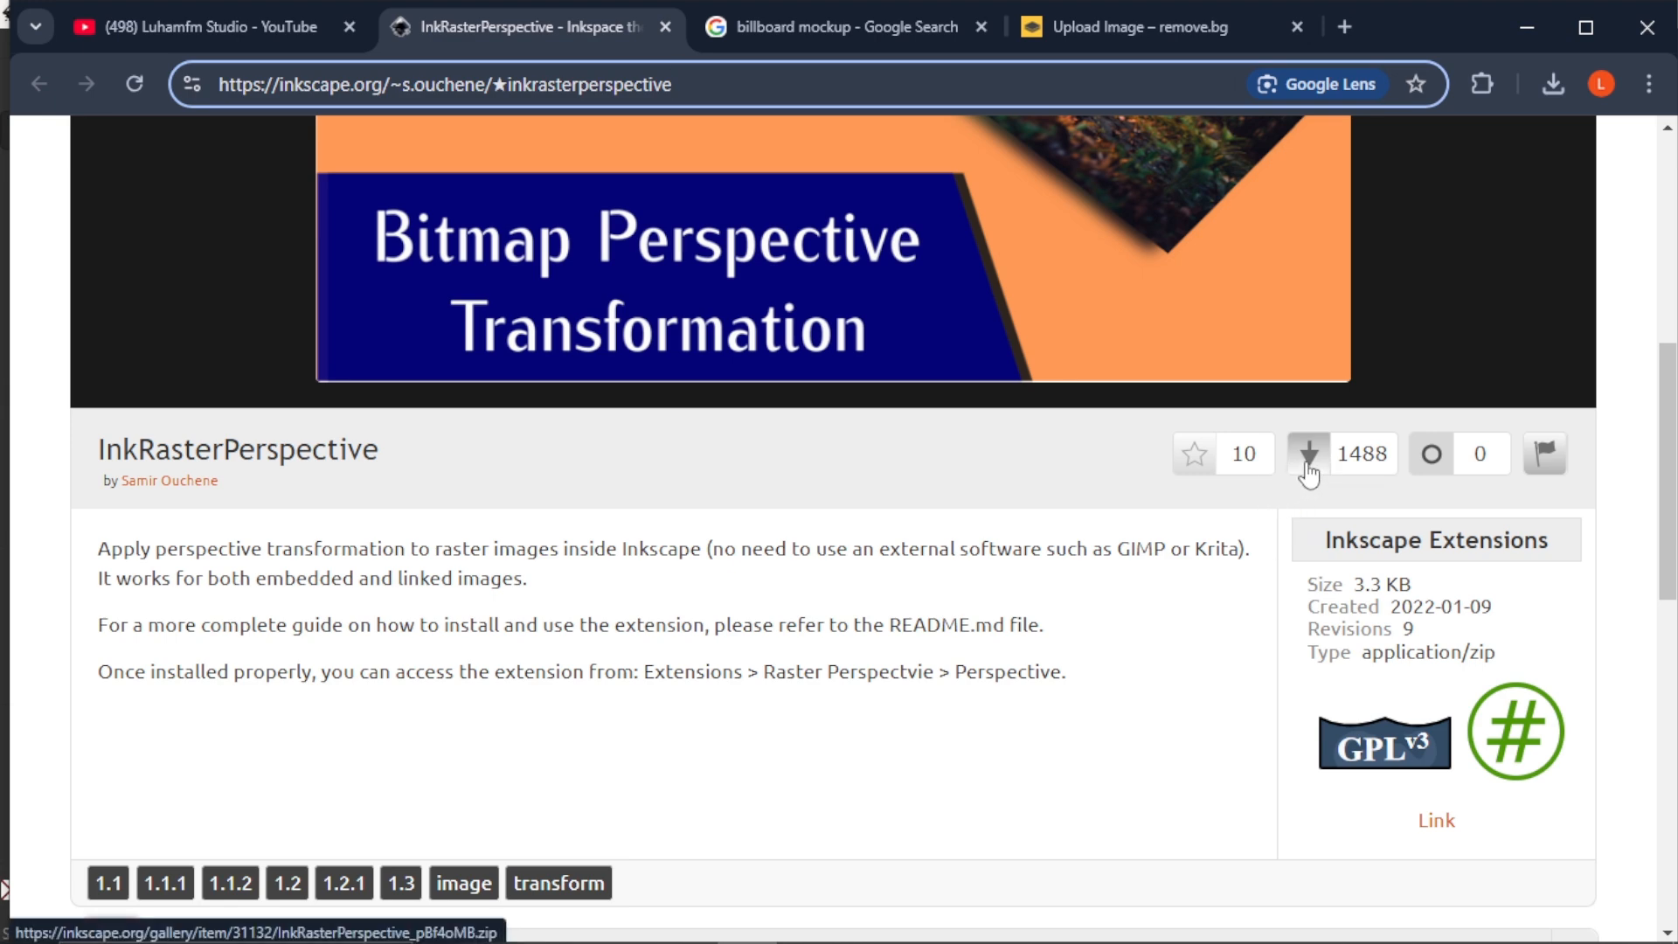
{"action": "left_click", "coordinate": [1305, 454]}
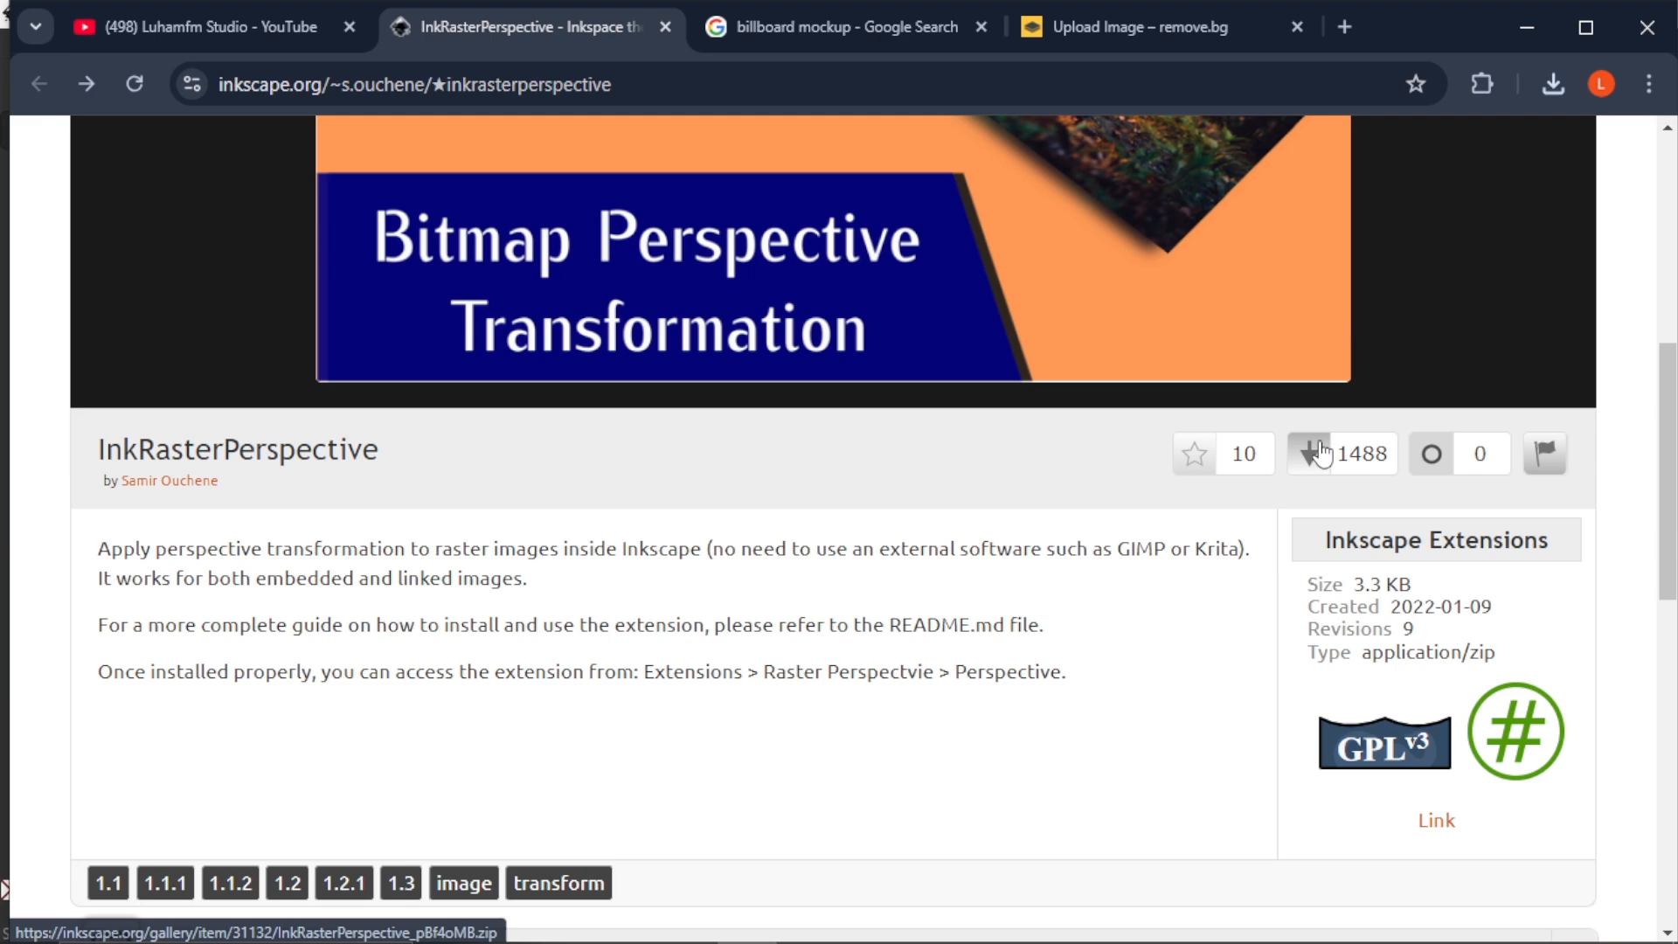
{"action": "left_click", "coordinate": [1323, 452]}
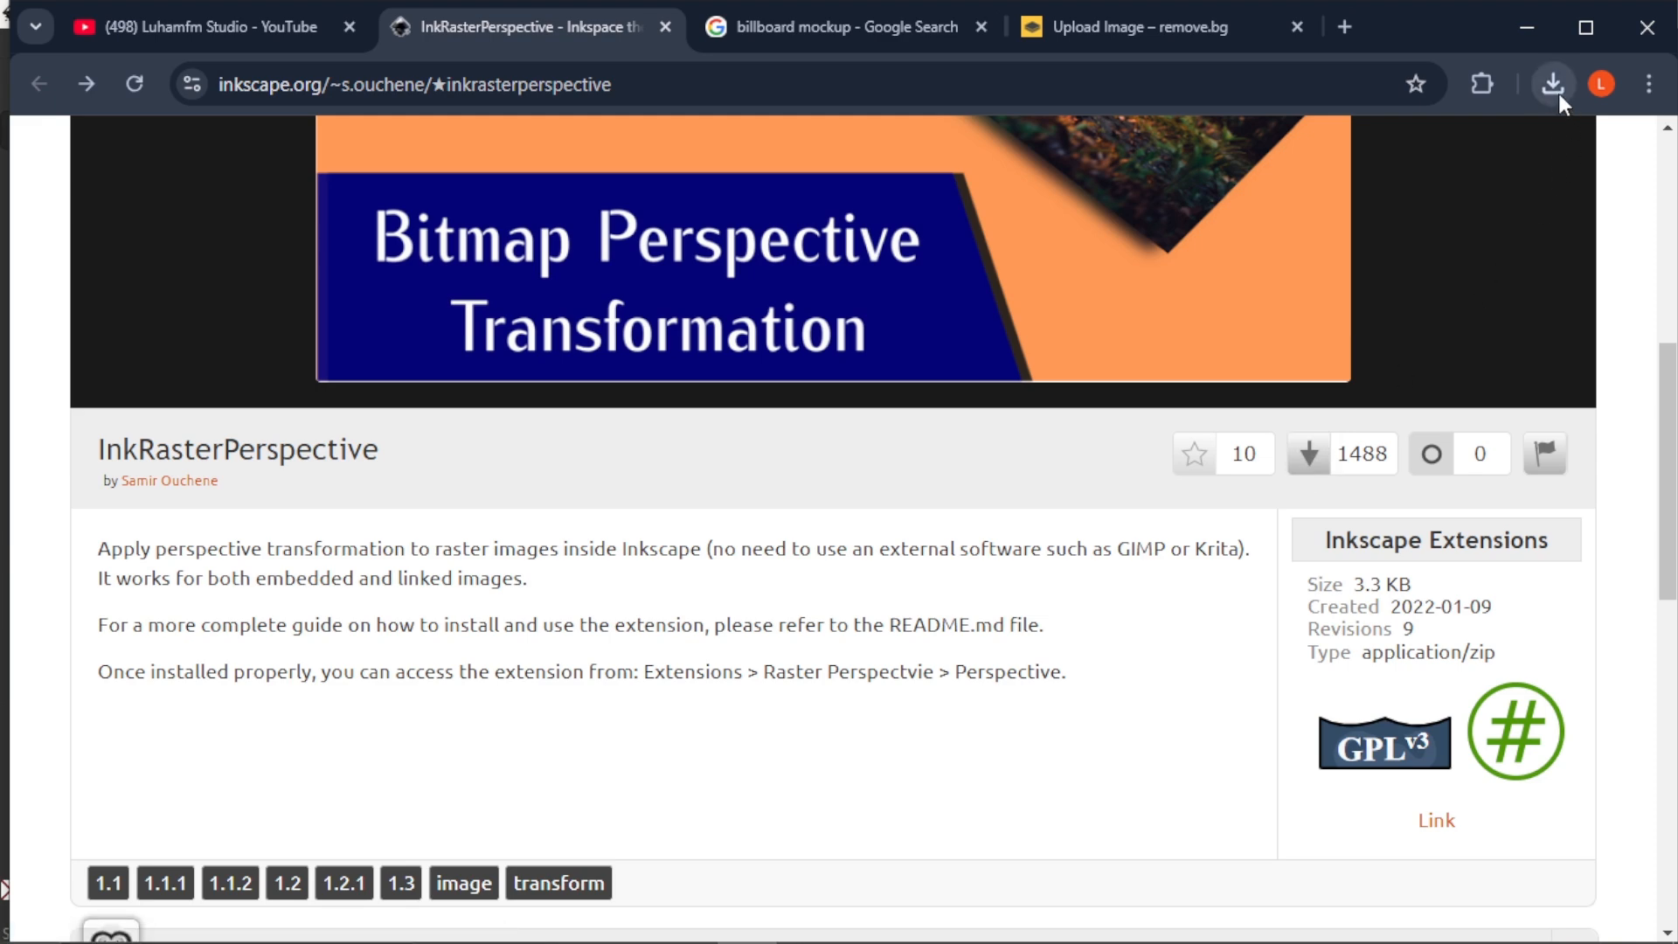
{"action": "left_click", "coordinate": [1552, 84]}
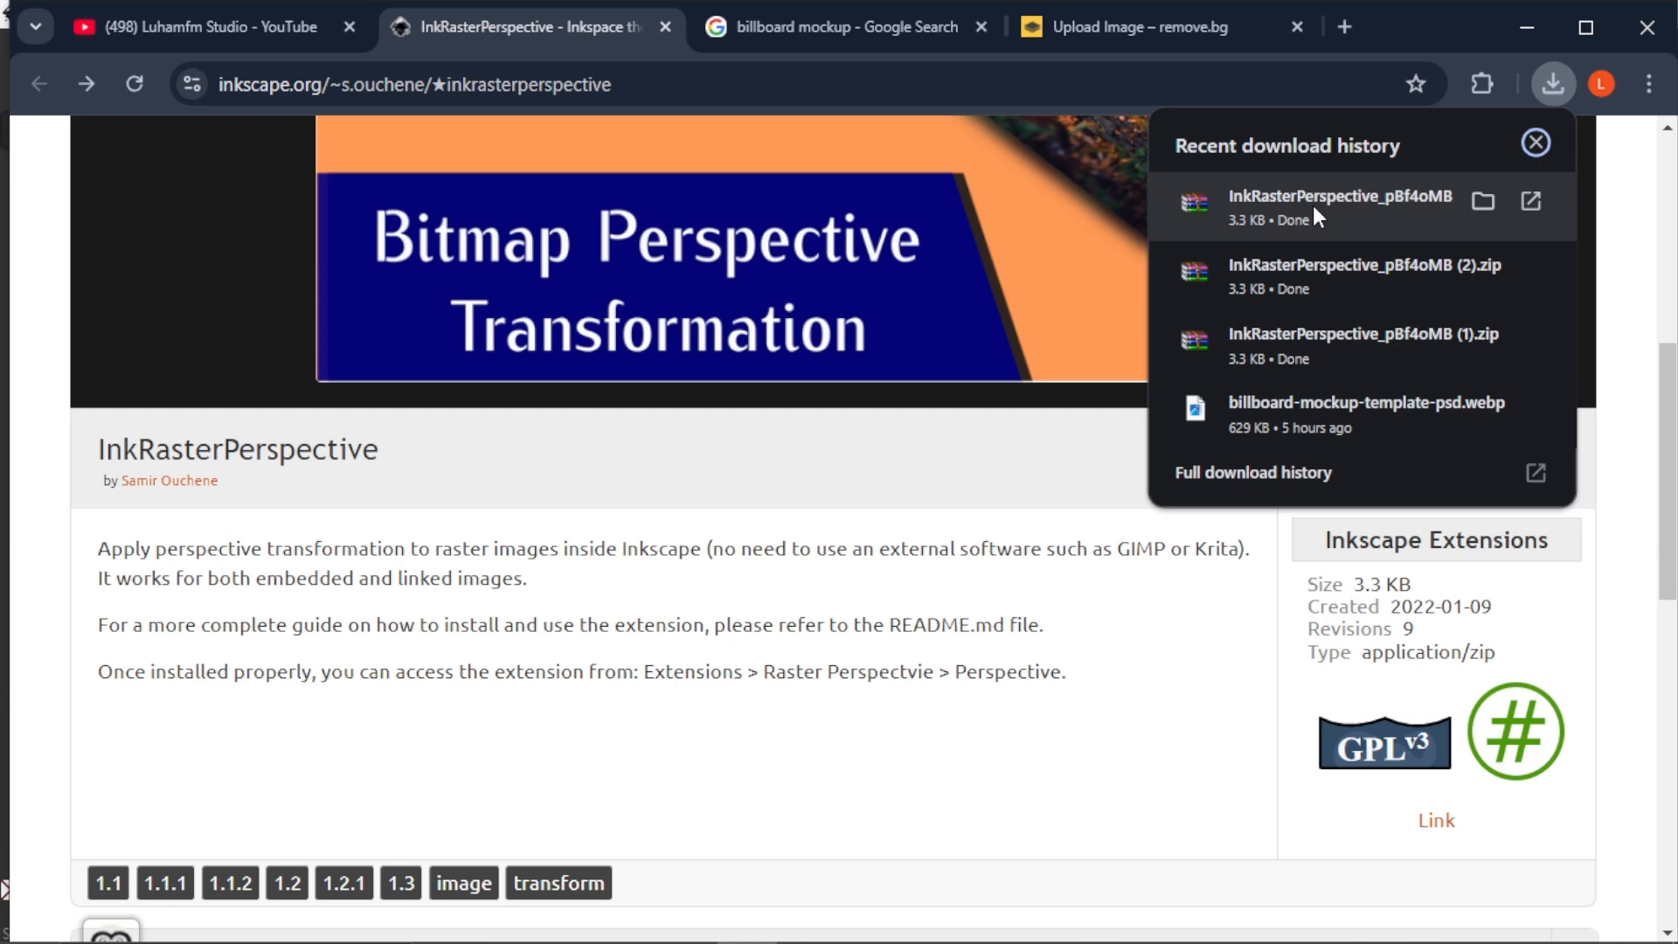
{"action": "mouse_move", "coordinate": [1468, 212]}
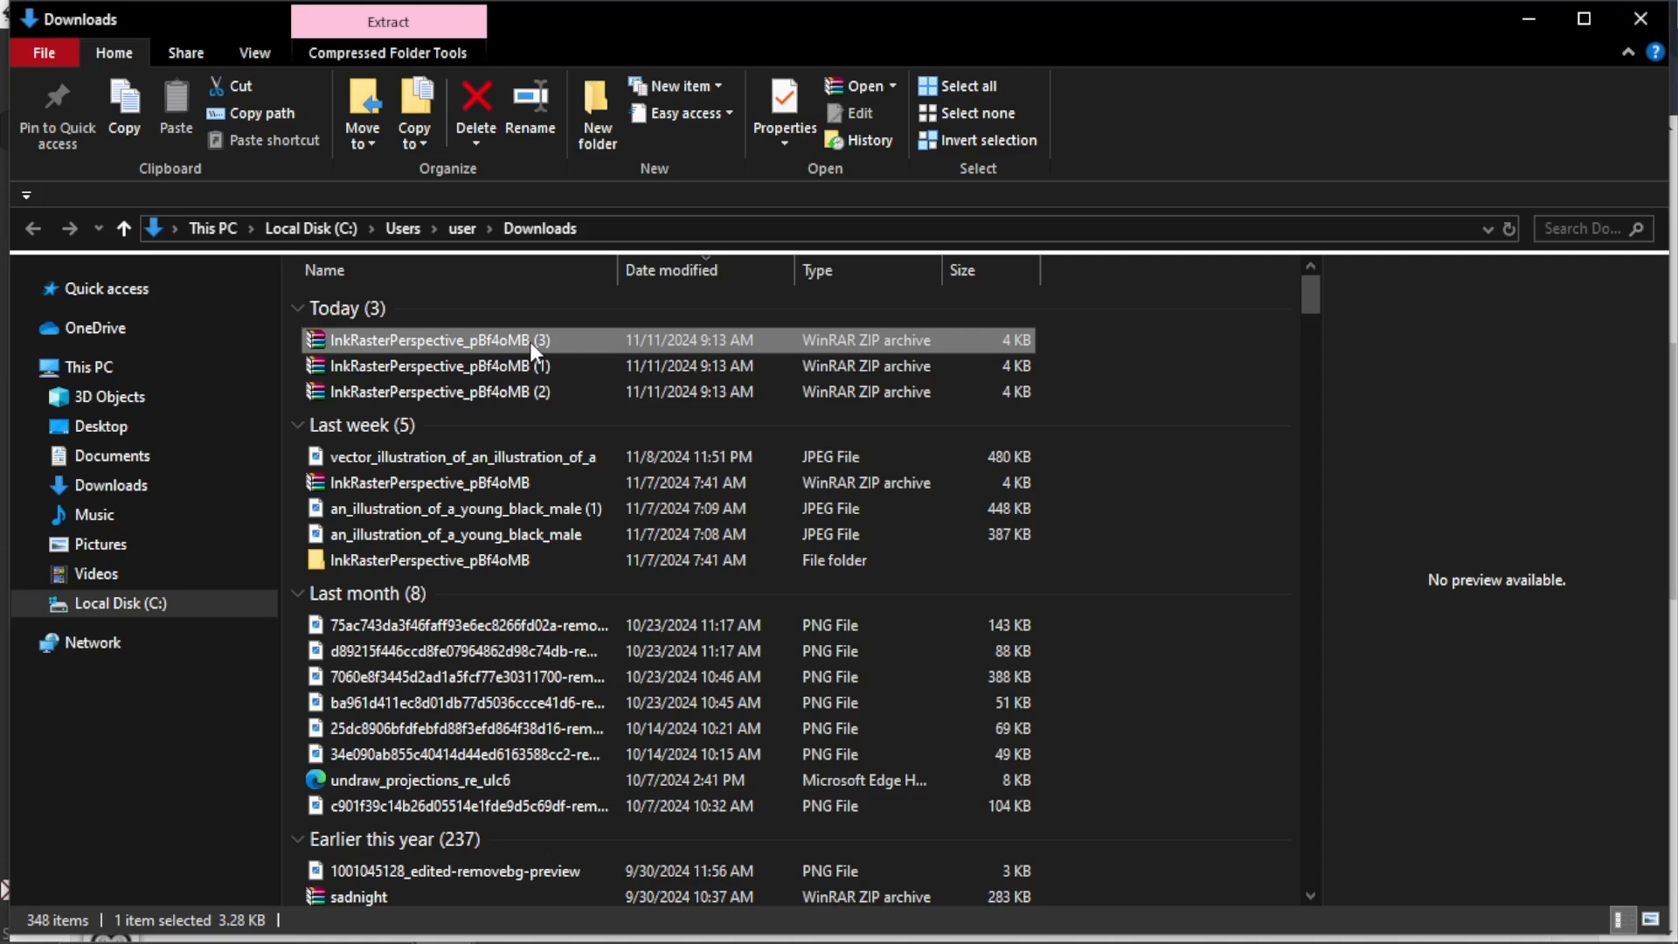
Step: Extract the newest InkRasterPerspective zip, copy its two extension files, and go to the C drive
{"action": "left_click", "coordinate": [519, 339]}
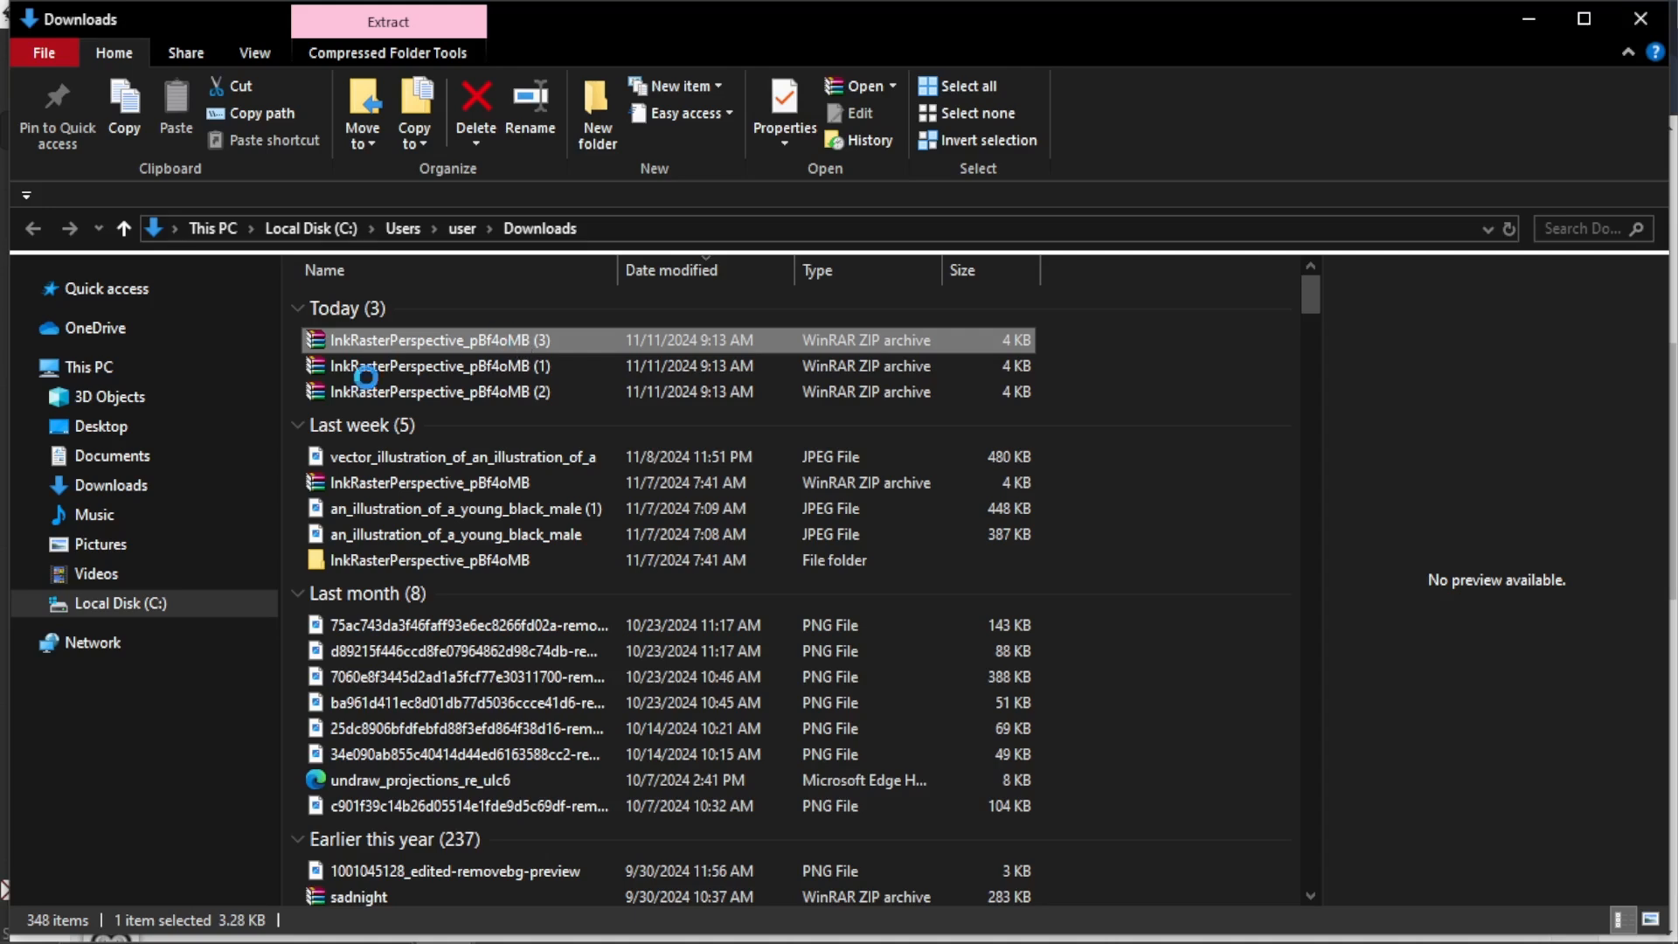
{"action": "right_click", "coordinate": [428, 339]}
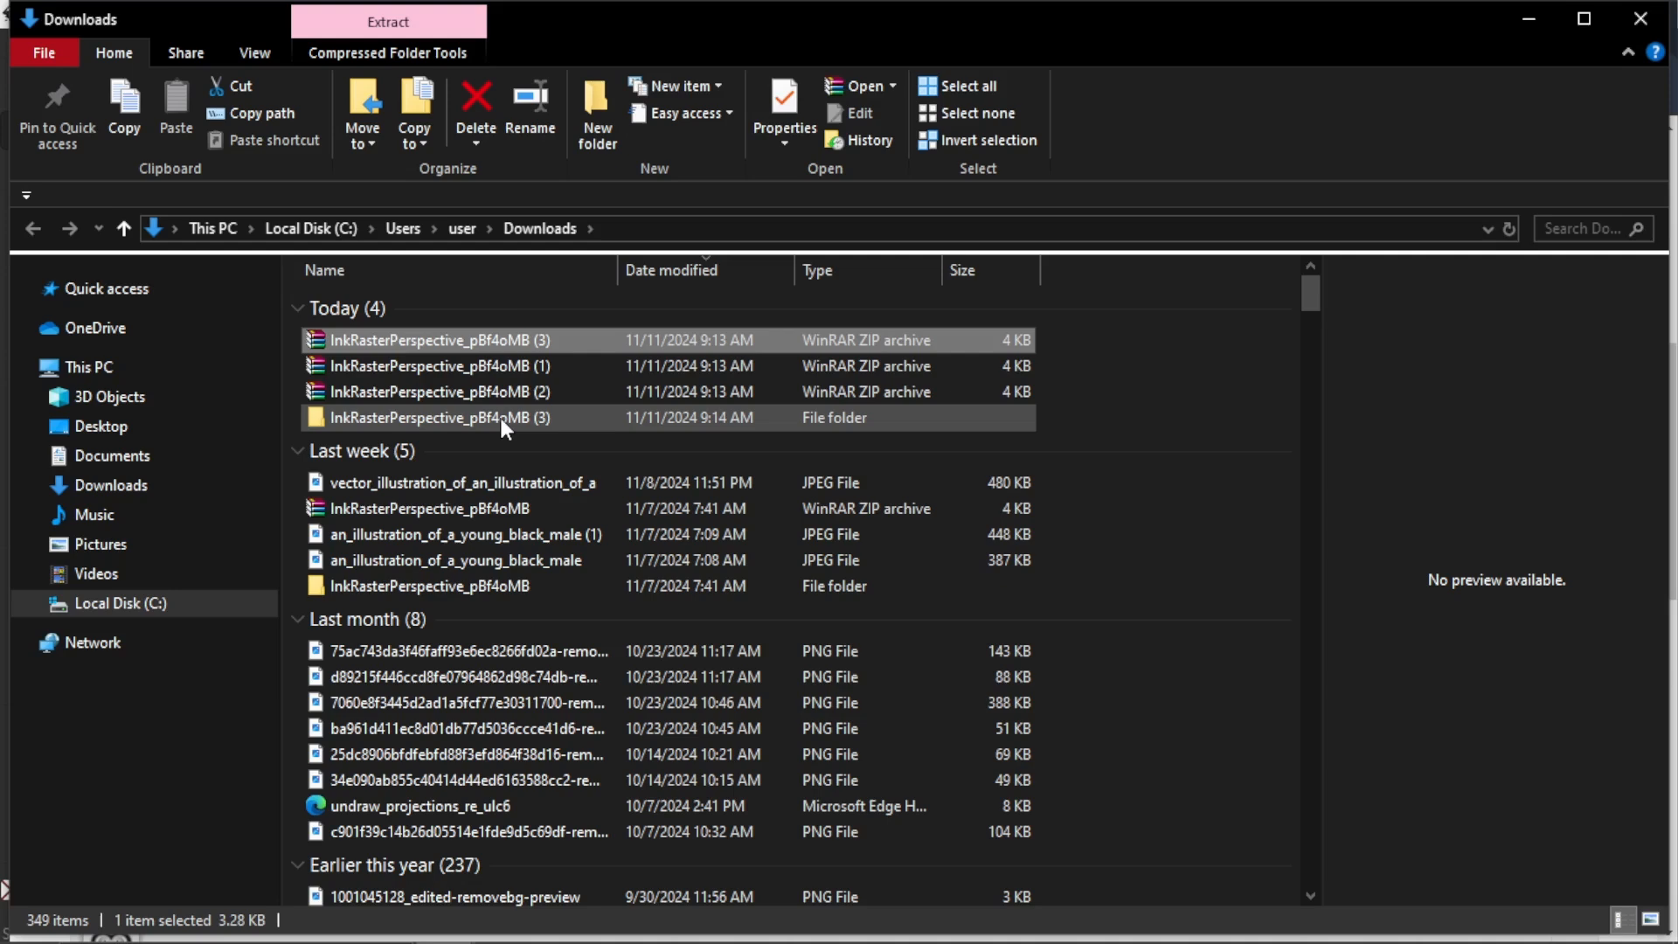
{"action": "double_click", "coordinate": [437, 418]}
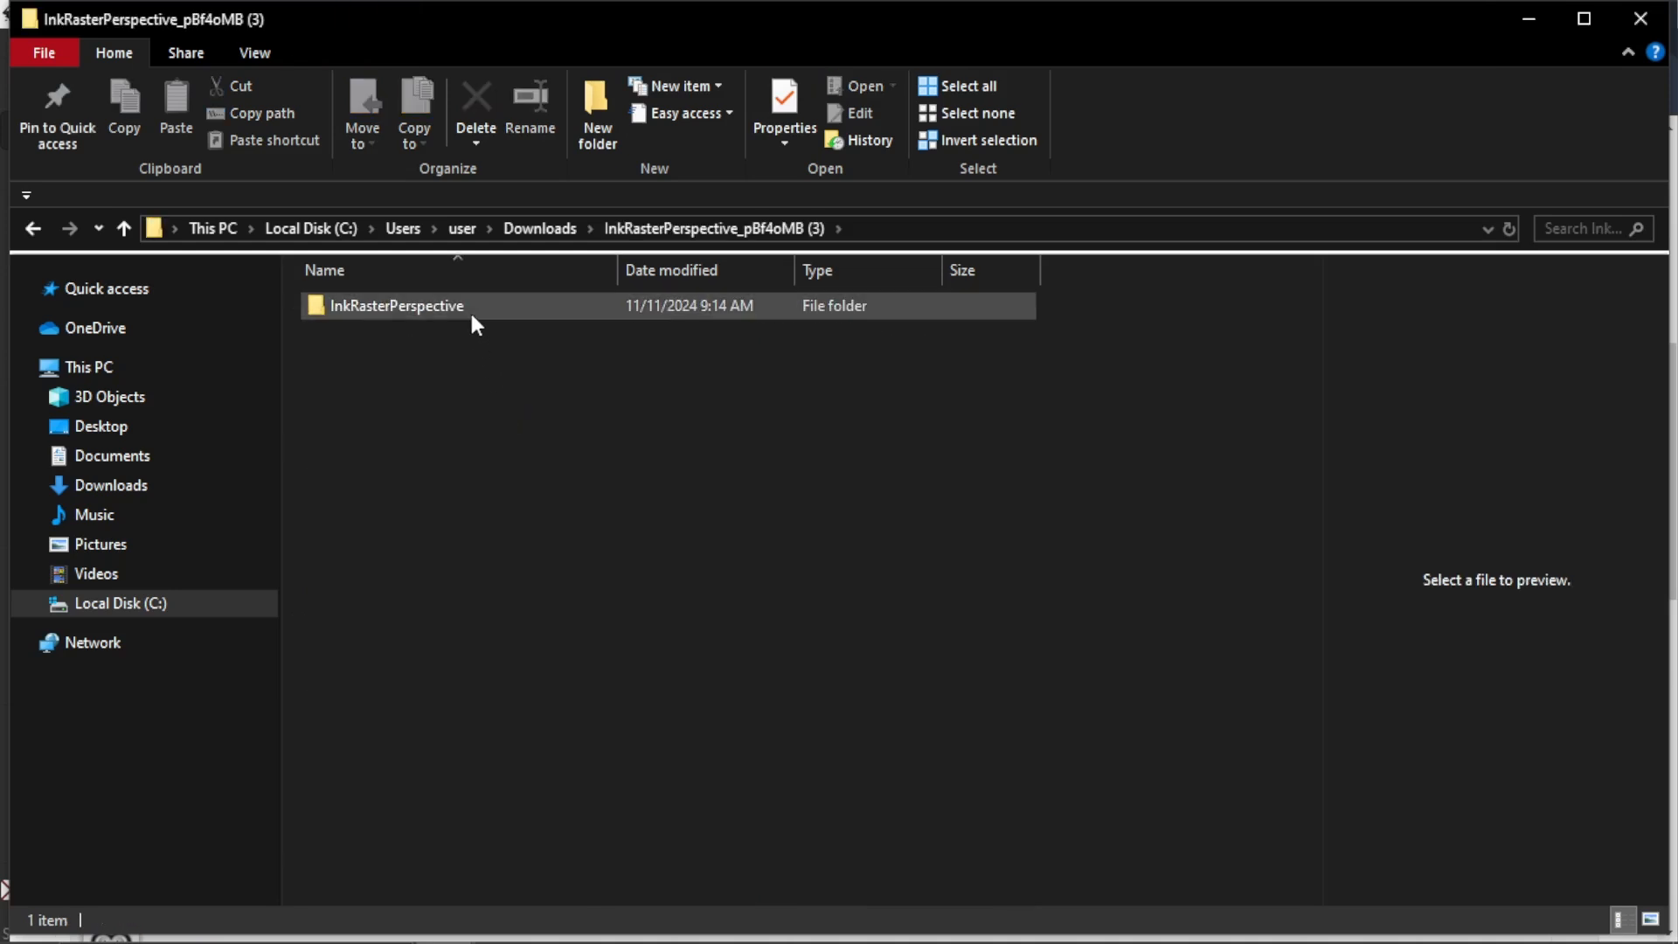
{"action": "double_click", "coordinate": [396, 305]}
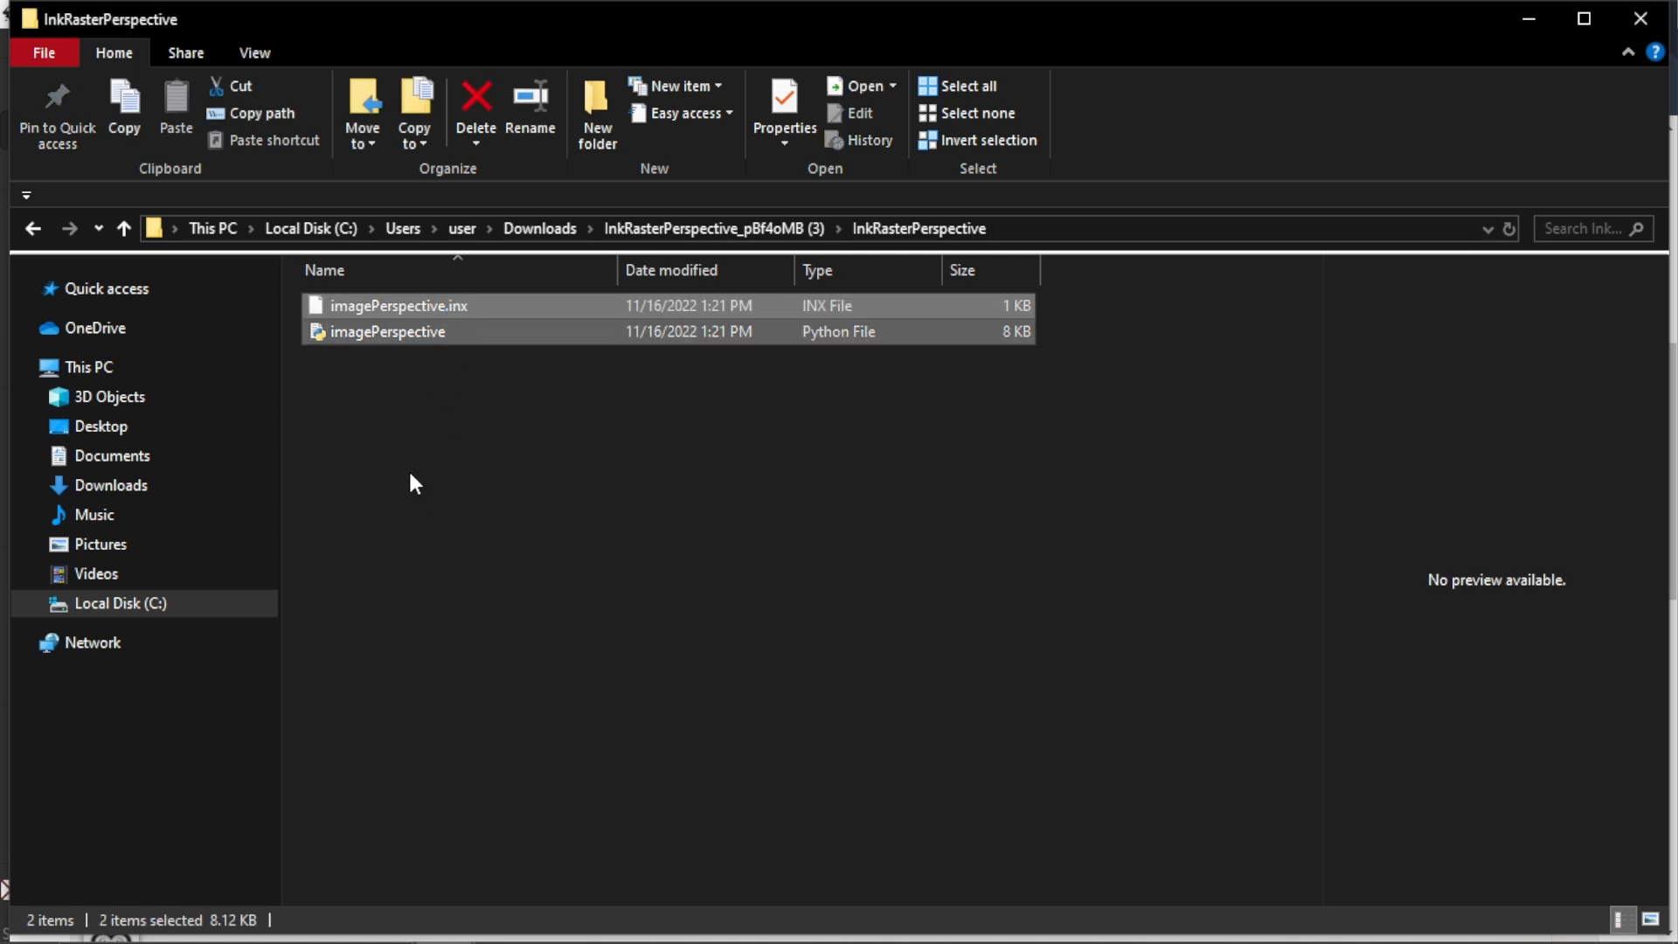
{"action": "key", "text": "ctrl+c"}
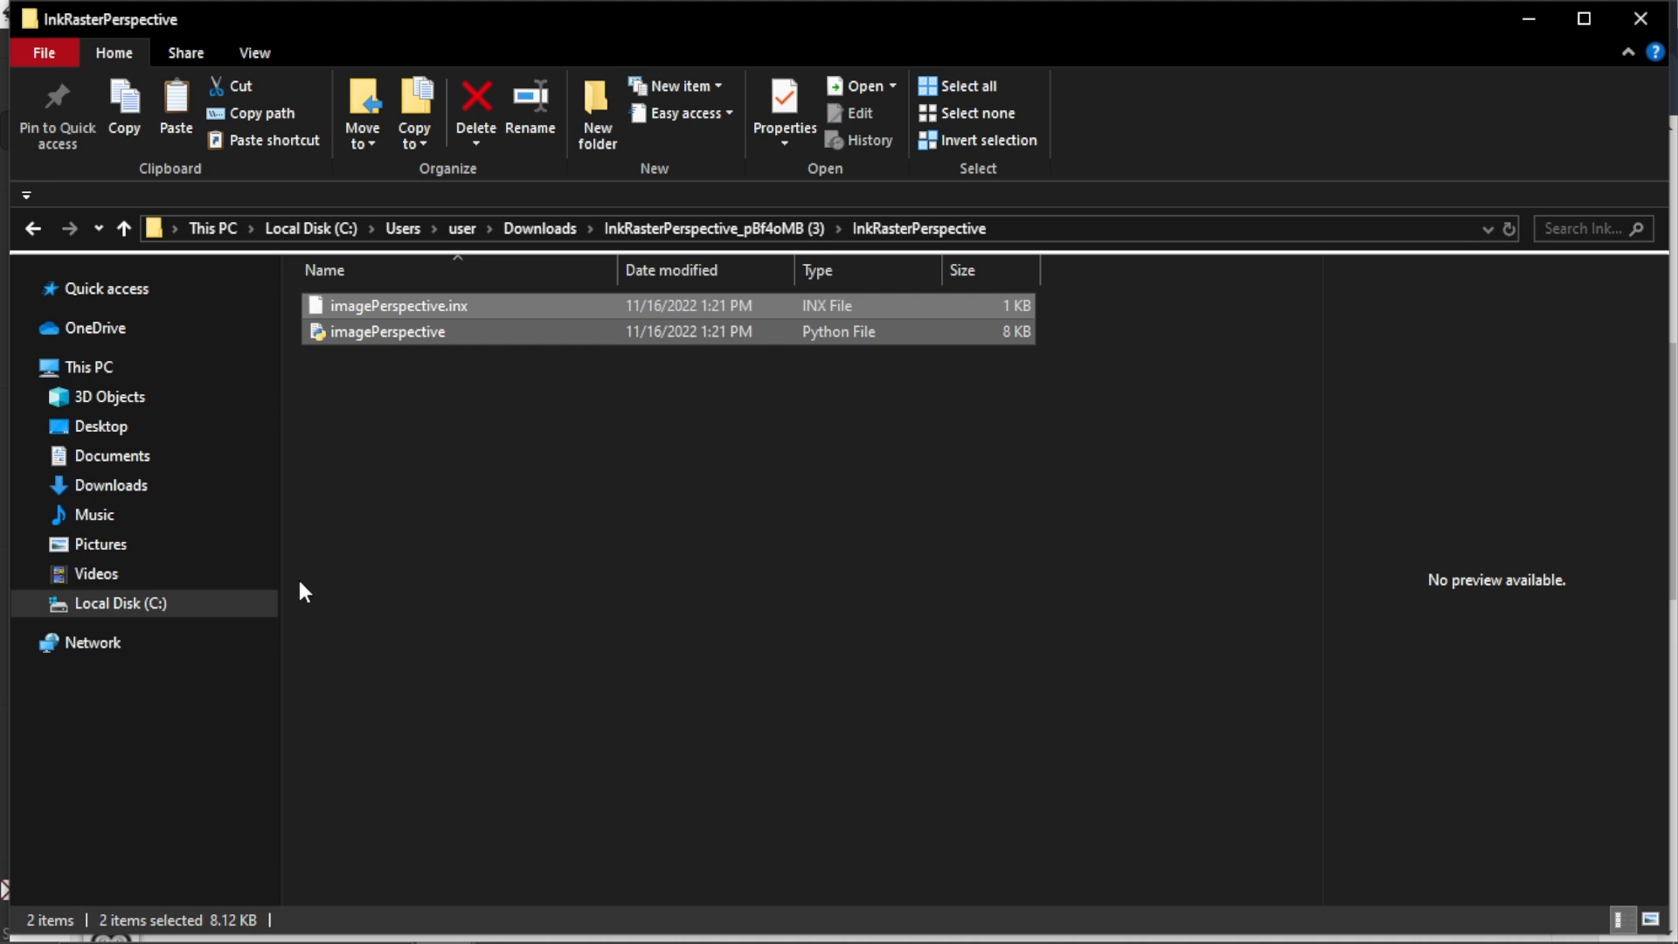
{"action": "left_click", "coordinate": [121, 603]}
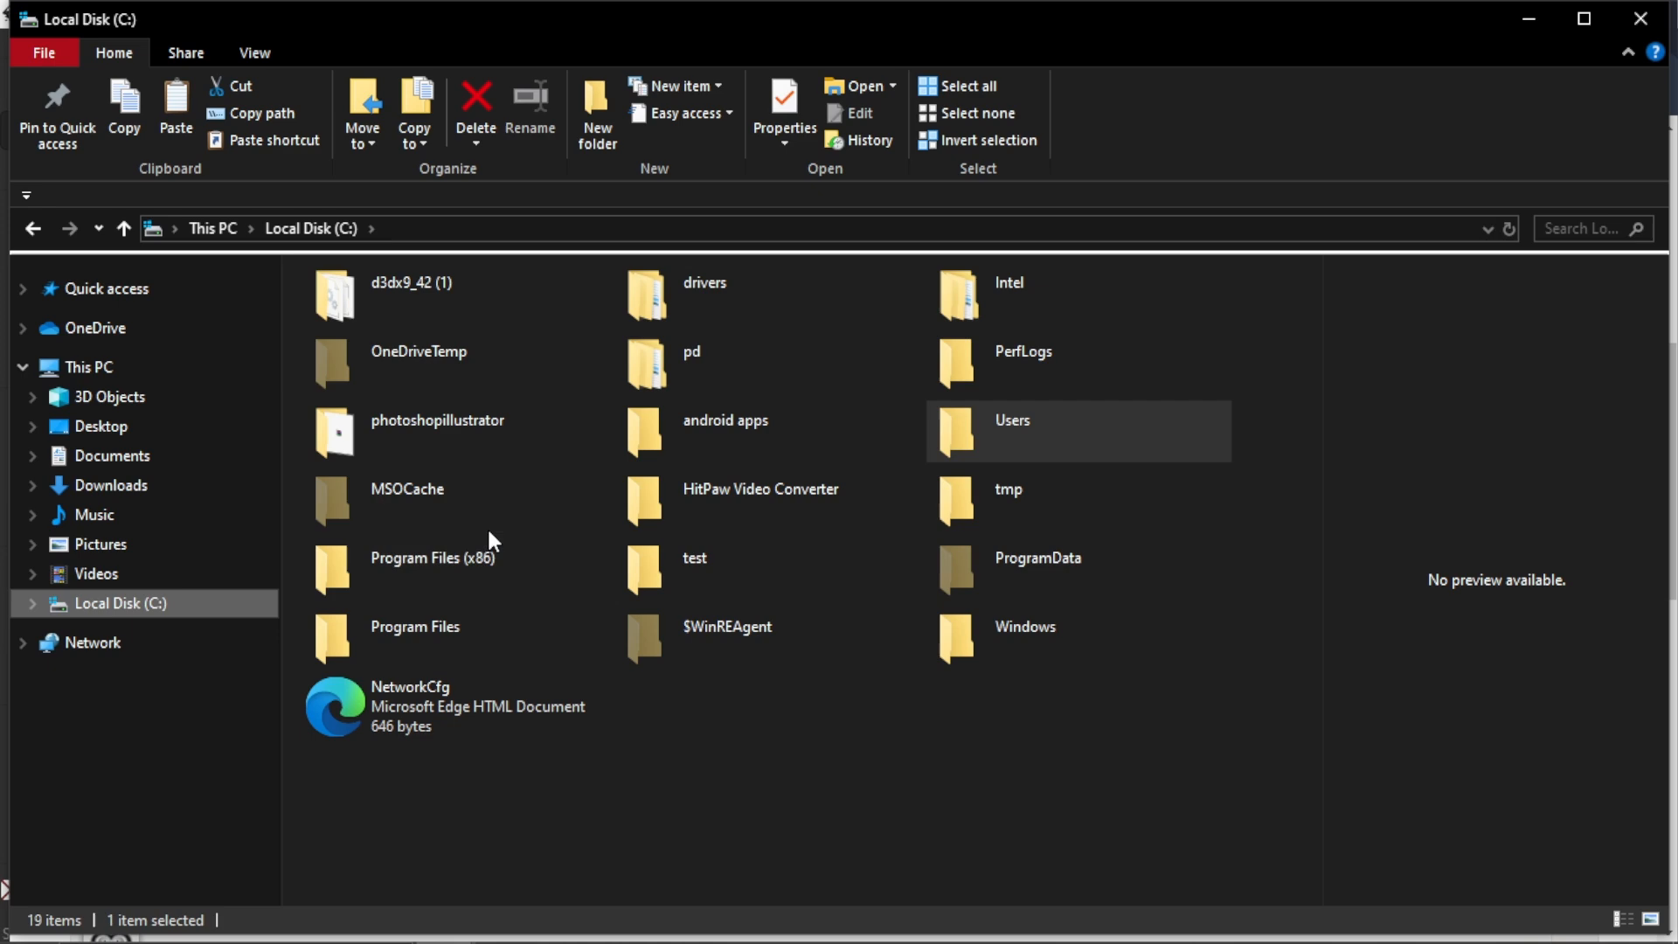
Step: Browse into Program Files\Inkscape\share\inkscape
{"action": "double_click", "coordinate": [414, 626]}
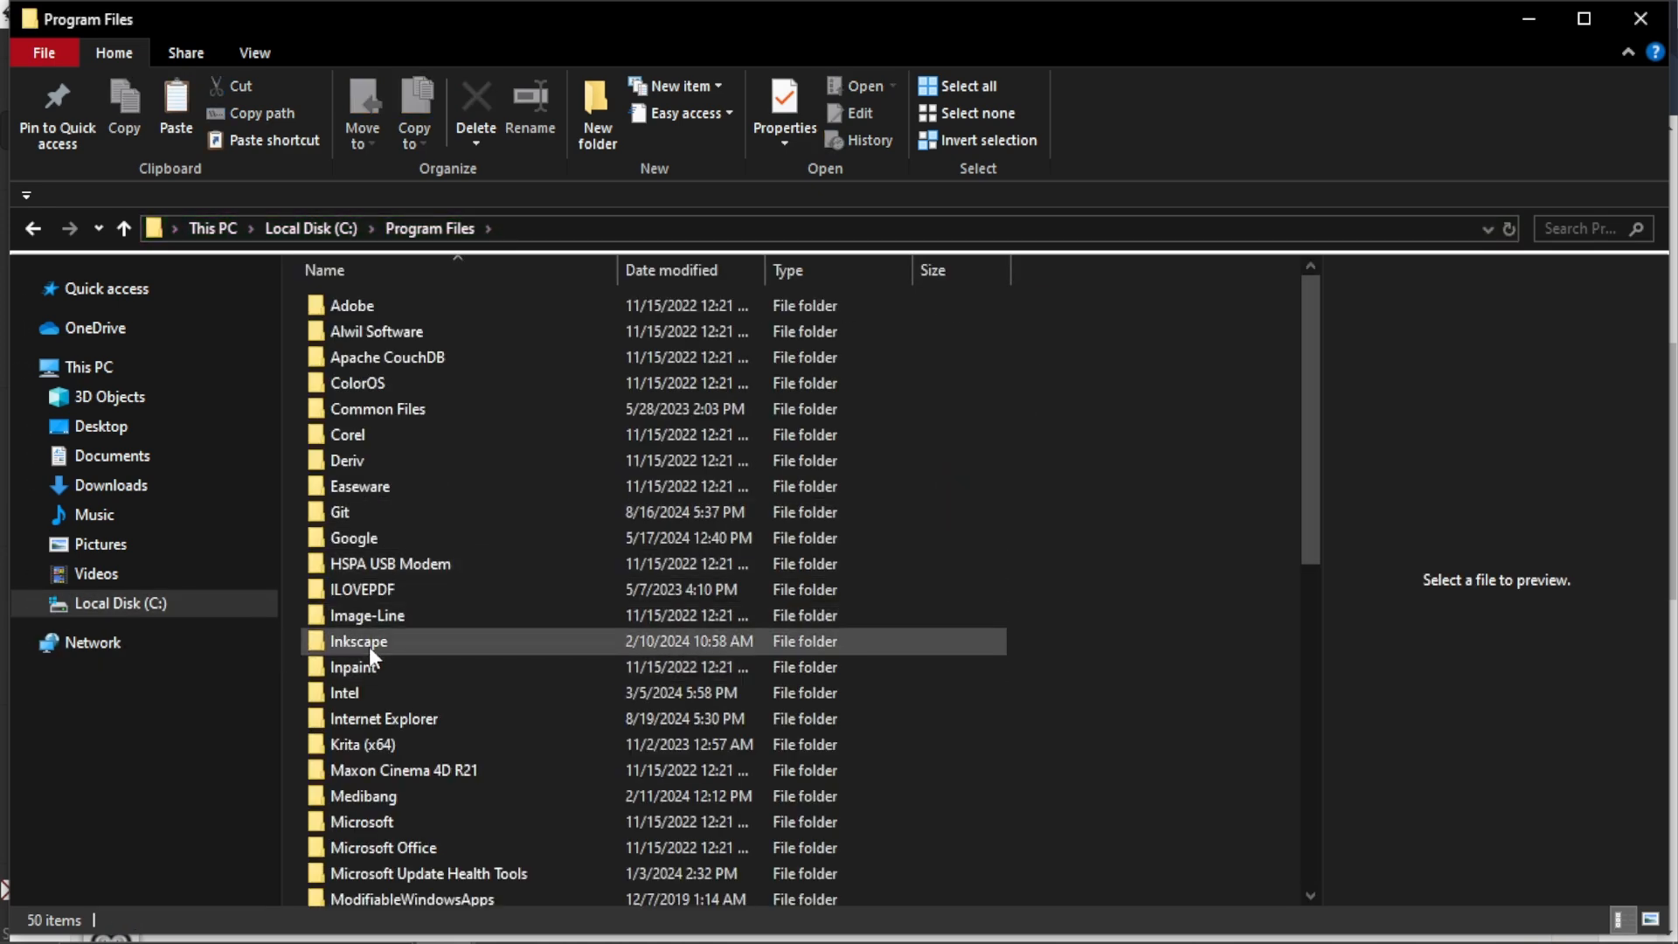
{"action": "double_click", "coordinate": [359, 642]}
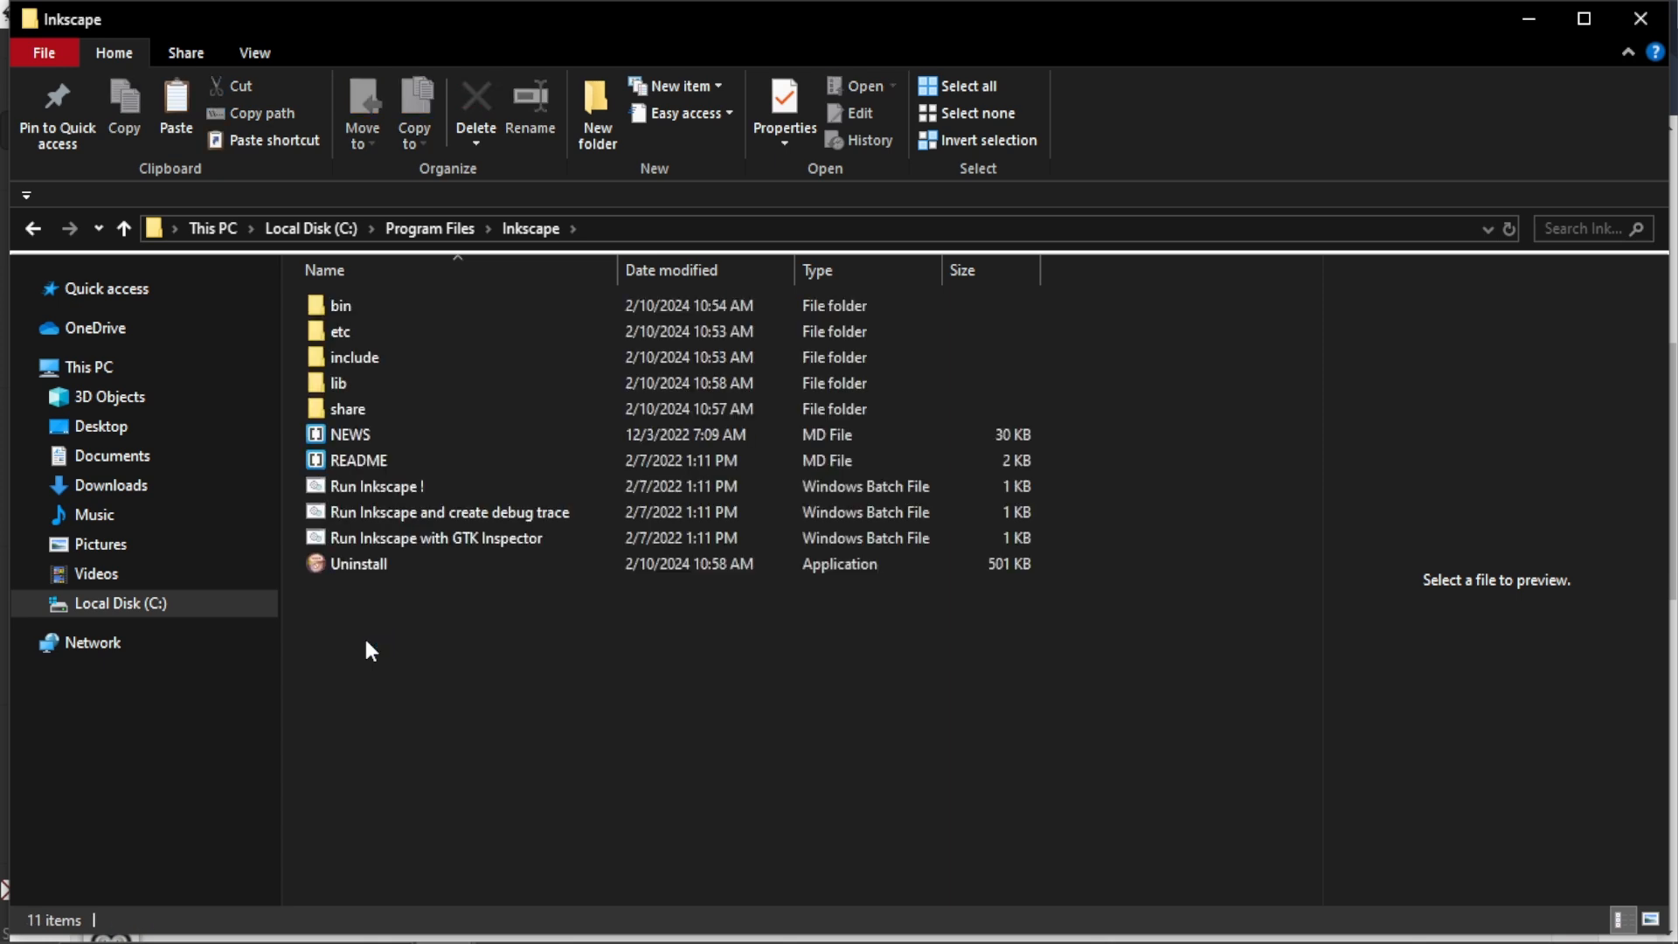
{"action": "left_click", "coordinate": [346, 409]}
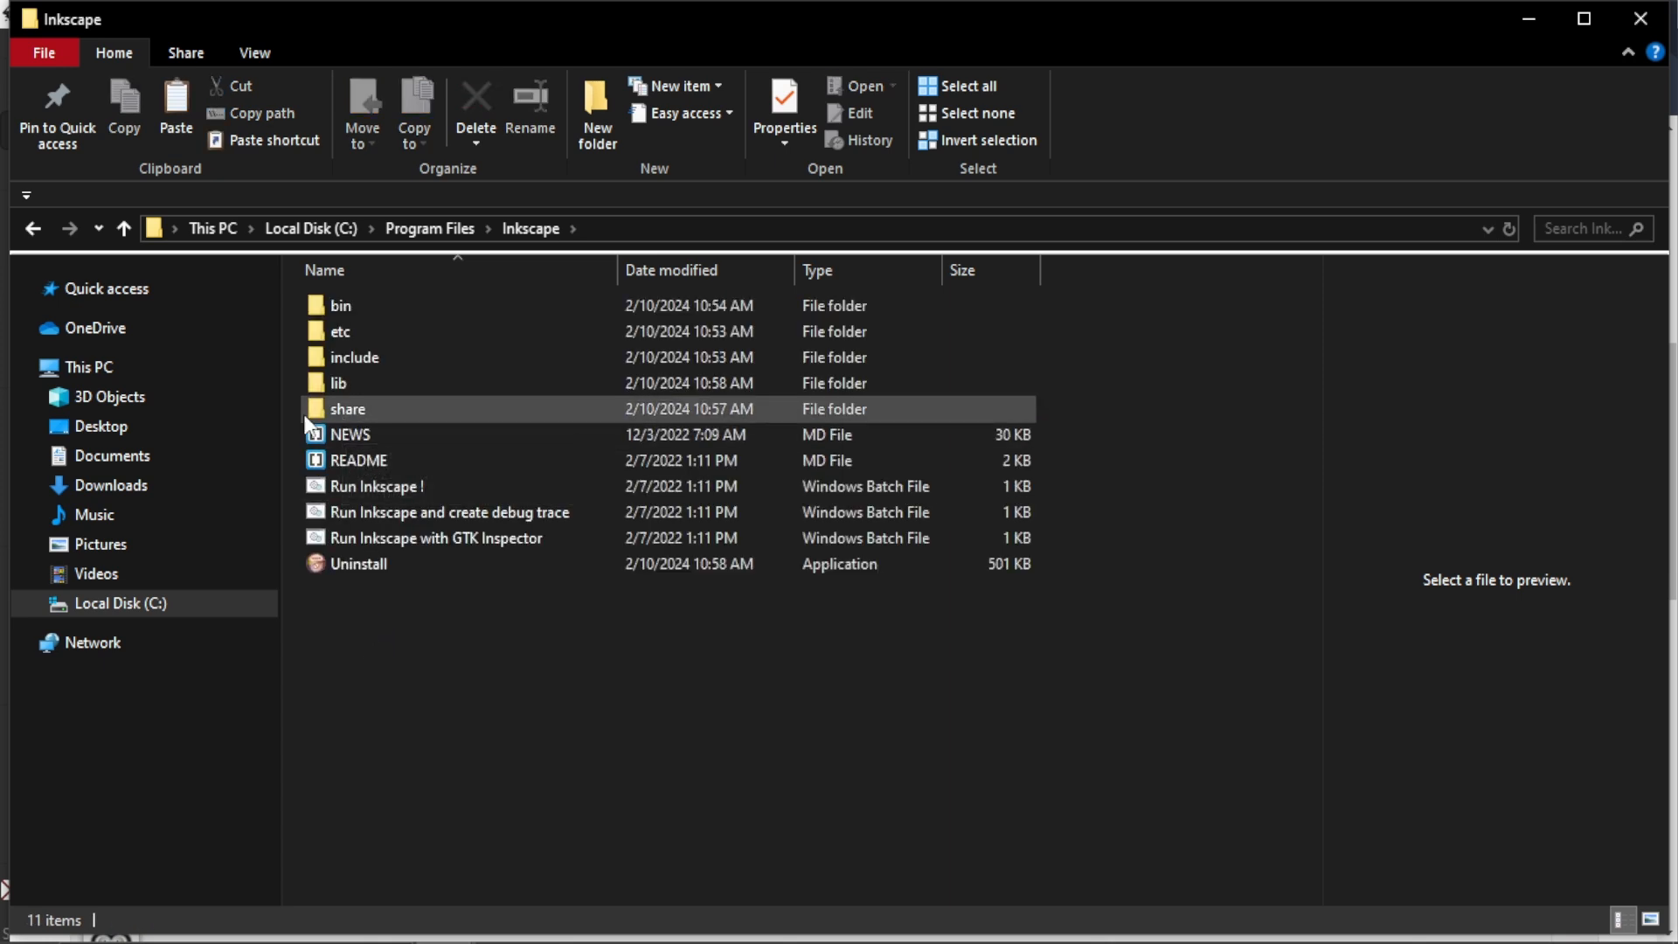
{"action": "double_click", "coordinate": [346, 409]}
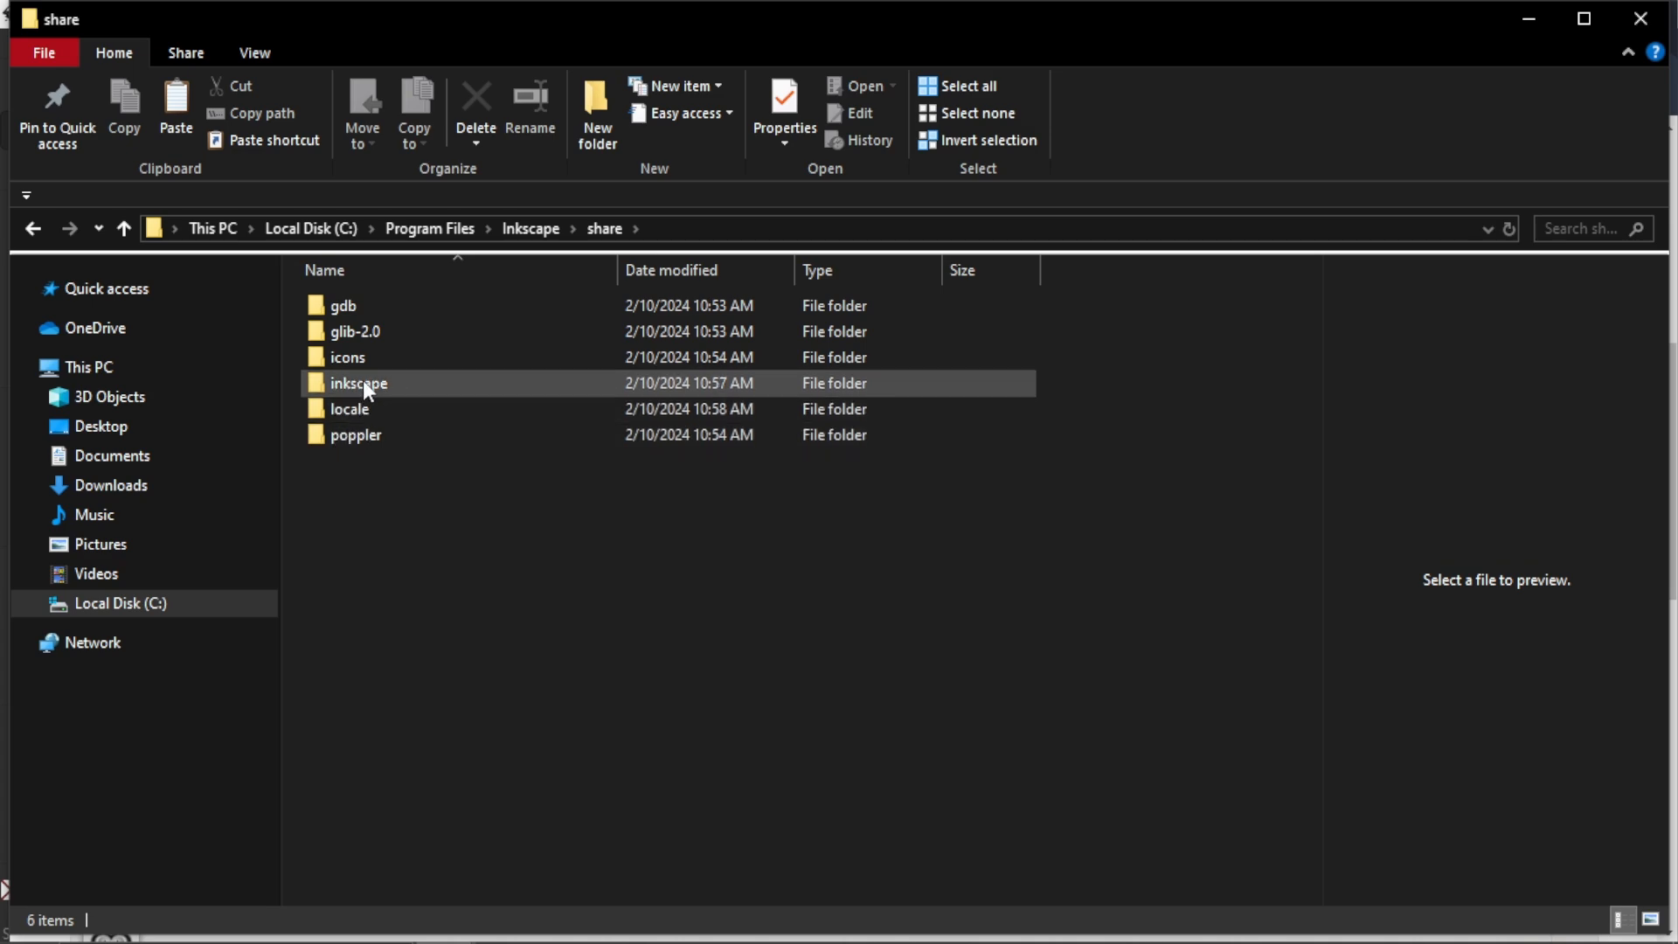
{"action": "double_click", "coordinate": [357, 383]}
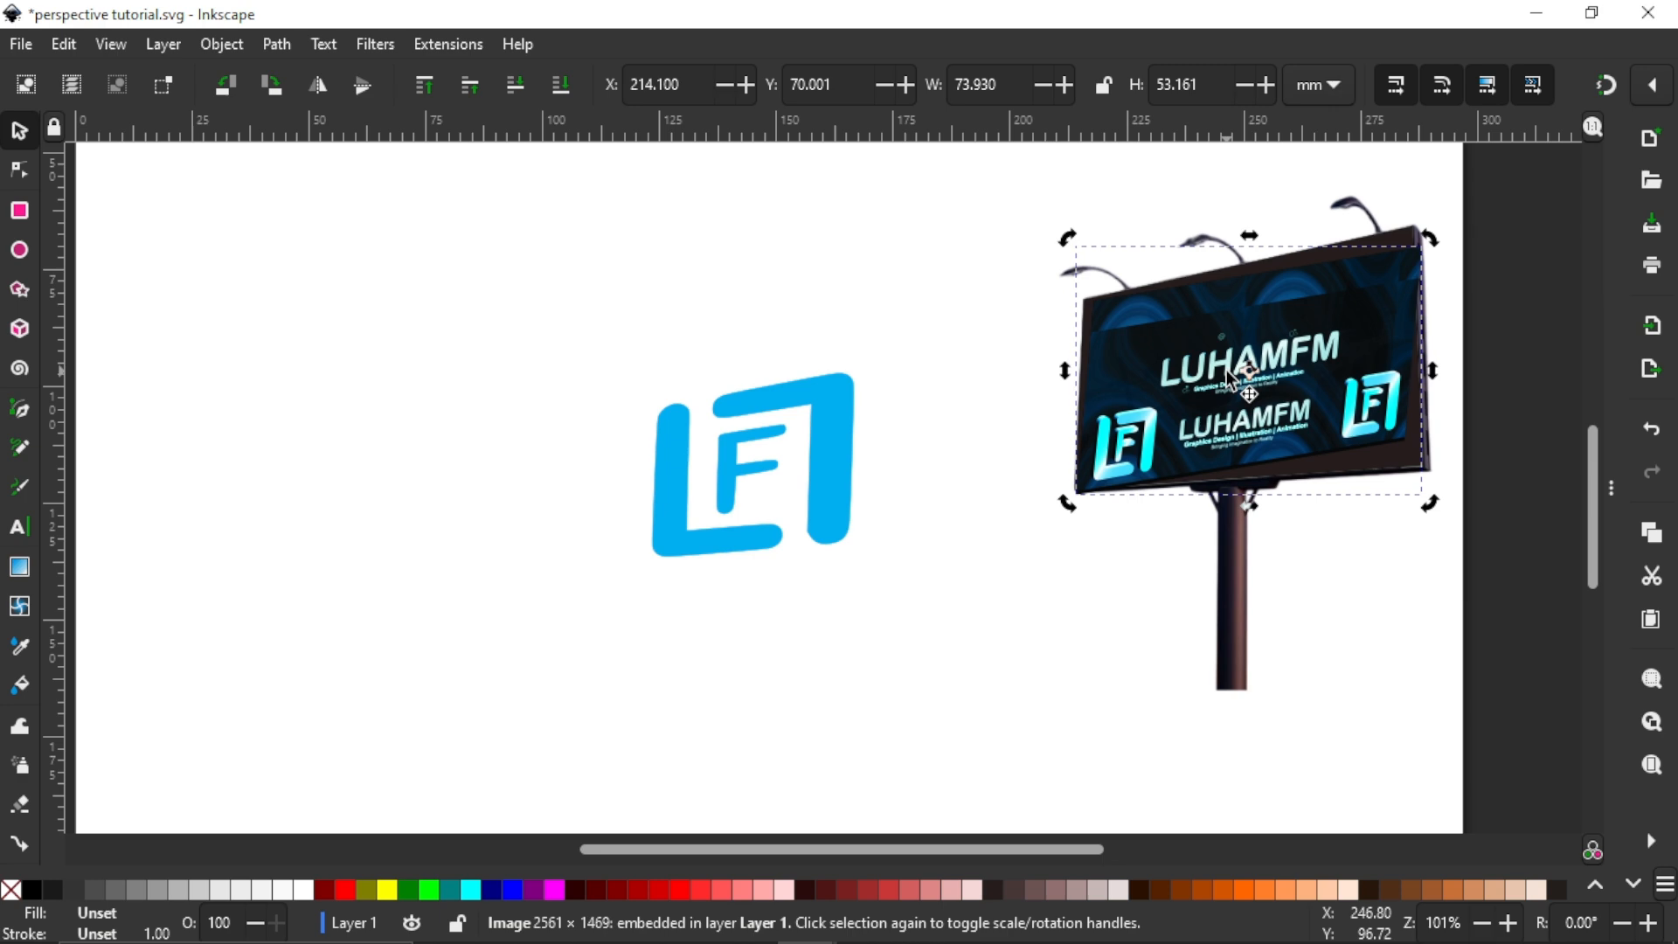
Step: Move the banner left of the blue logo and check Raster Perspective appears under Extensions
{"action": "left_click_drag", "start_coordinate": [1246, 374], "coordinate": [428, 402]}
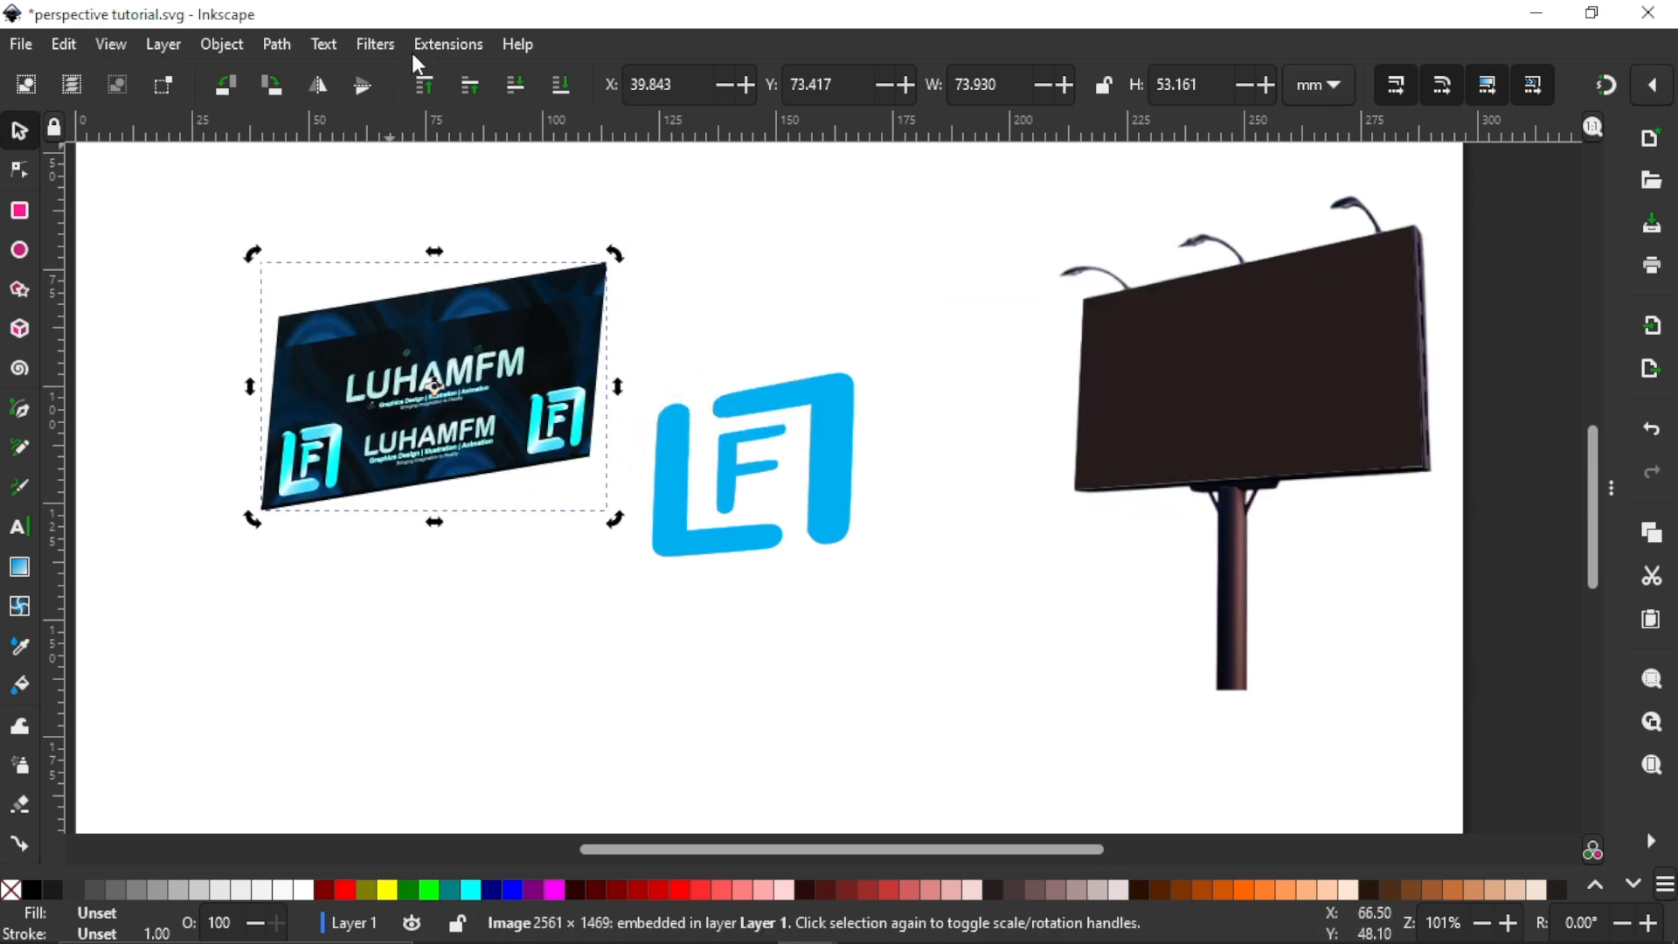
{"action": "left_click", "coordinate": [446, 44]}
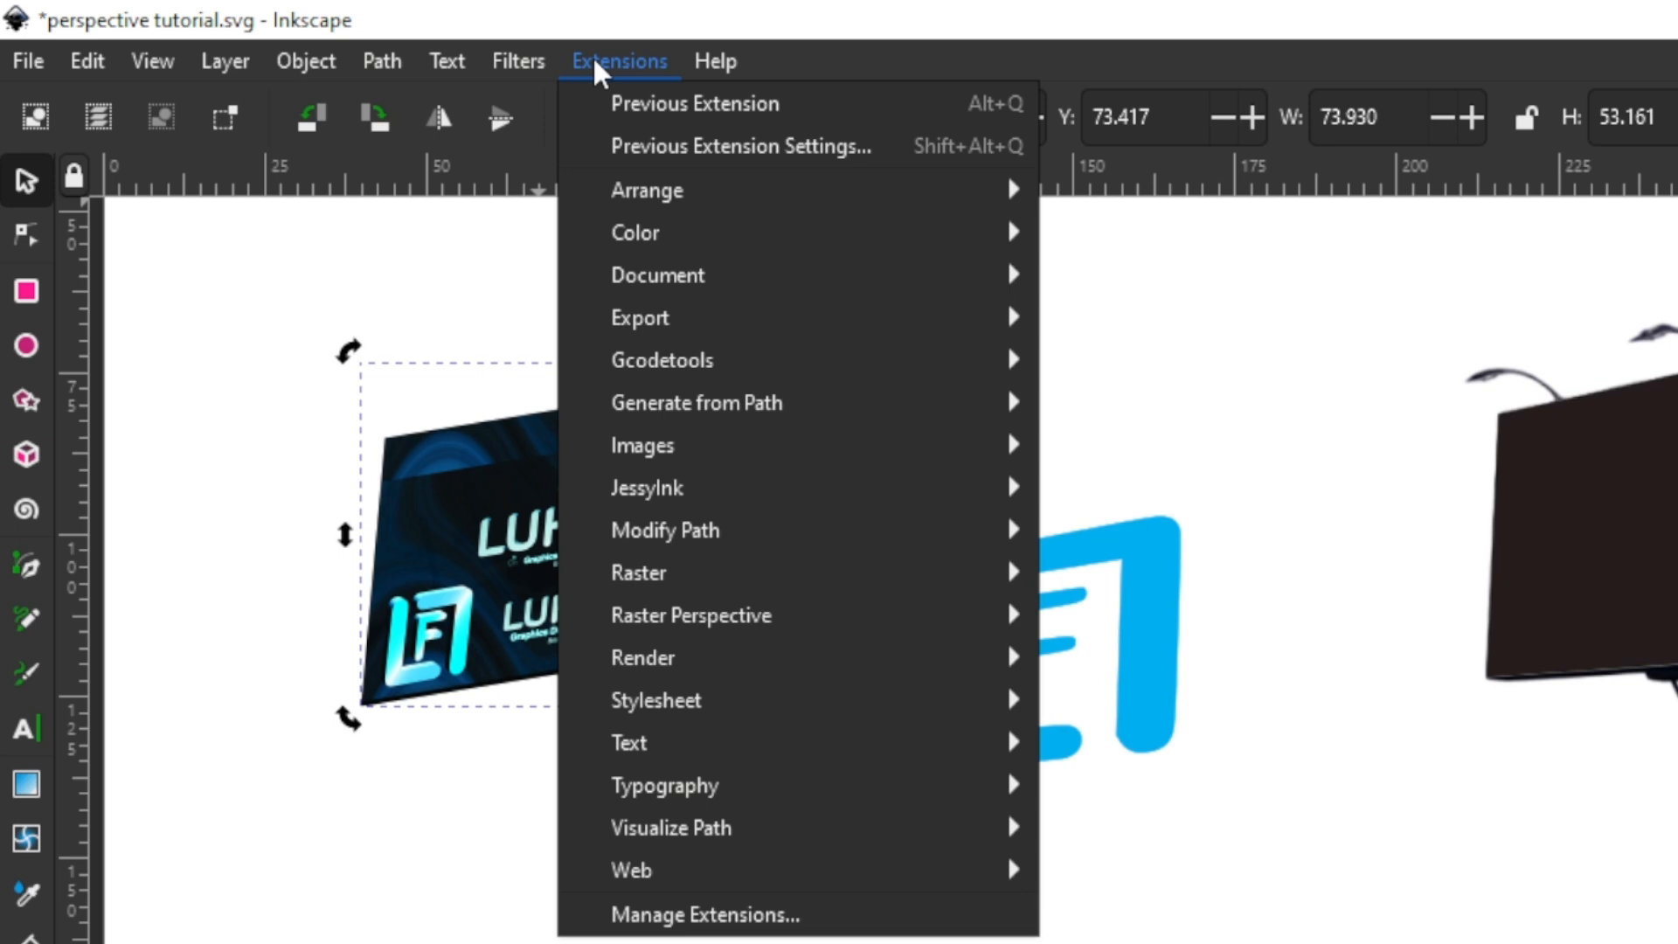
{"action": "mouse_move", "coordinate": [692, 613]}
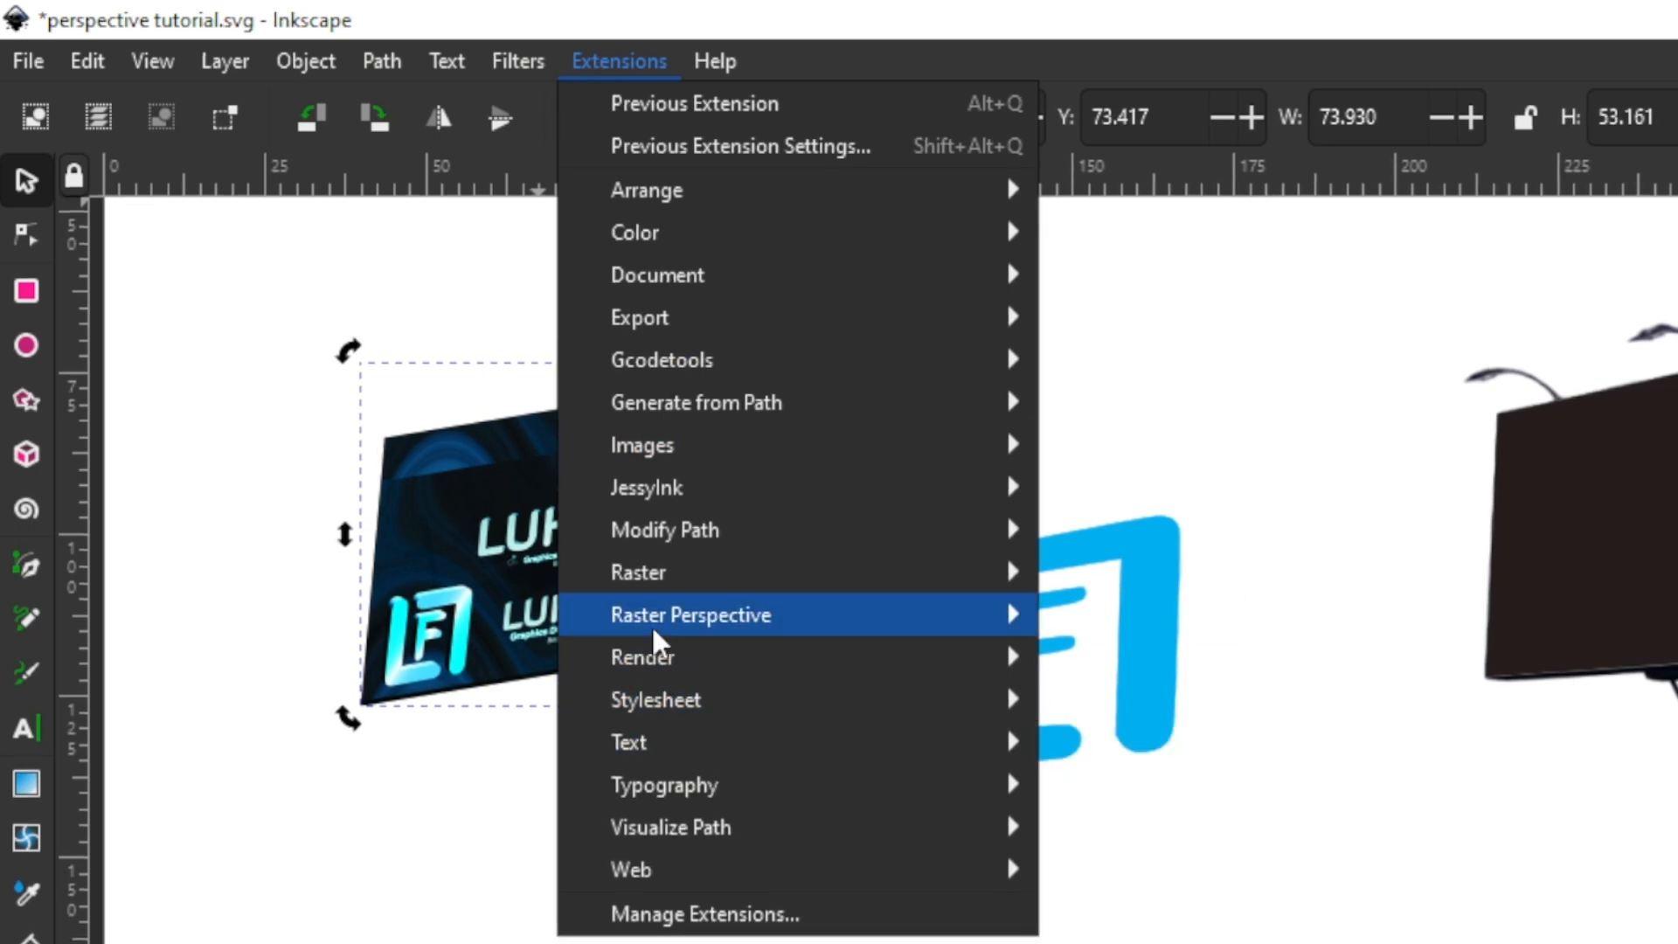
{"action": "mouse_move", "coordinate": [690, 613]}
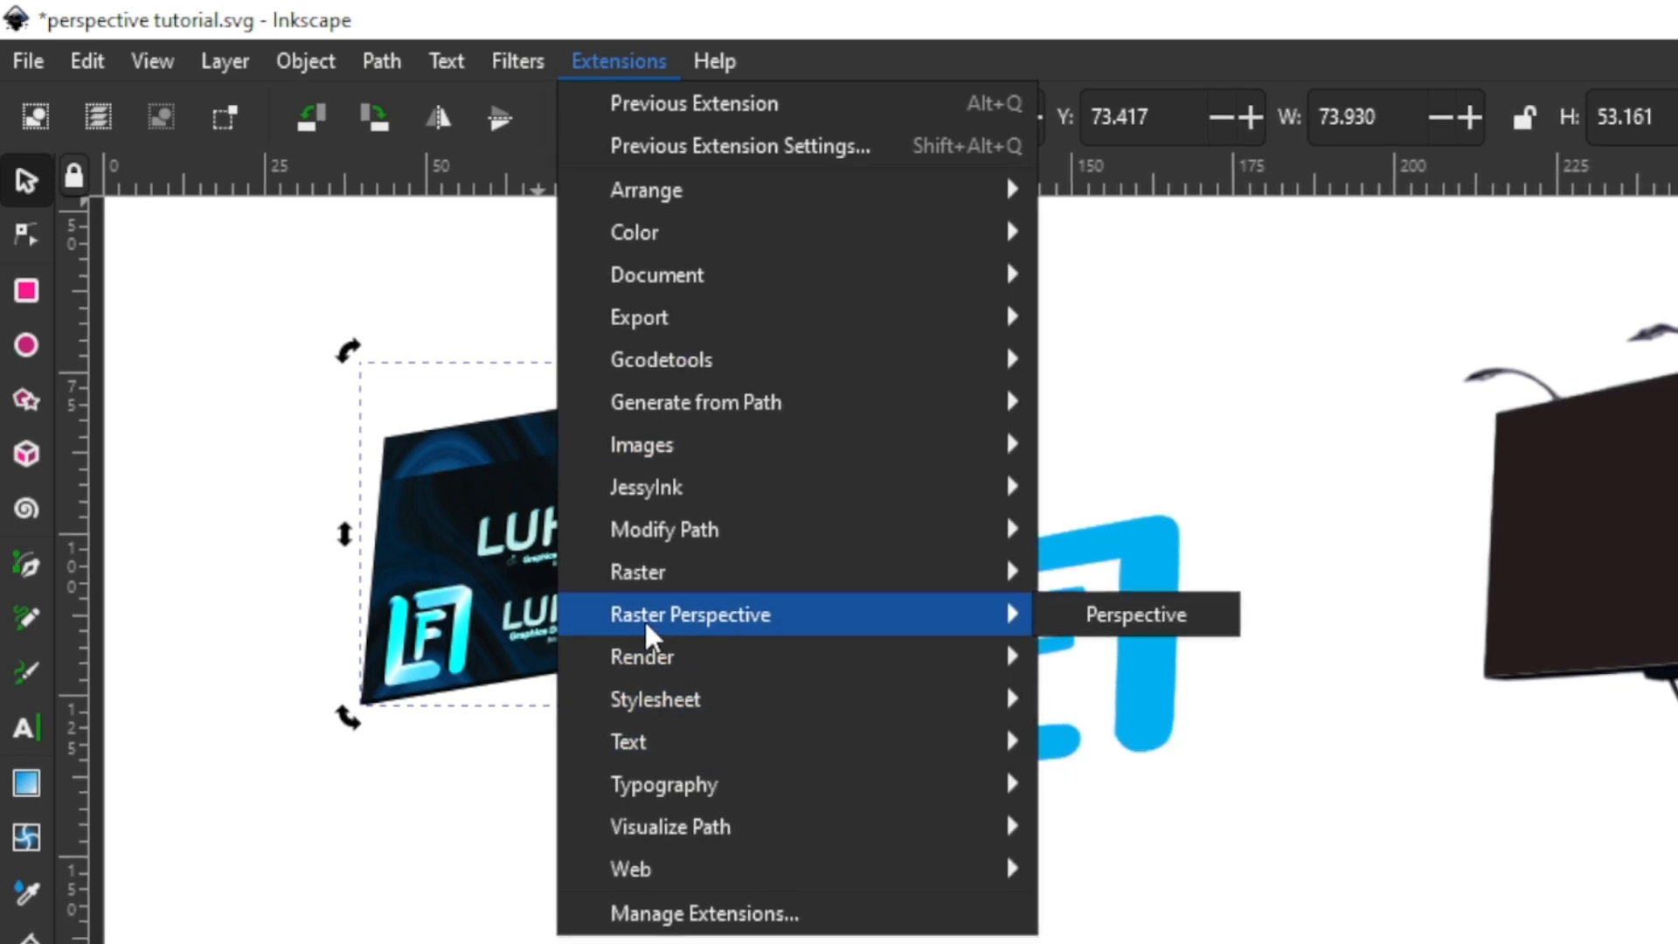
{"action": "mouse_move", "coordinate": [1134, 613]}
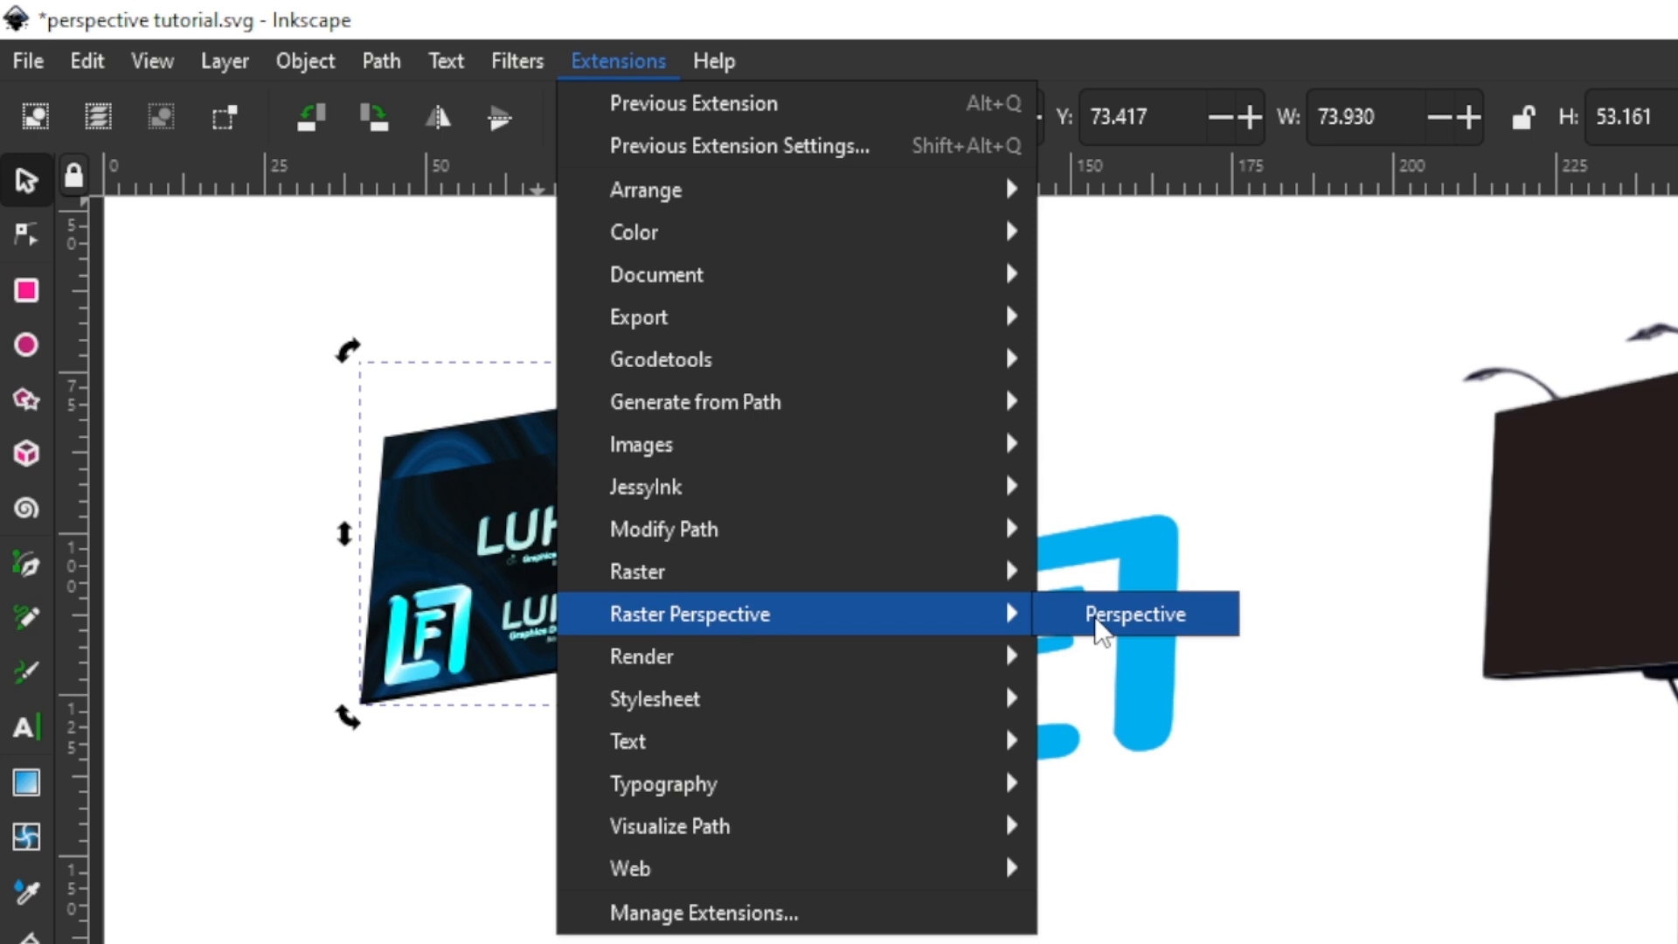
{"action": "mouse_move", "coordinate": [843, 638]}
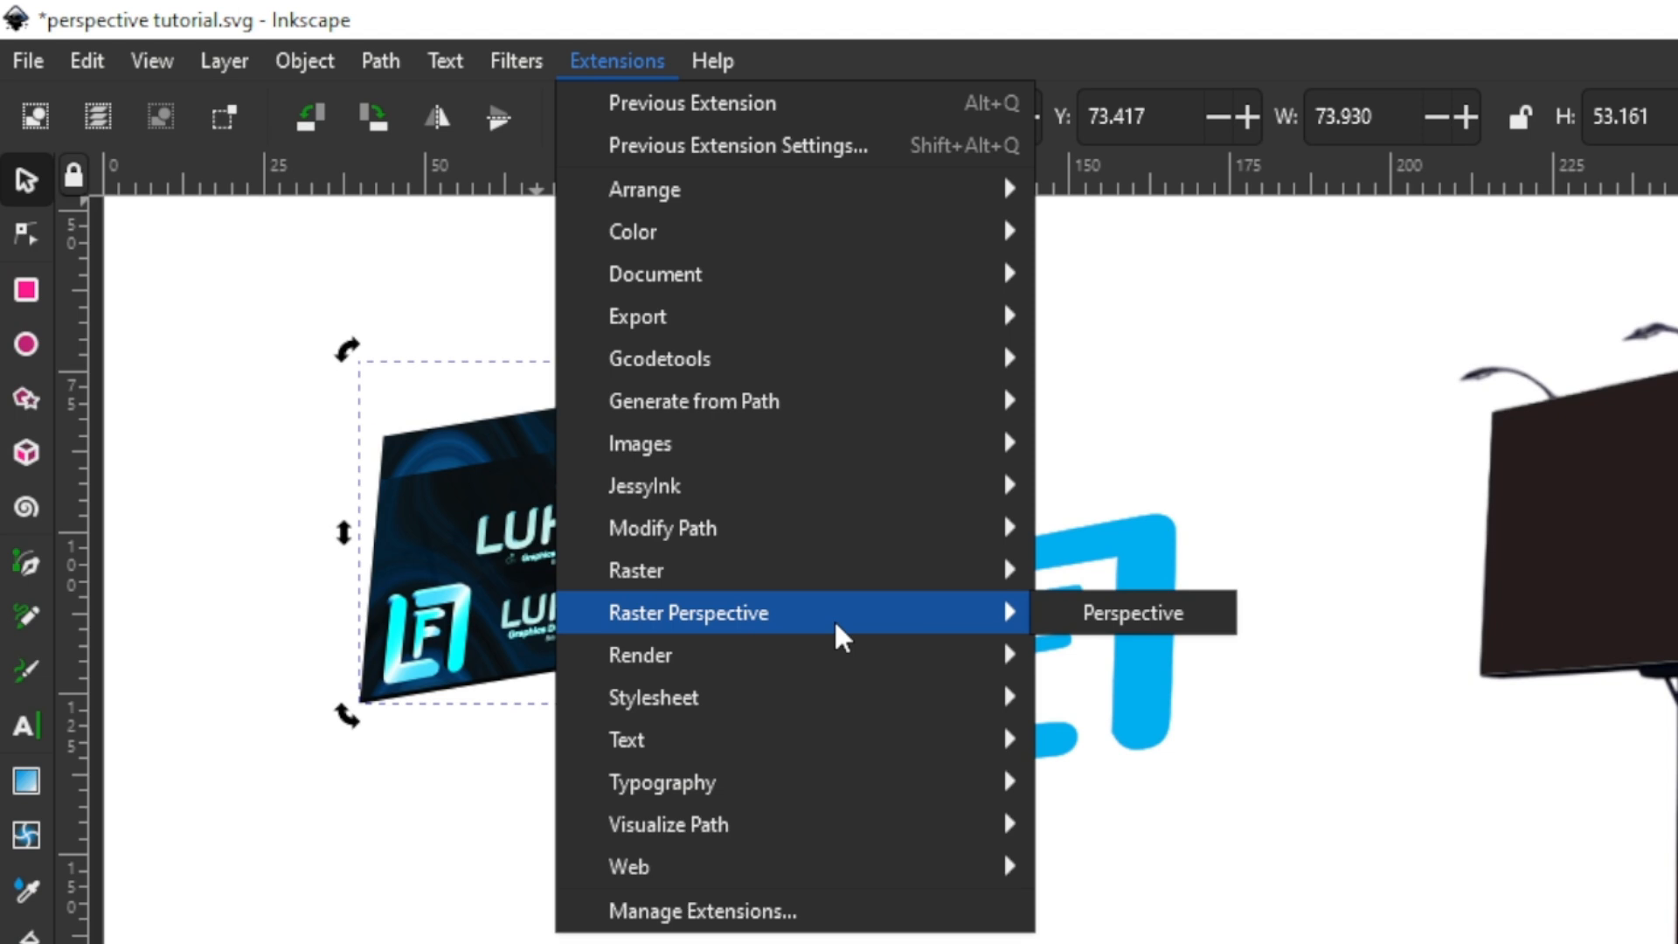
{"action": "mouse_move", "coordinate": [871, 631]}
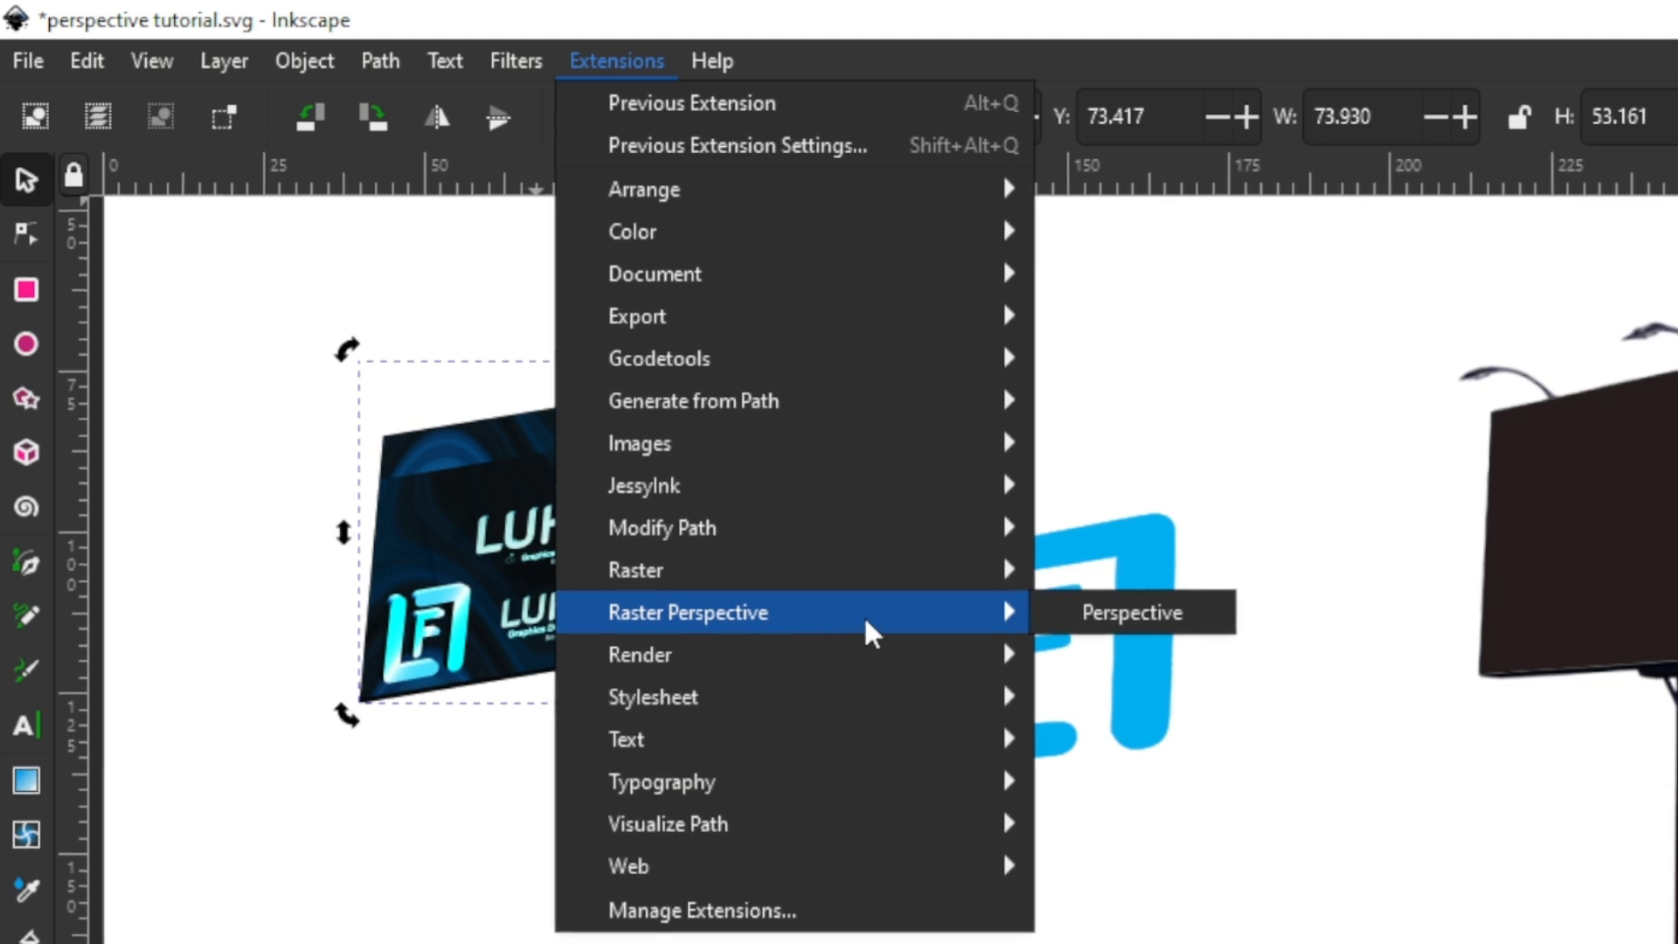
{"action": "mouse_move", "coordinate": [701, 697]}
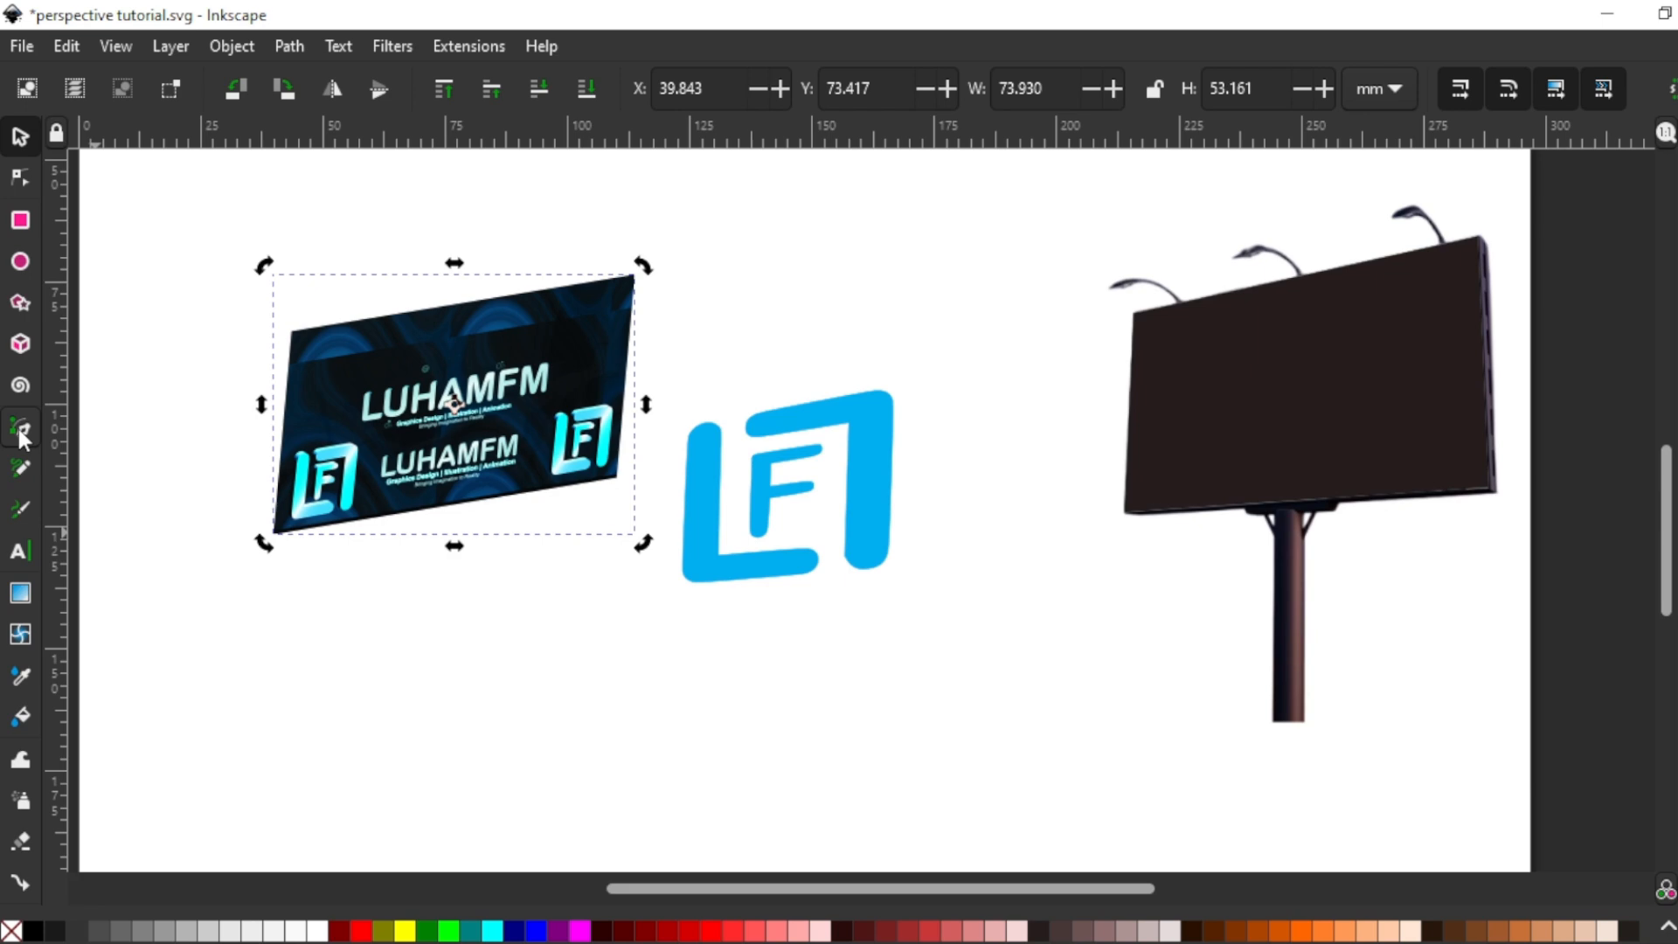
Step: Trace a closed four-corner Bezier path around the billboard screen and give it a red stroke
{"action": "left_click", "coordinate": [19, 409]}
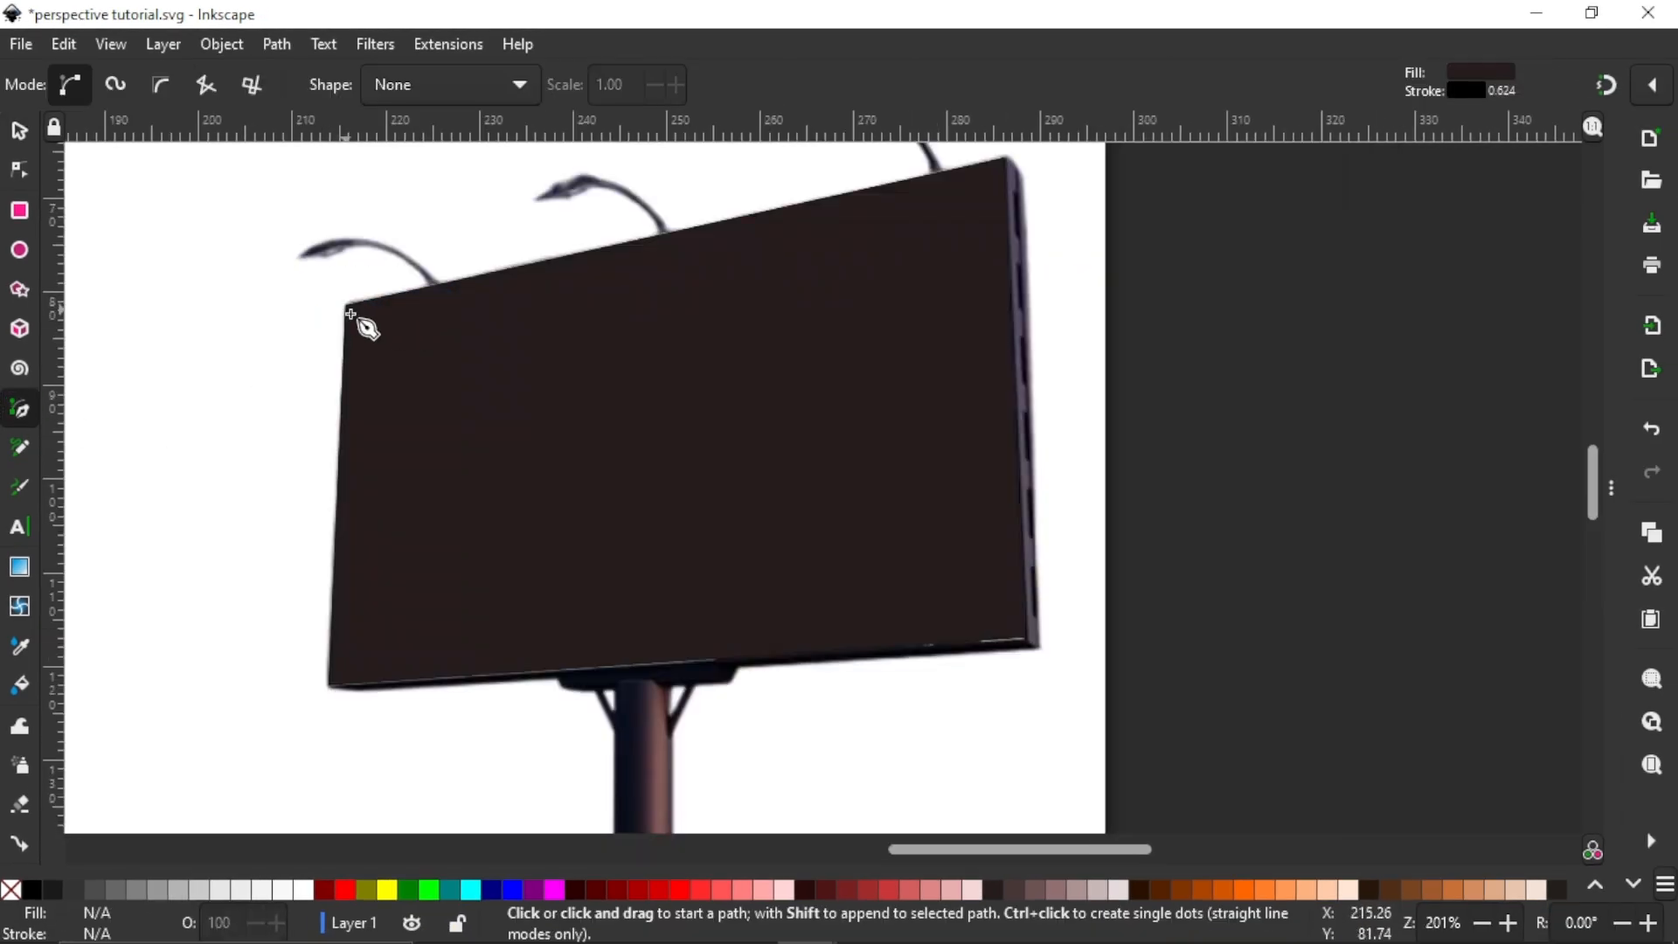
{"action": "left_click", "coordinate": [348, 308]}
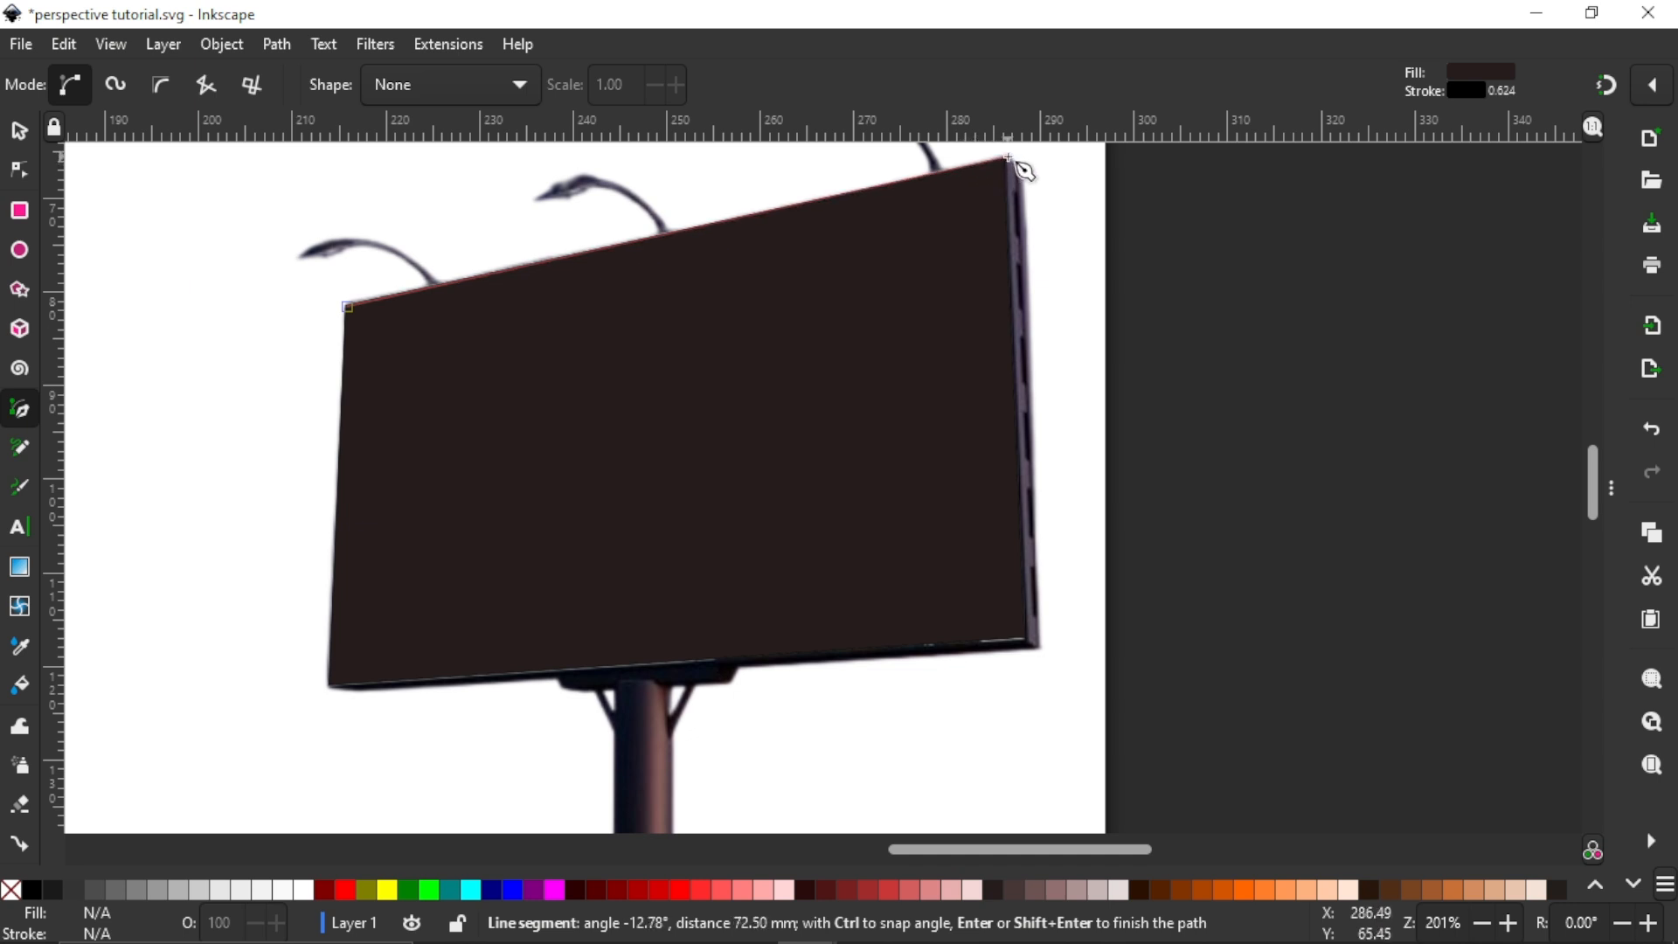
{"action": "left_click", "coordinate": [1024, 643]}
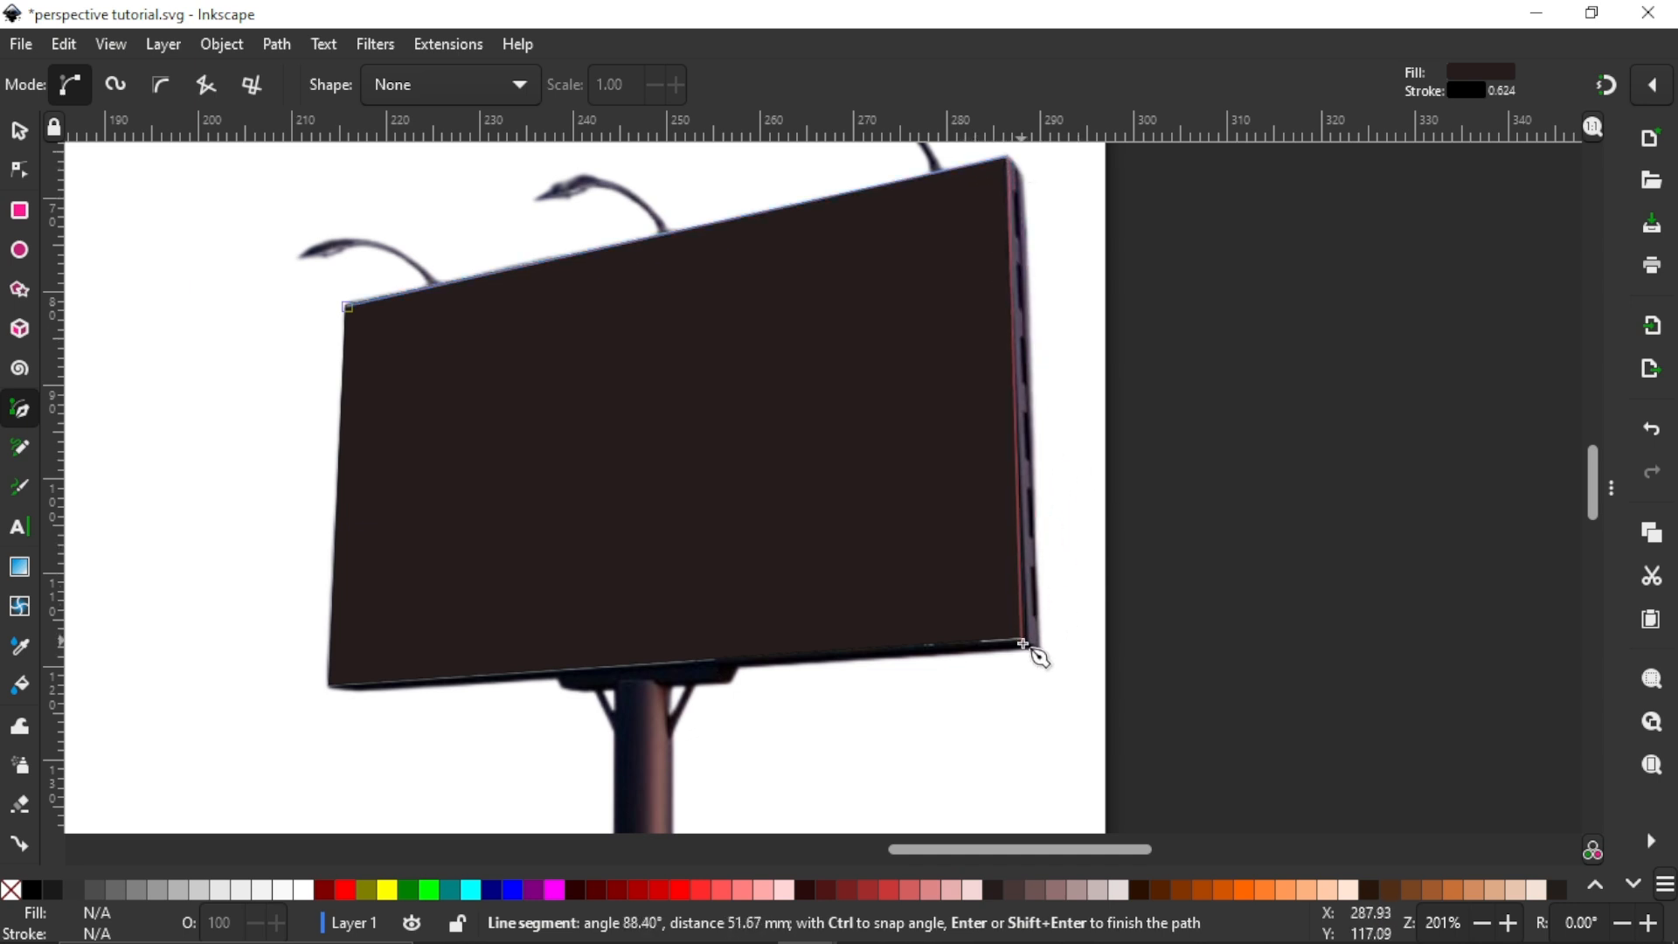
{"action": "mouse_move", "coordinate": [1032, 640]}
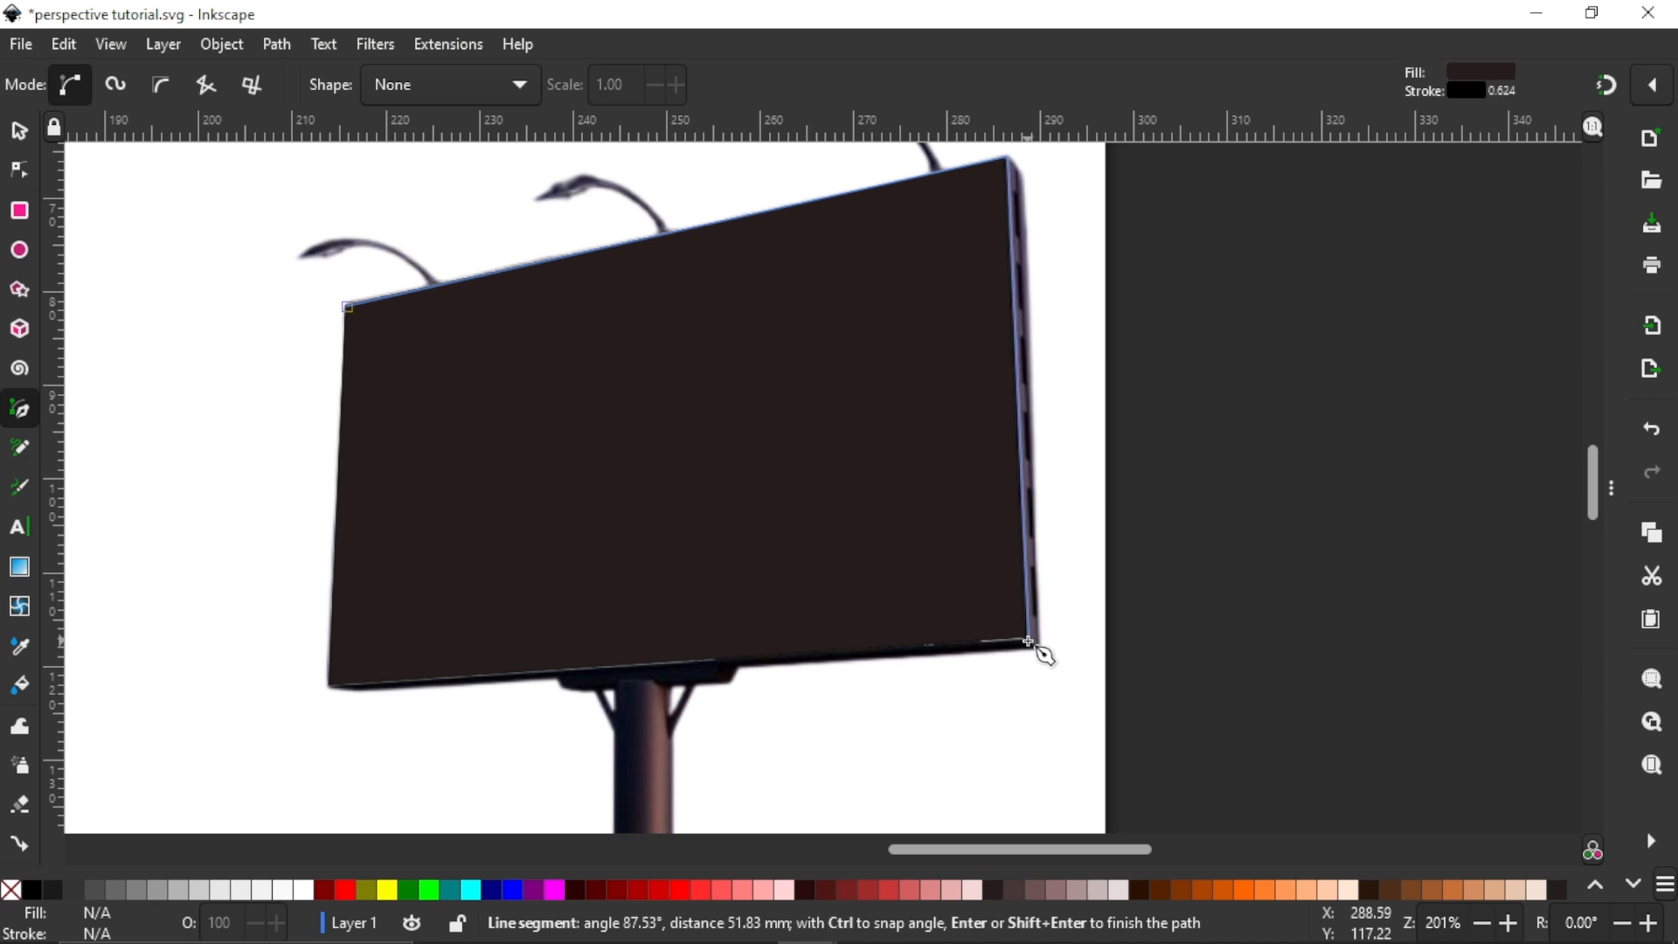
{"action": "left_click", "coordinate": [327, 688]}
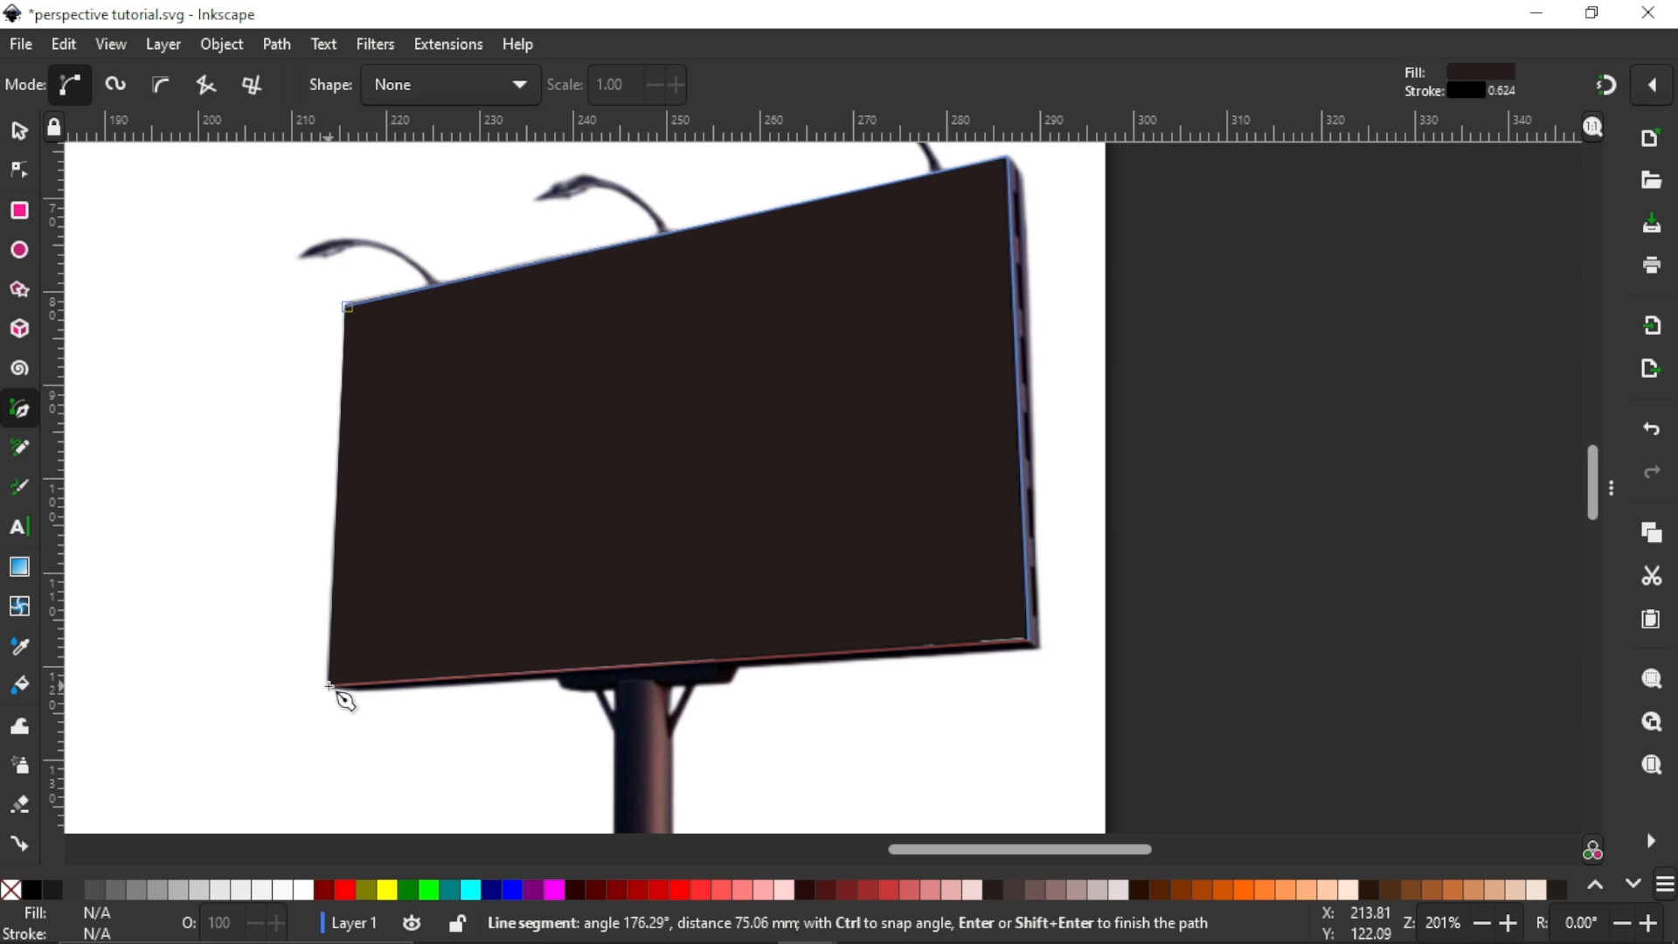
{"action": "left_click", "coordinate": [346, 307]}
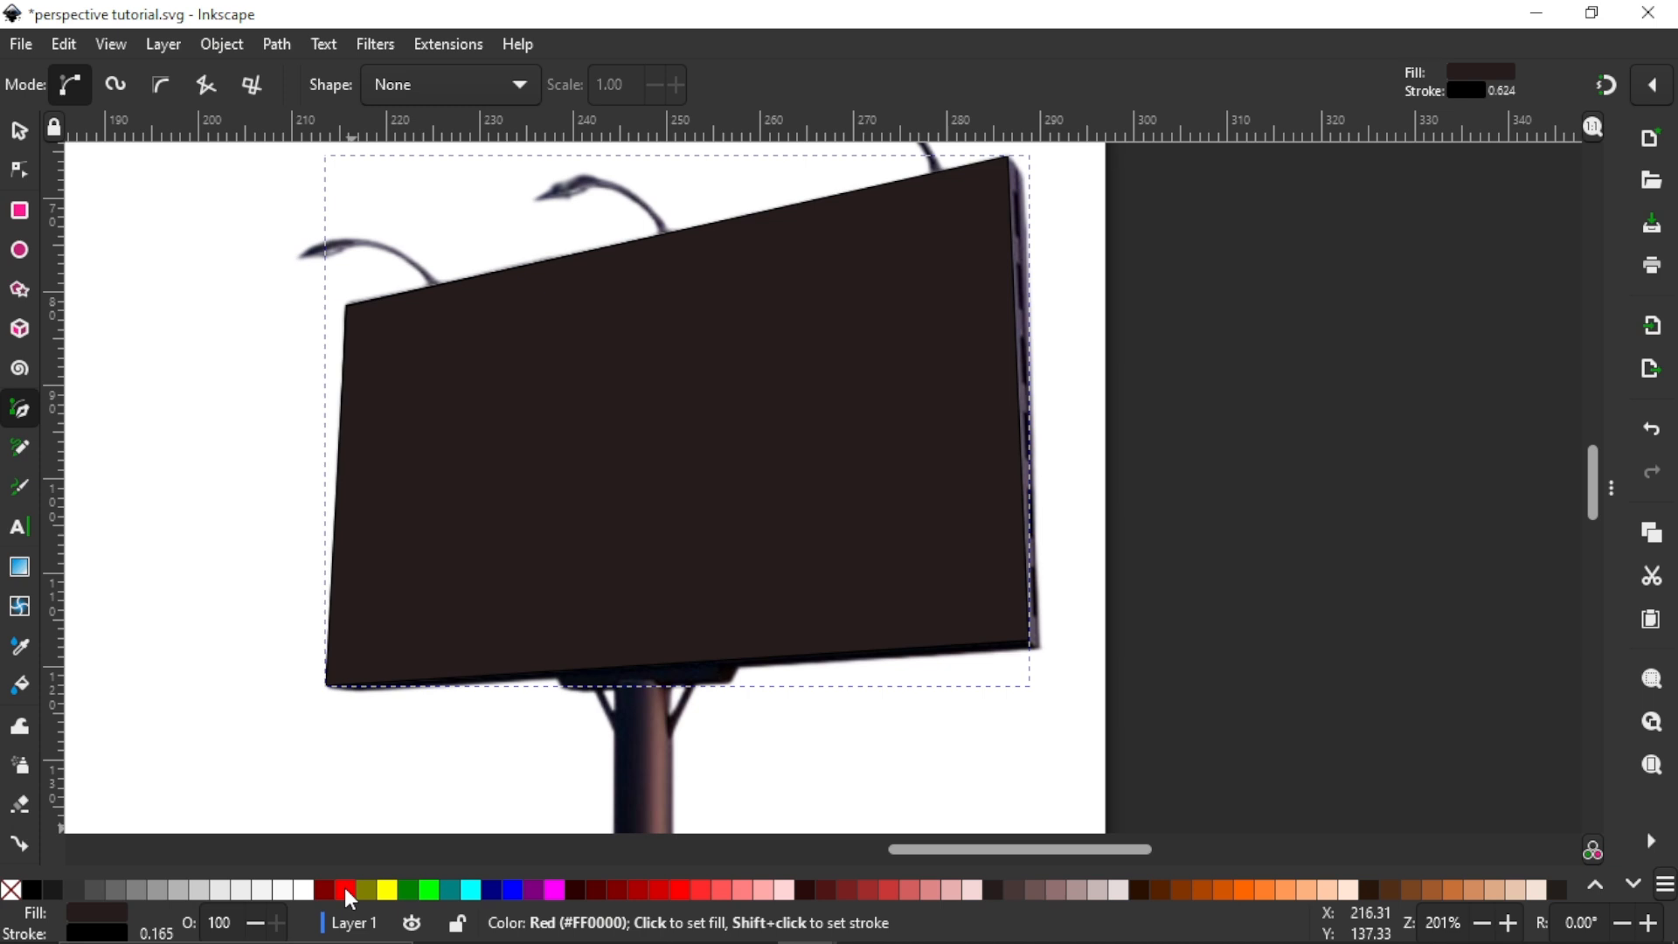
{"action": "left_click", "coordinate": [345, 890]}
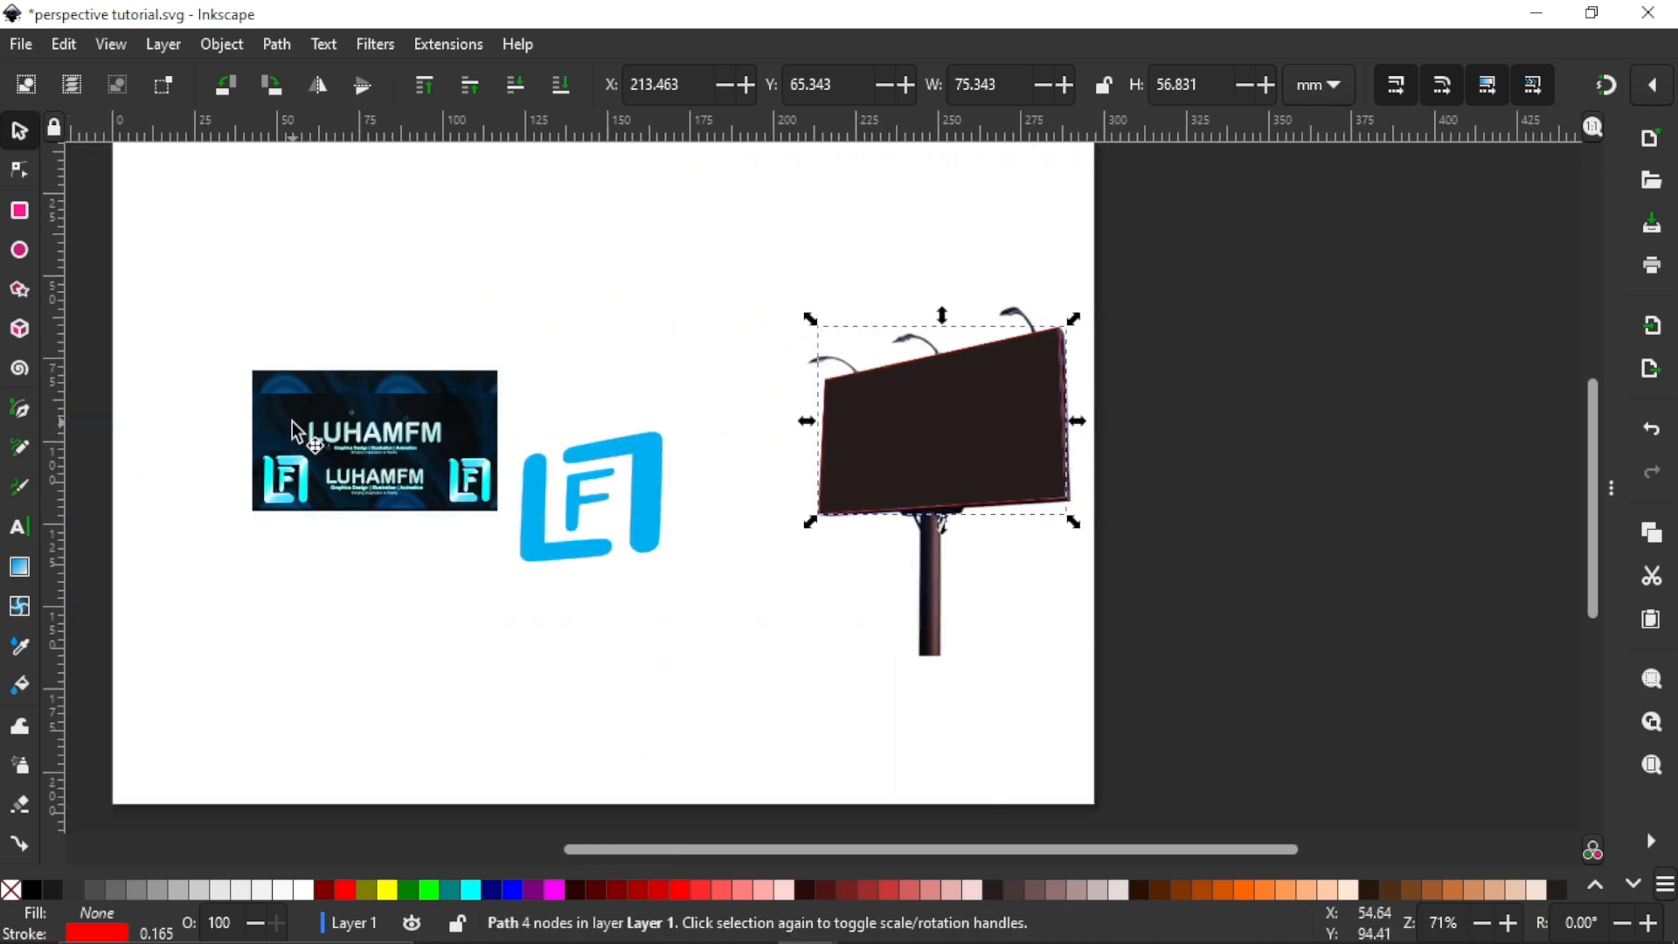
{"action": "mouse_move", "coordinate": [685, 367]}
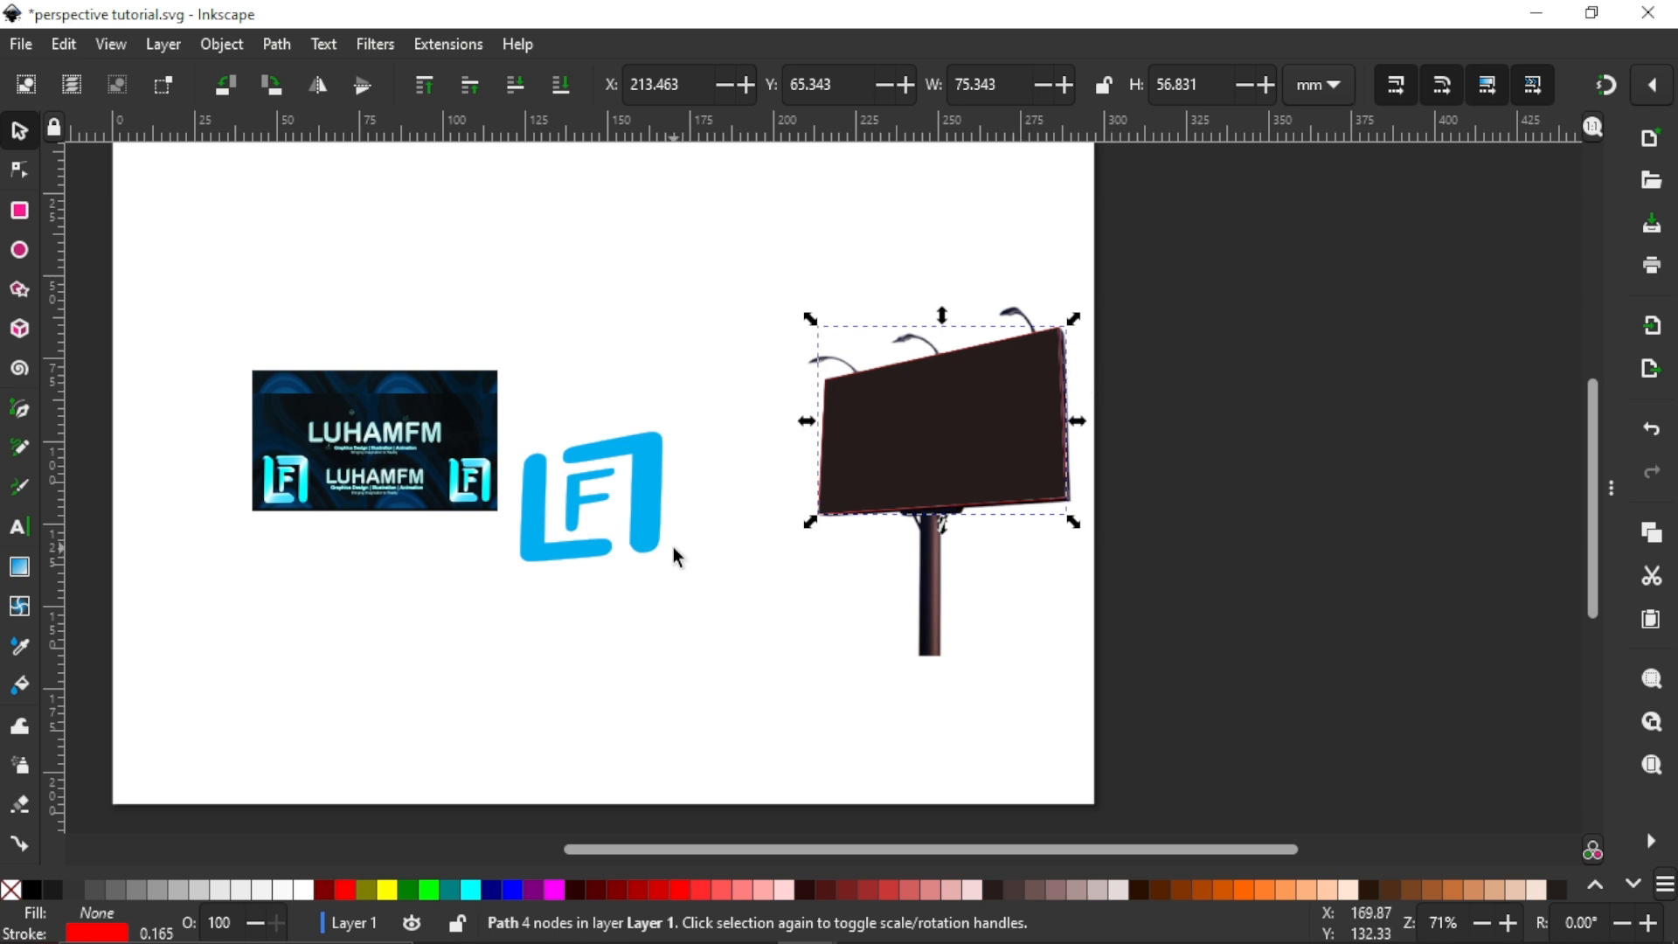
Step: Select the banner with the outline and run Extensions > Raster Perspective > Perspective on them
{"action": "left_click", "coordinate": [374, 440]}
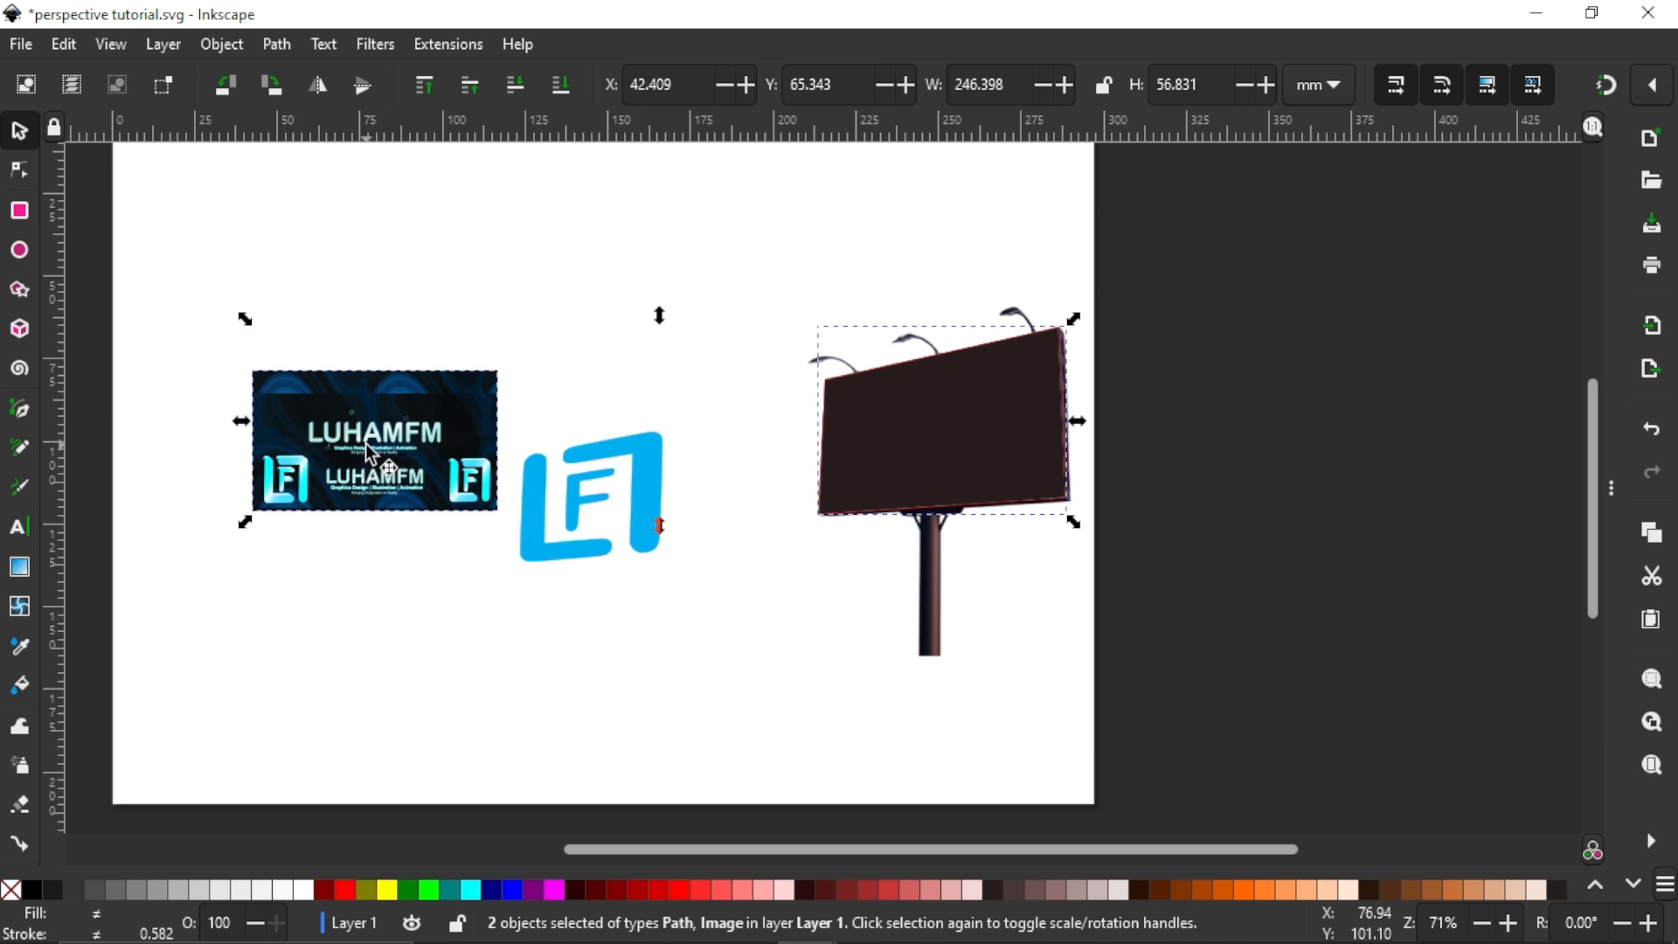
{"action": "left_click", "coordinate": [446, 43]}
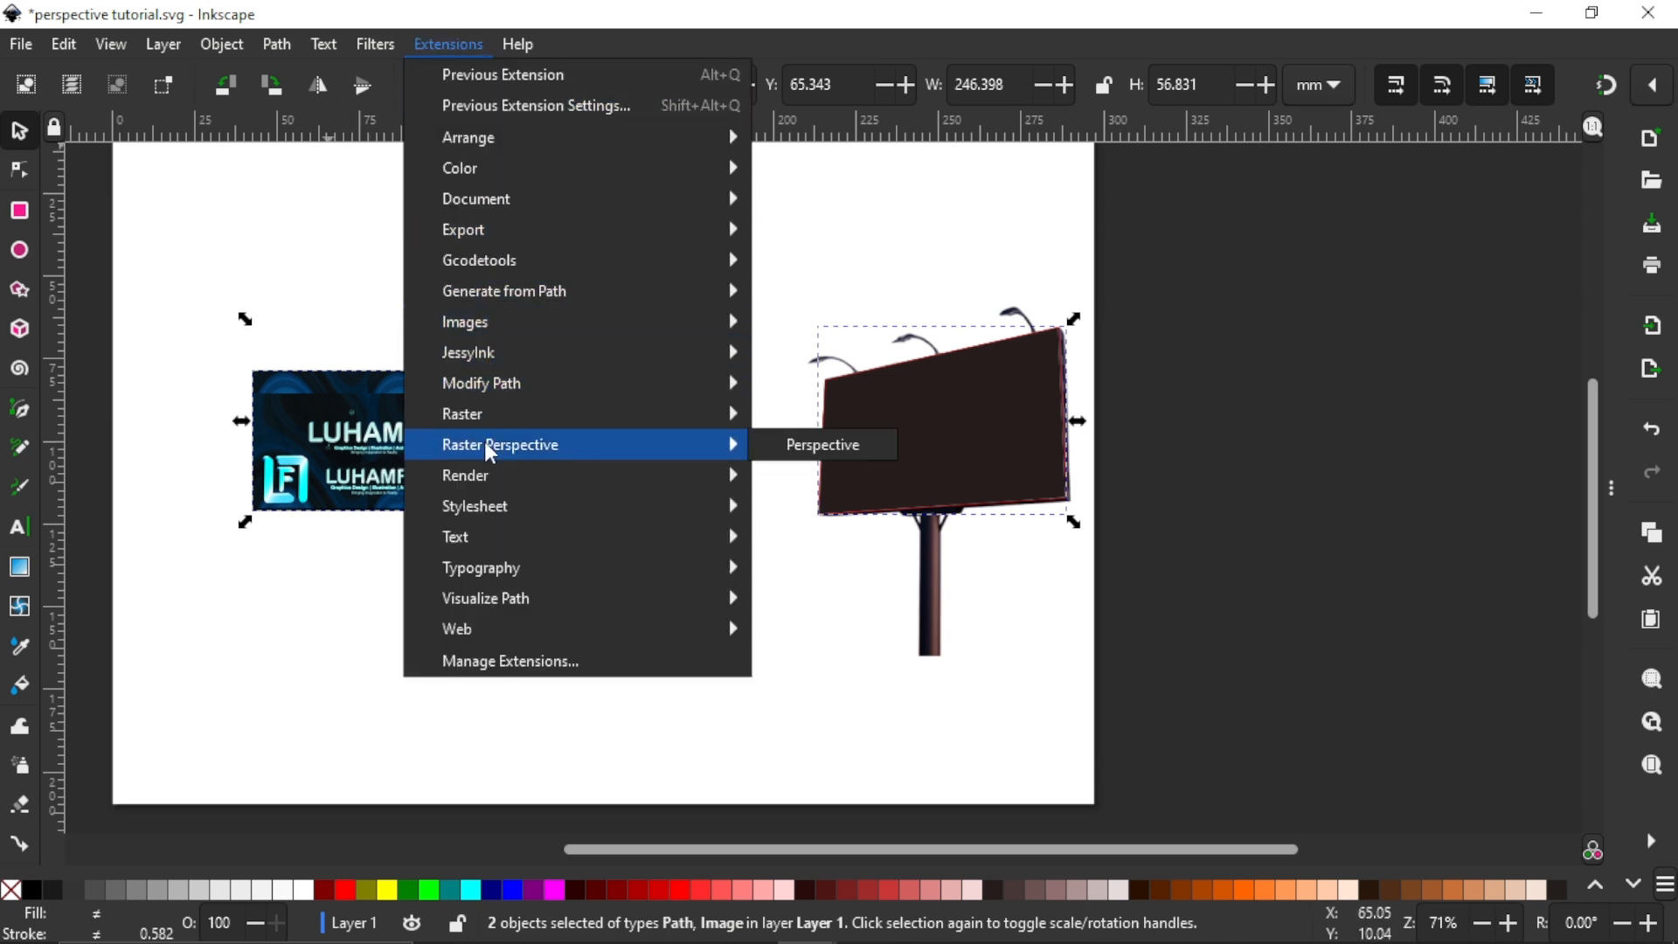
{"action": "left_click", "coordinate": [822, 444]}
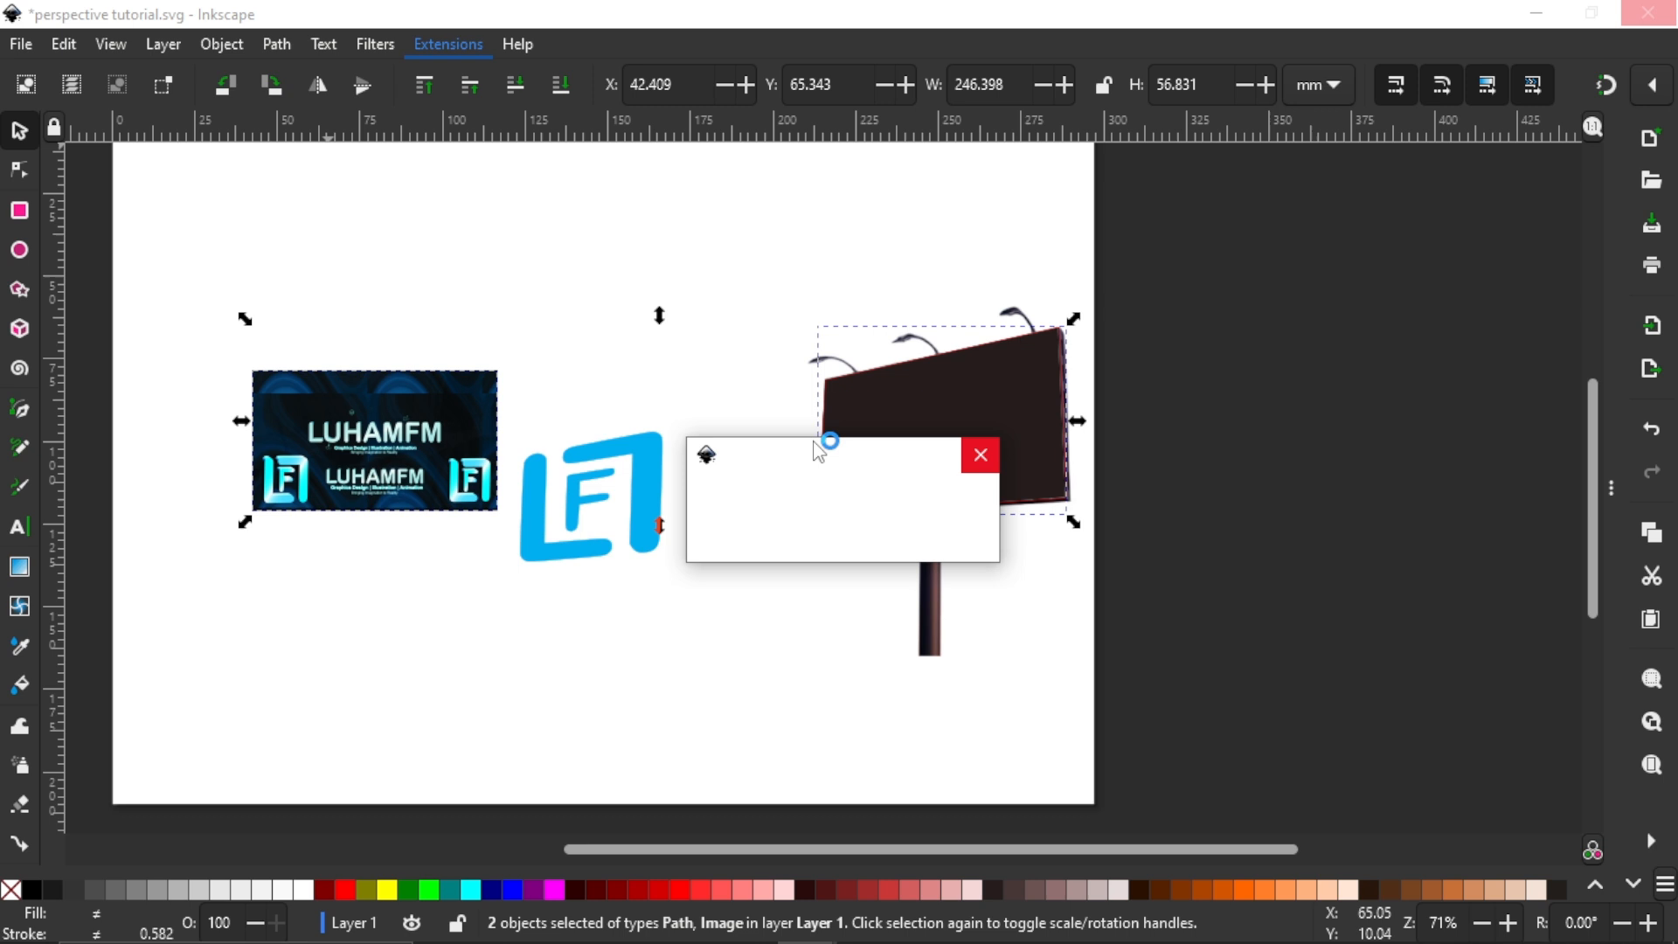
{"action": "left_click", "coordinate": [979, 454]}
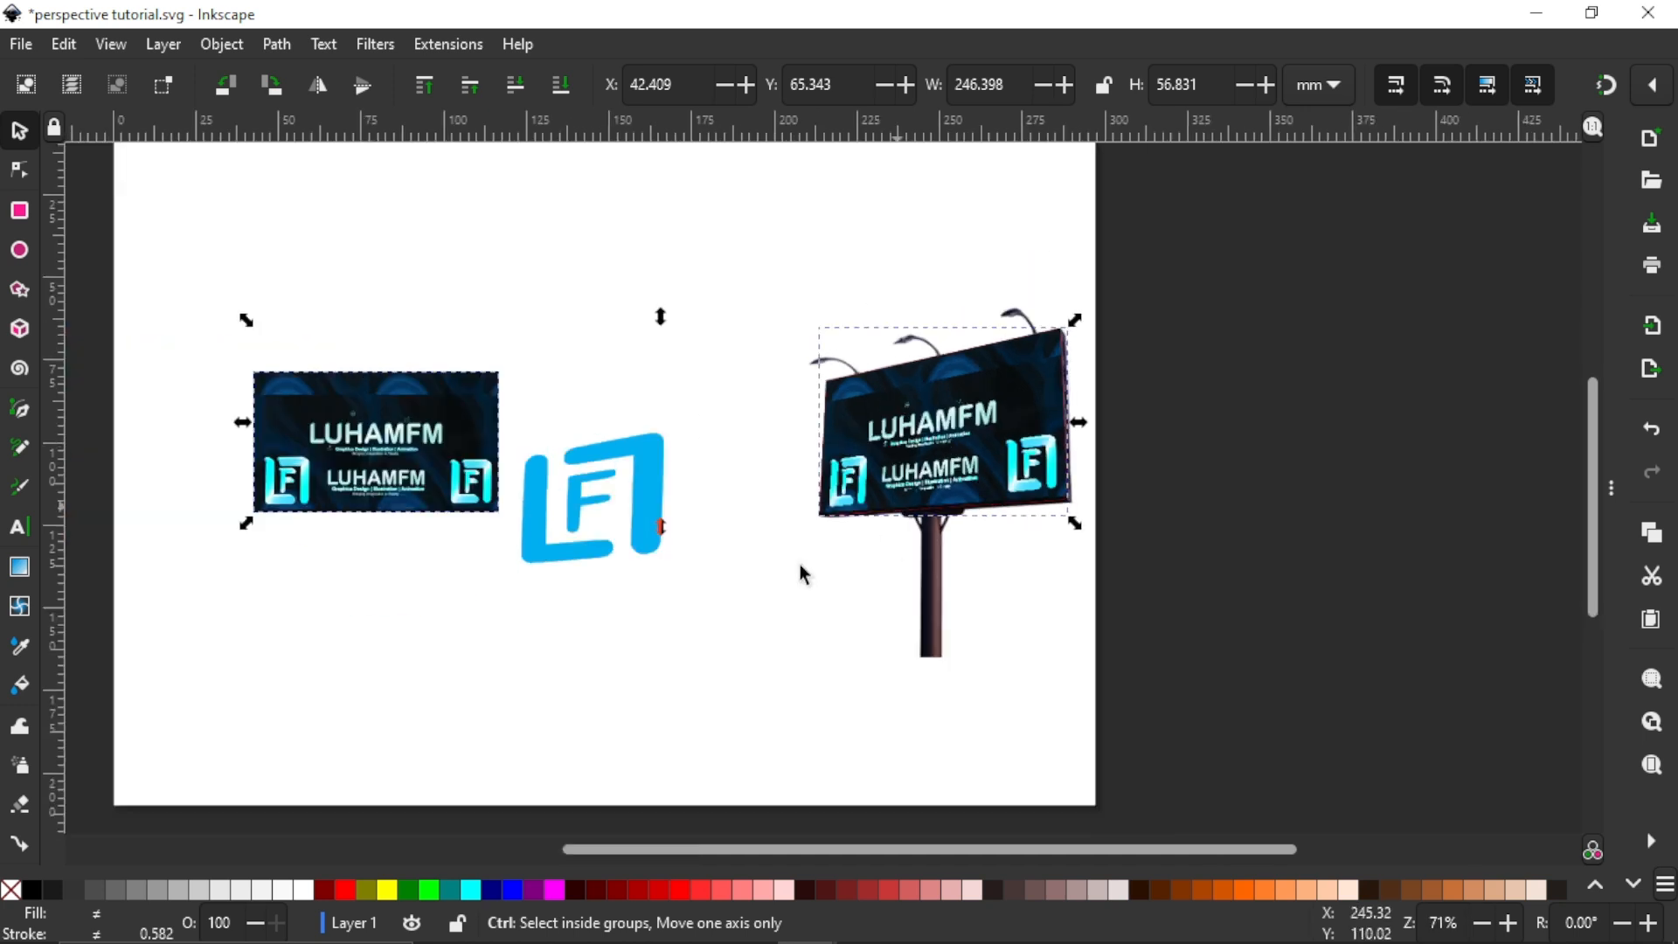
{"action": "left_click", "coordinate": [744, 601]}
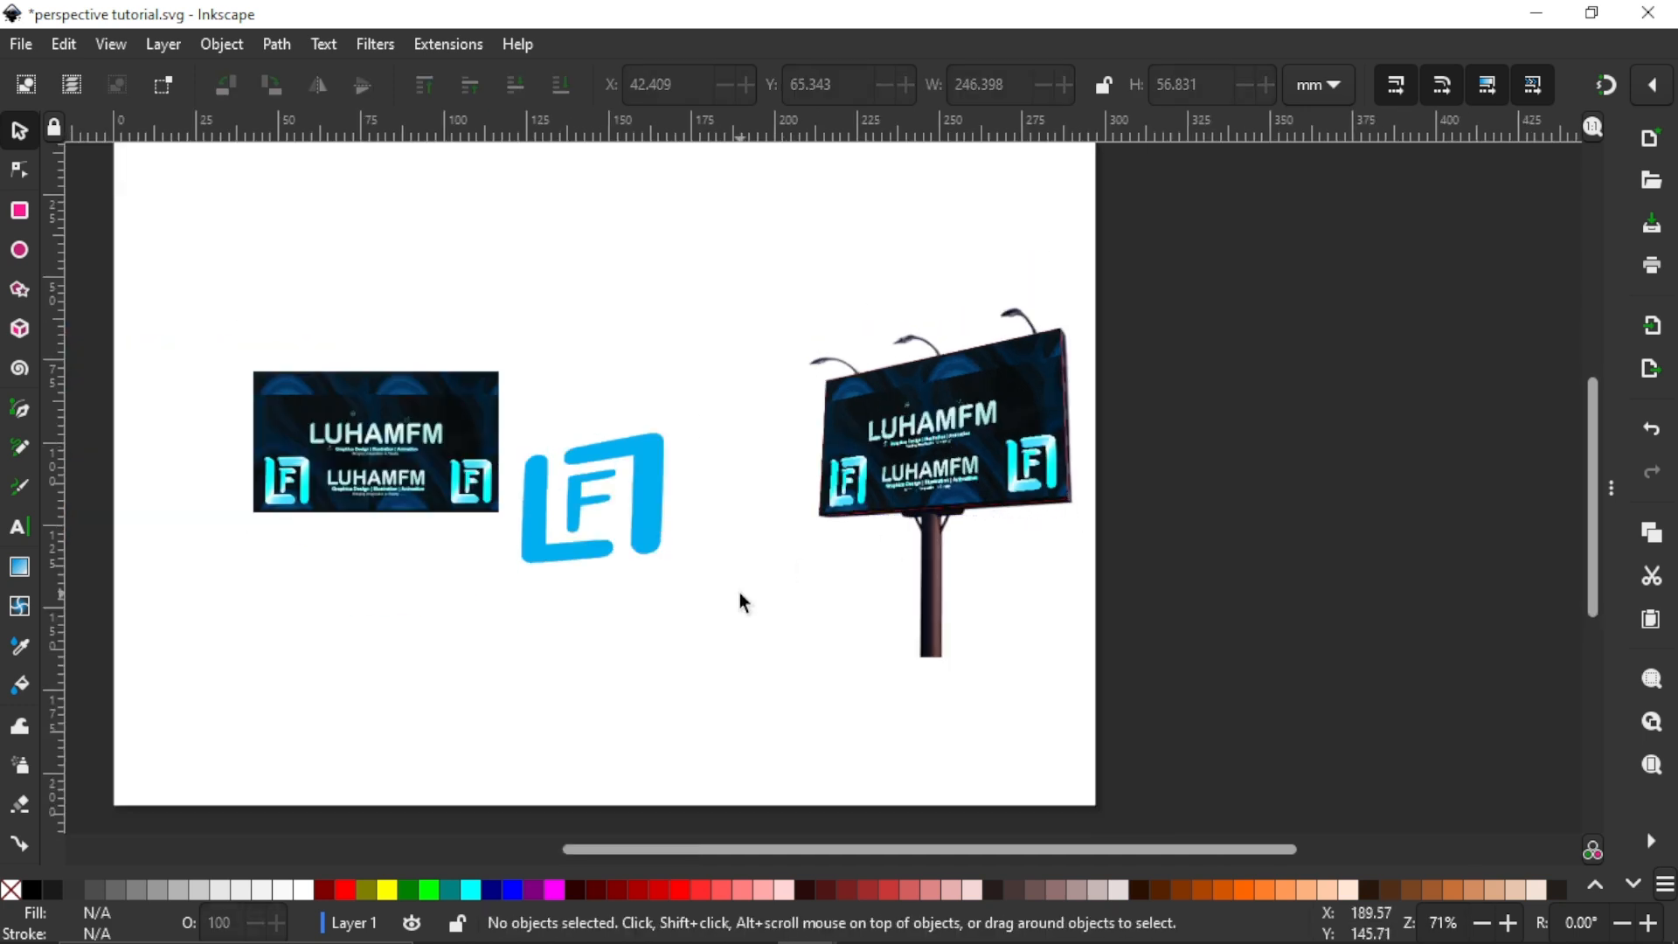
{"action": "scroll", "scroll_direction": "down", "scroll_amount": 3}
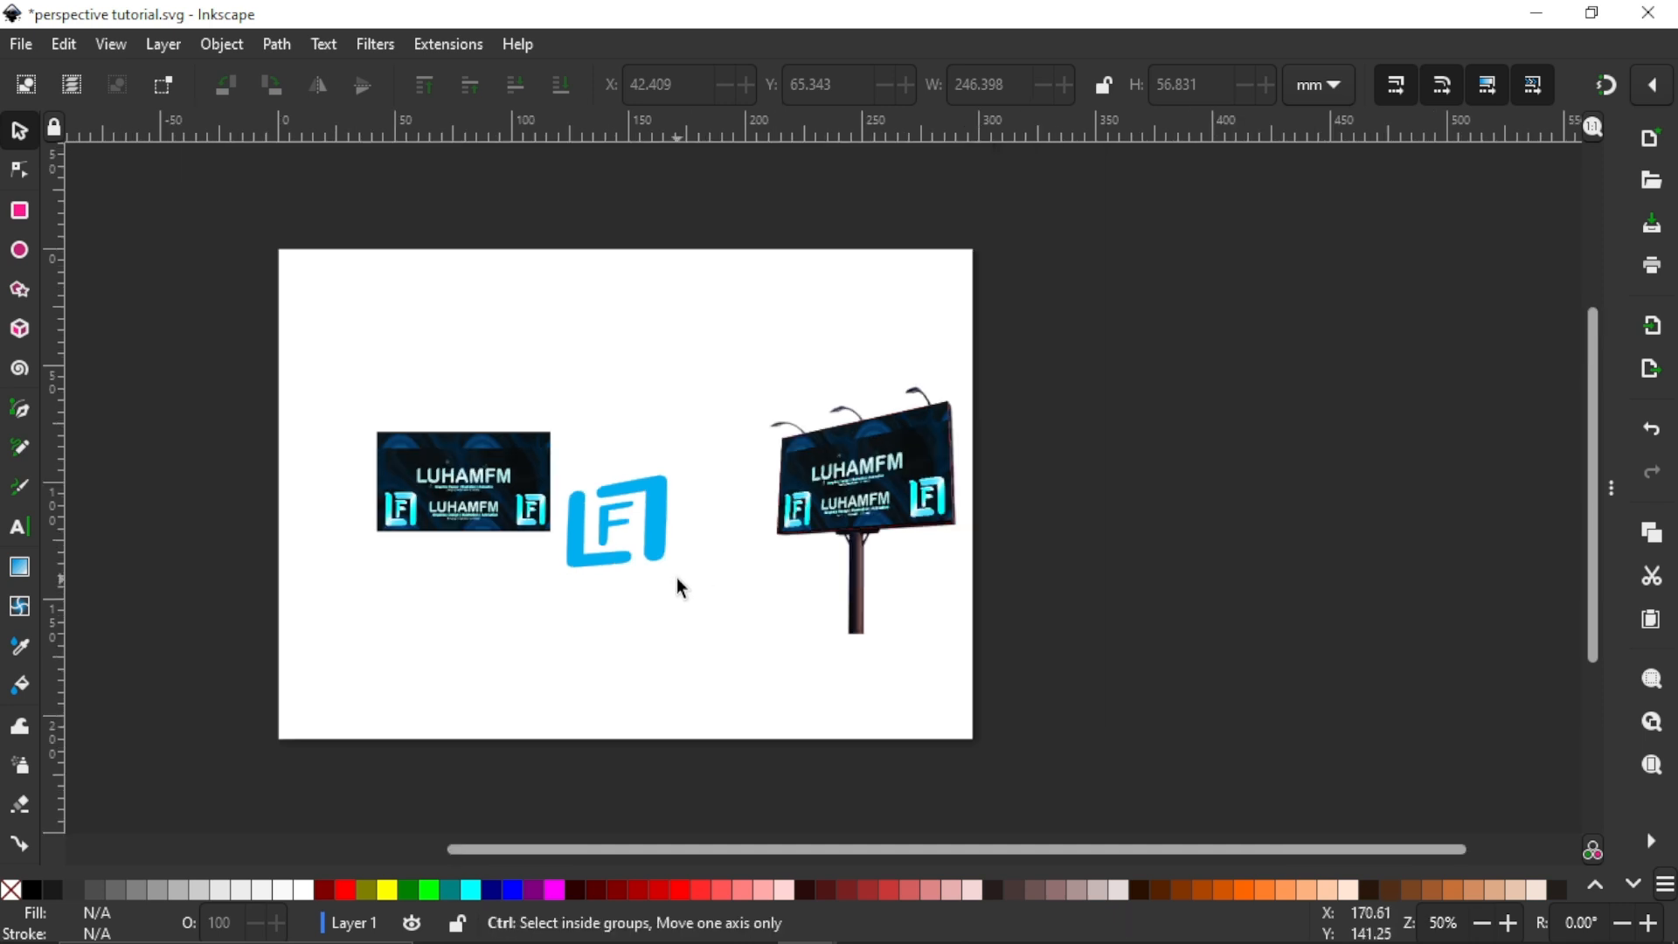
{"action": "left_click", "coordinate": [680, 587]}
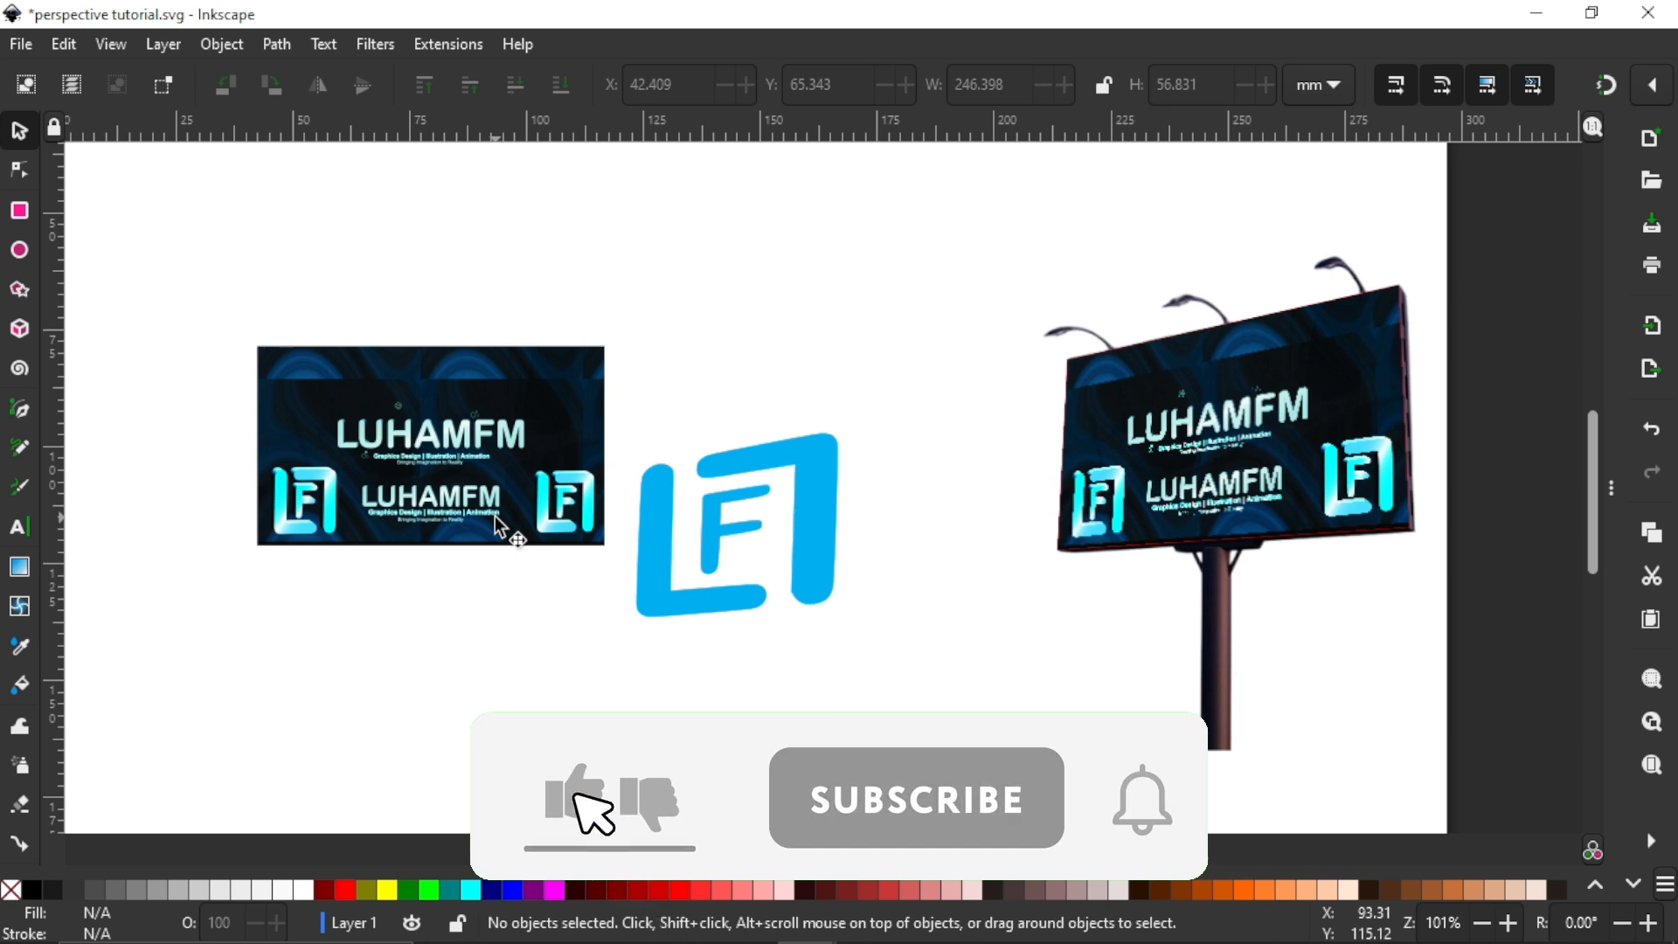
{"action": "left_click", "coordinate": [914, 799]}
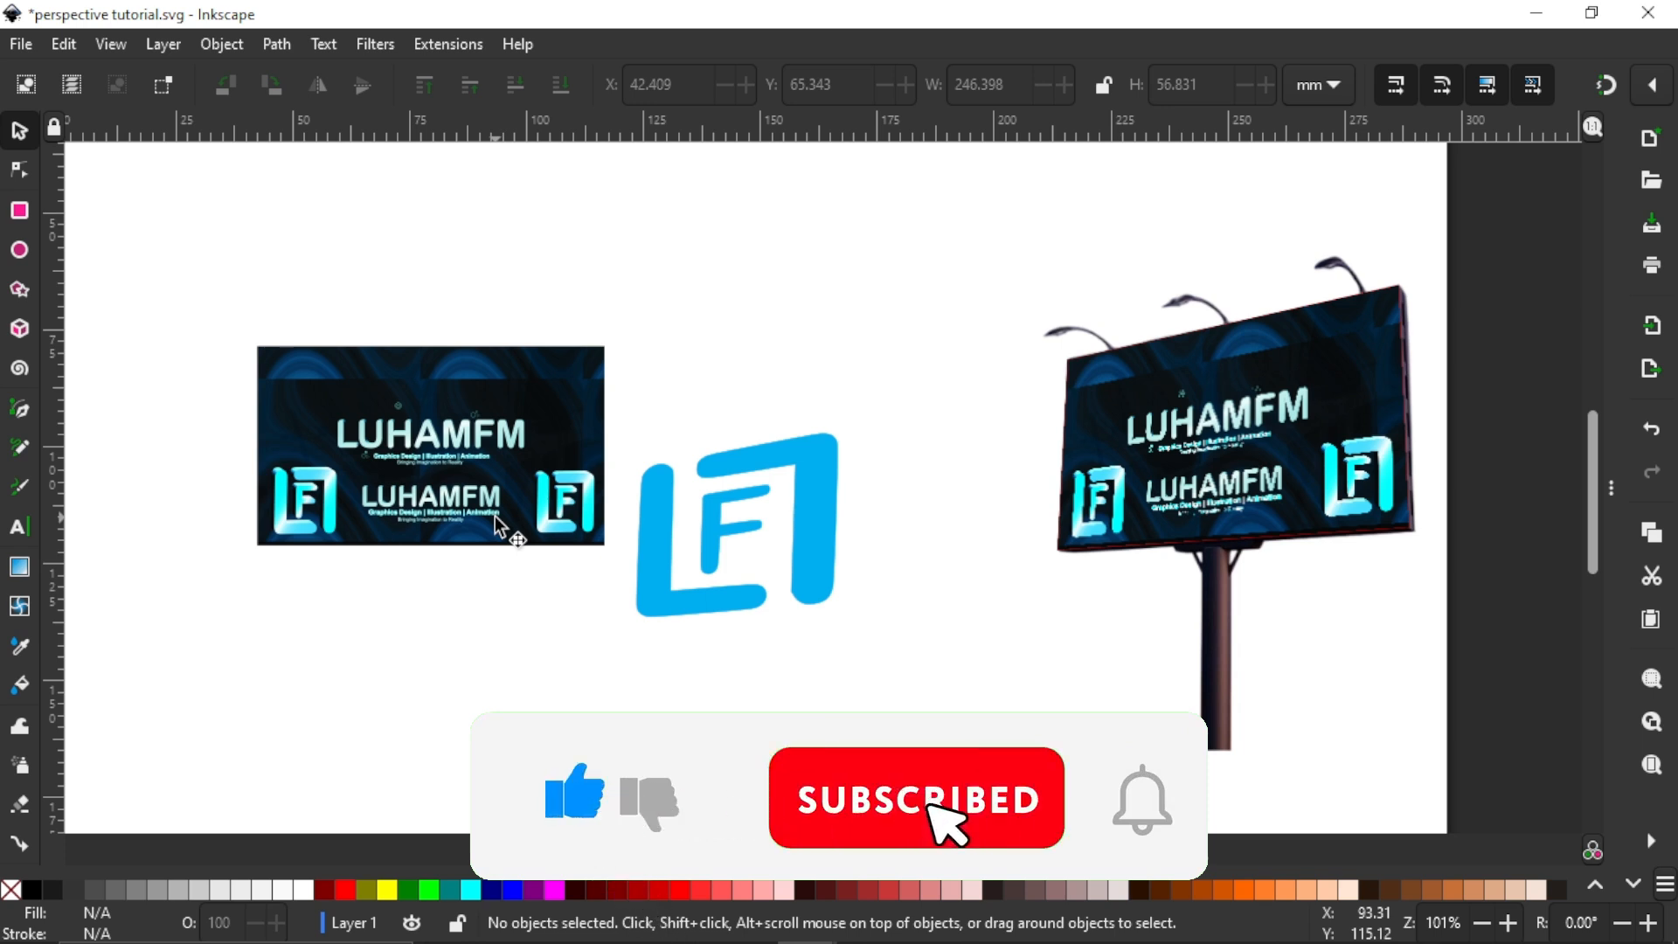